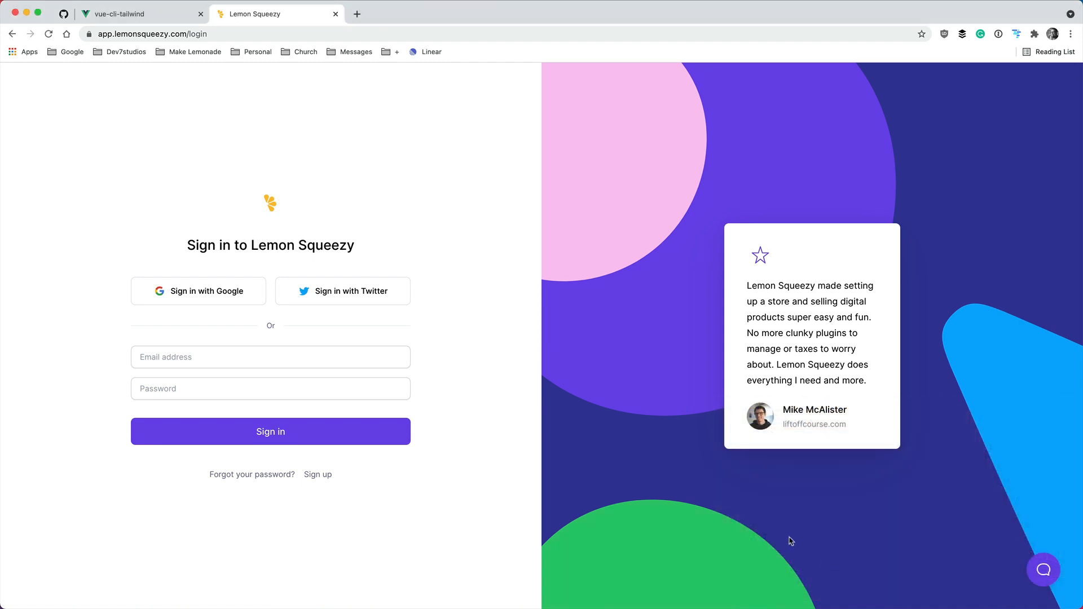
mouse_move(807, 546)
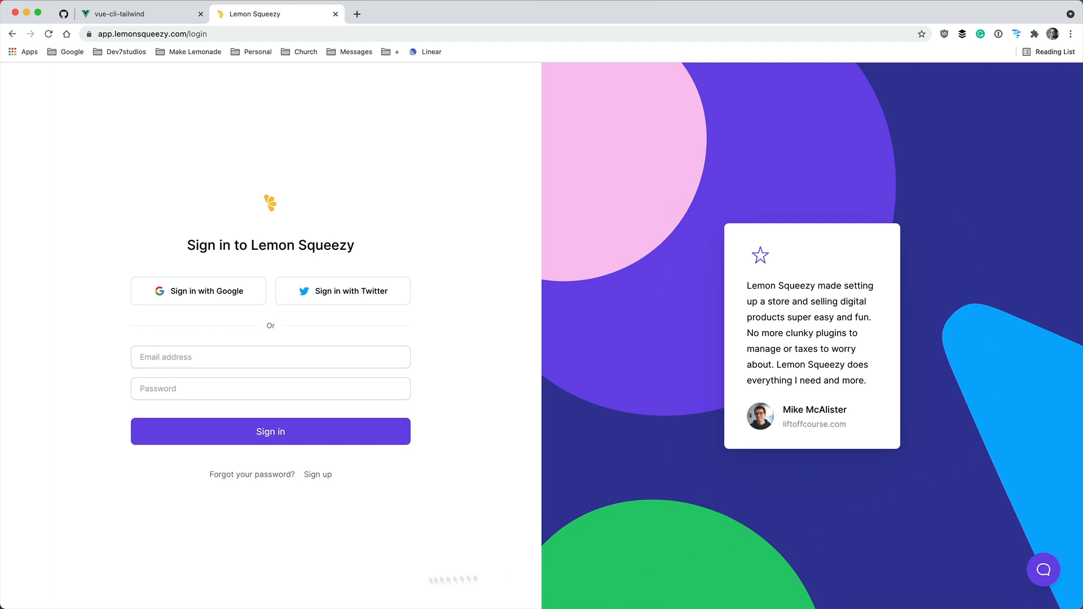
mouse_move(571, 469)
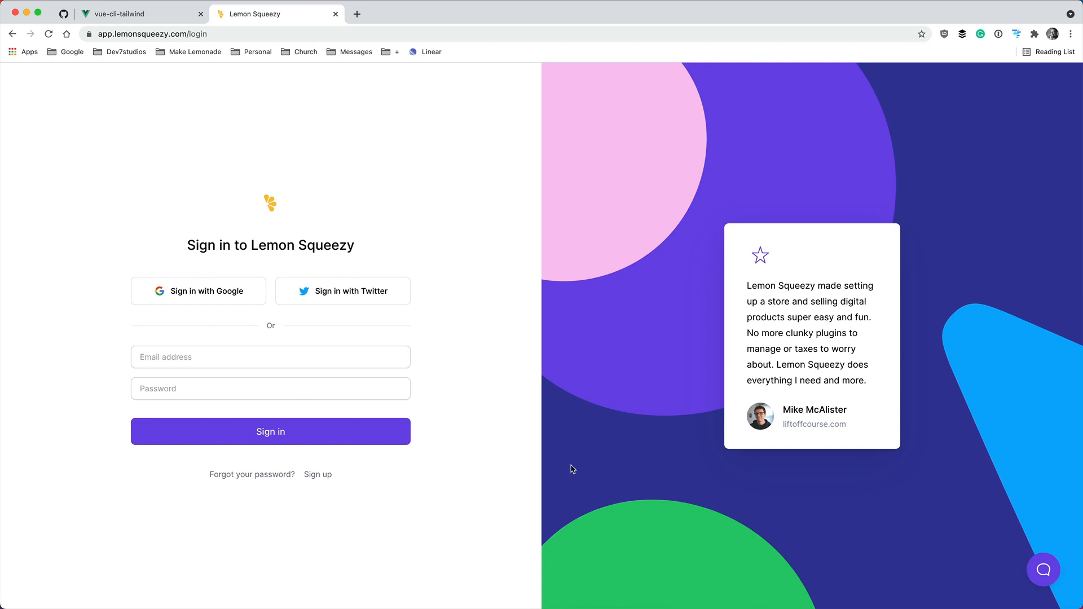
mouse_move(506, 187)
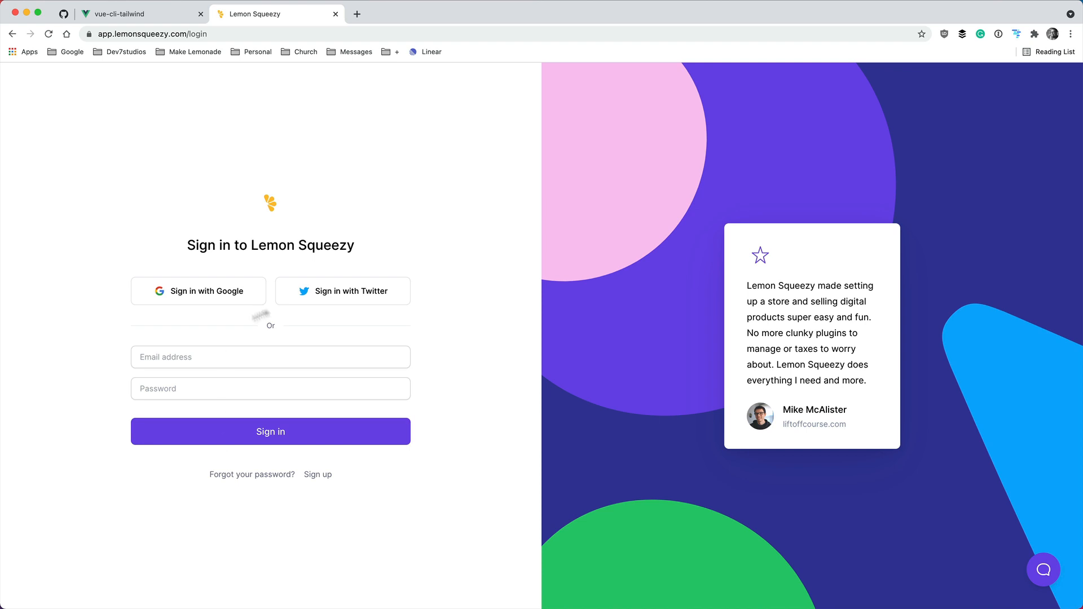
- Follow the Sign up link to reach the Lemon Squeezy registration page
click(317, 475)
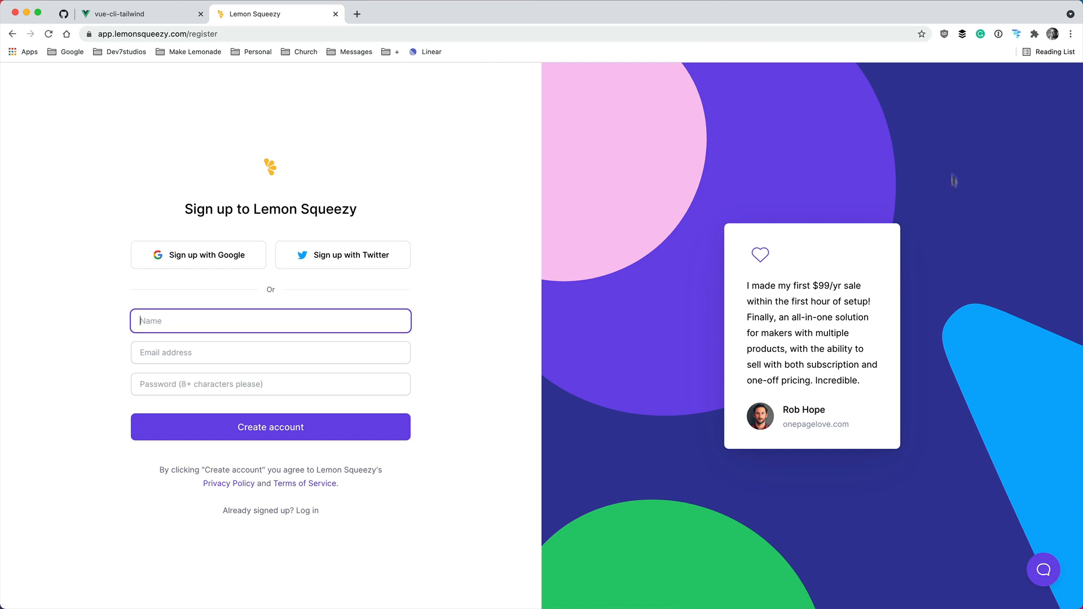
mouse_move(879, 404)
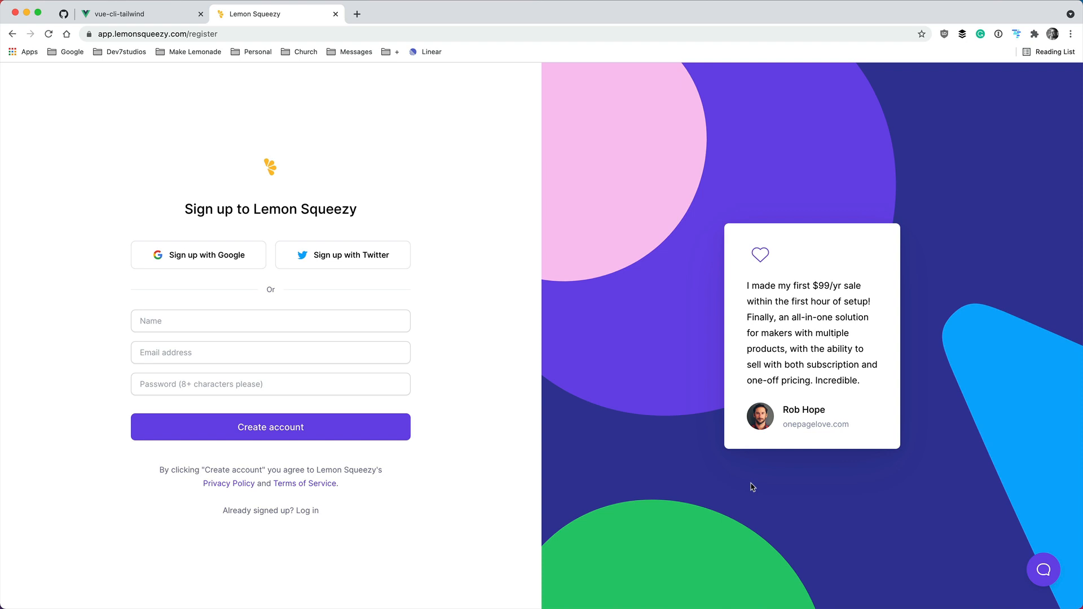
mouse_move(872, 532)
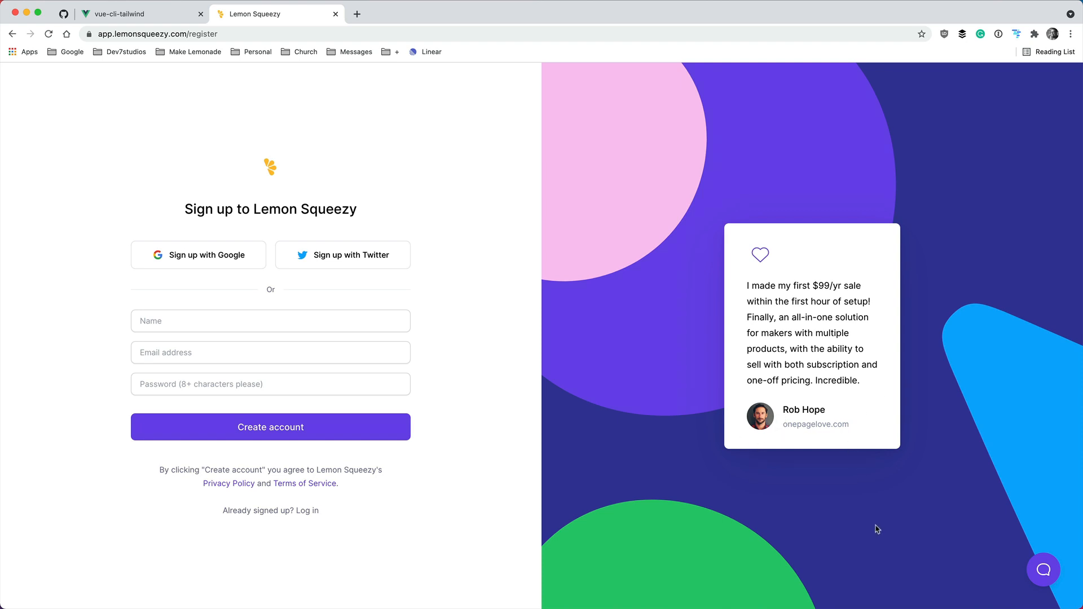
mouse_move(719, 545)
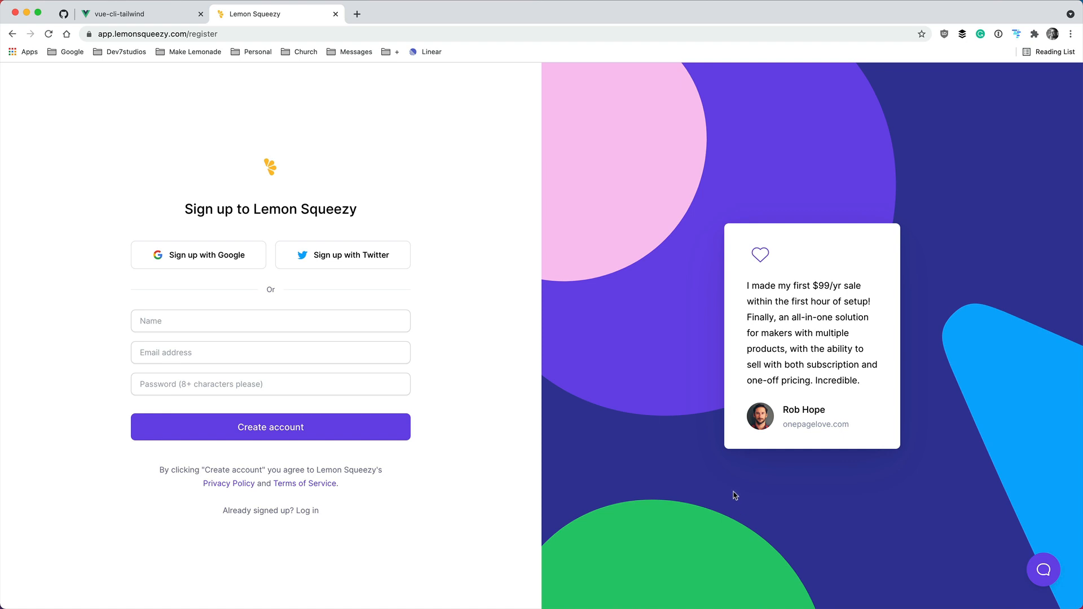
mouse_move(546, 64)
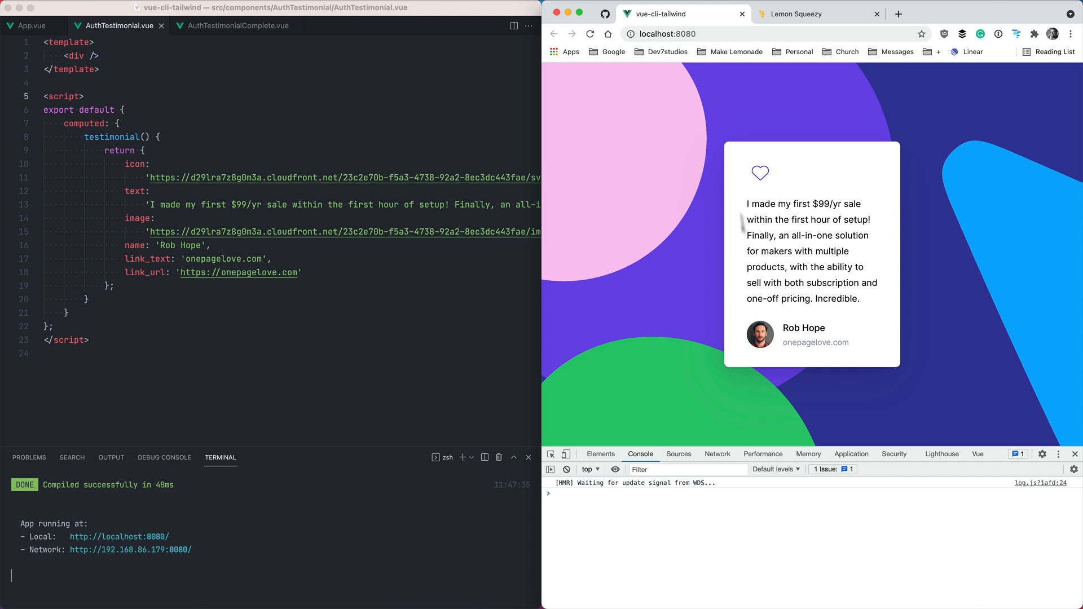
mouse_move(738, 269)
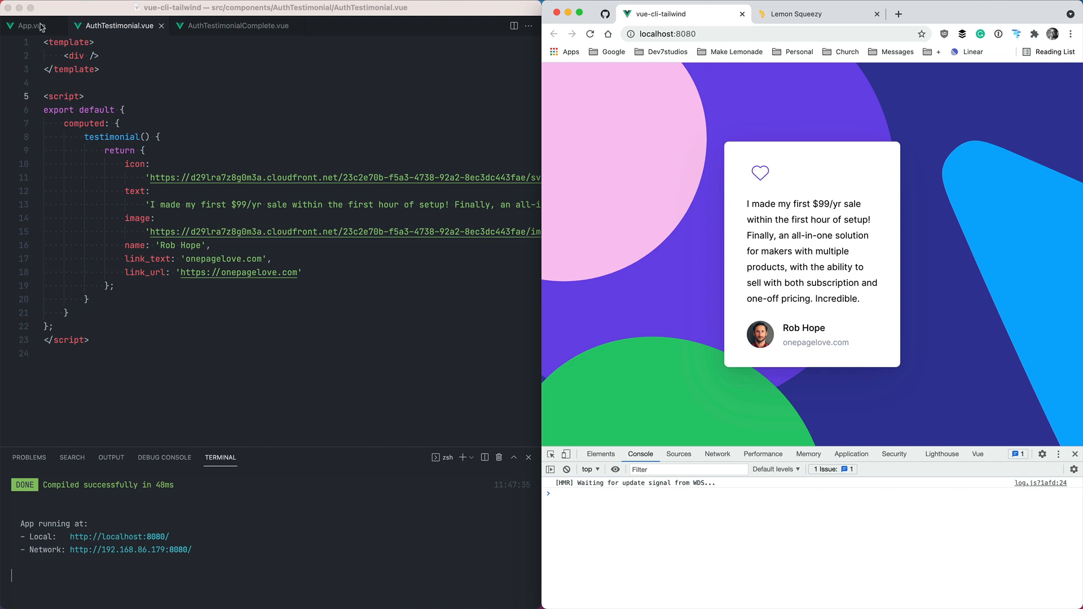
- In App.vue import AuthTestimonial as TheComponent, then return to AuthTestimonial.vue
click(27, 26)
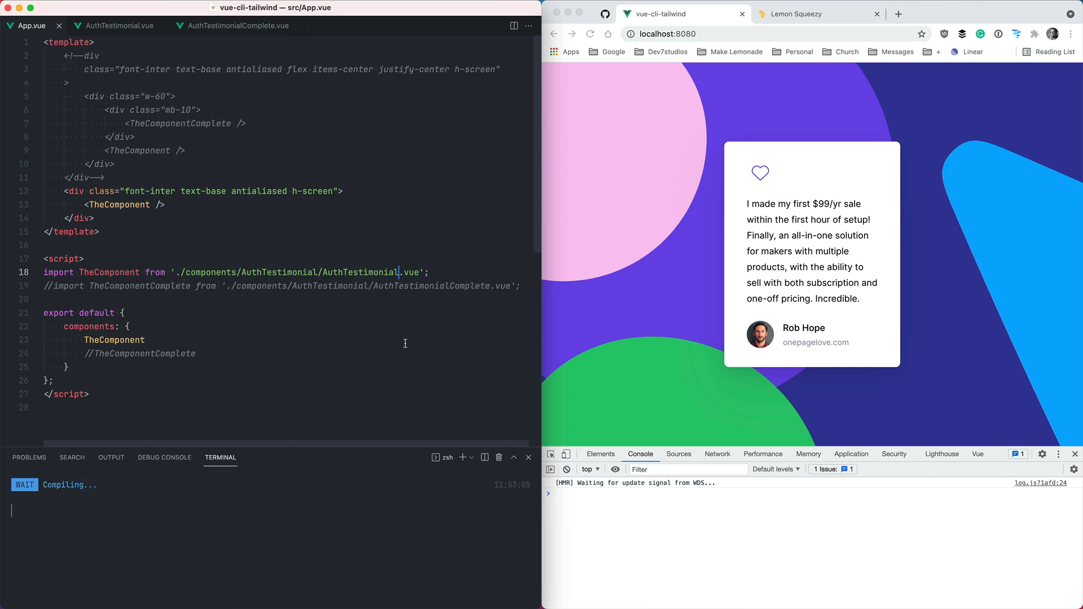
click(121, 26)
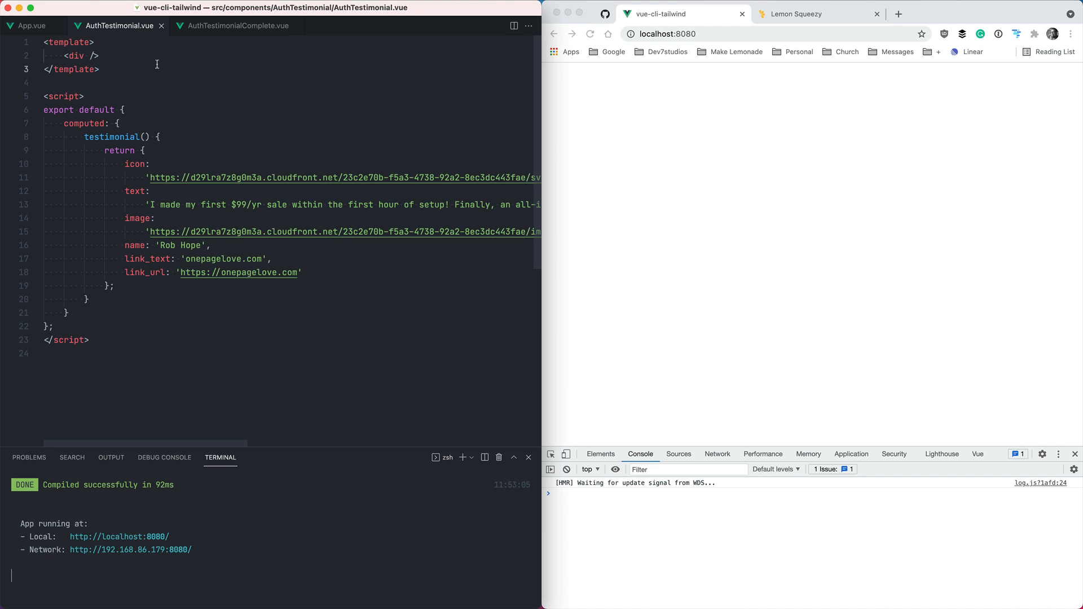
- With the sign-up page up for reference, locate the background blob SVGs in AuthTestimonialComplete.vue
click(817, 13)
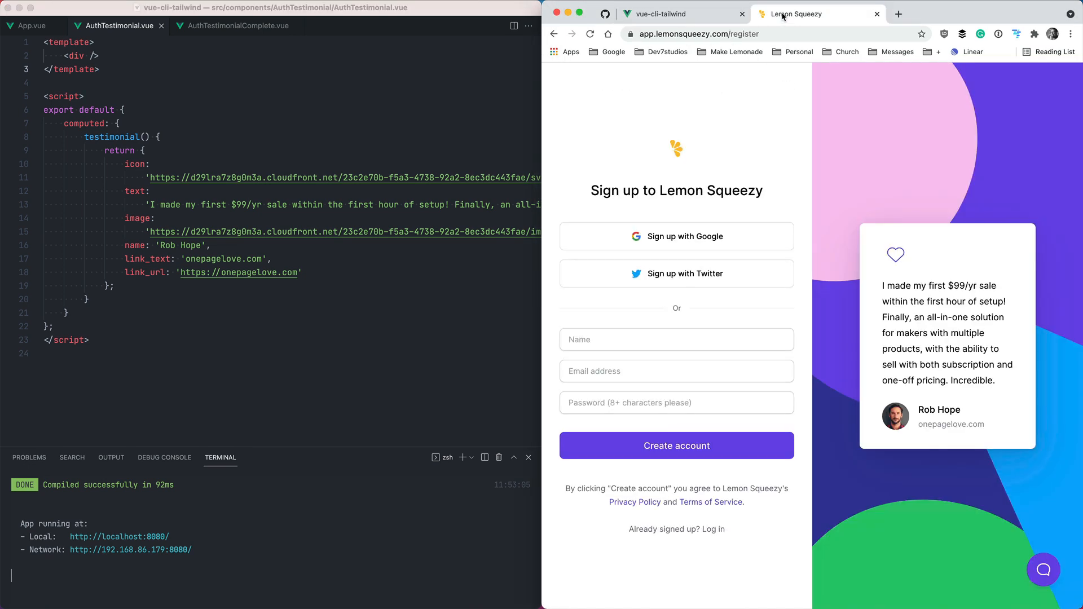
mouse_move(902, 373)
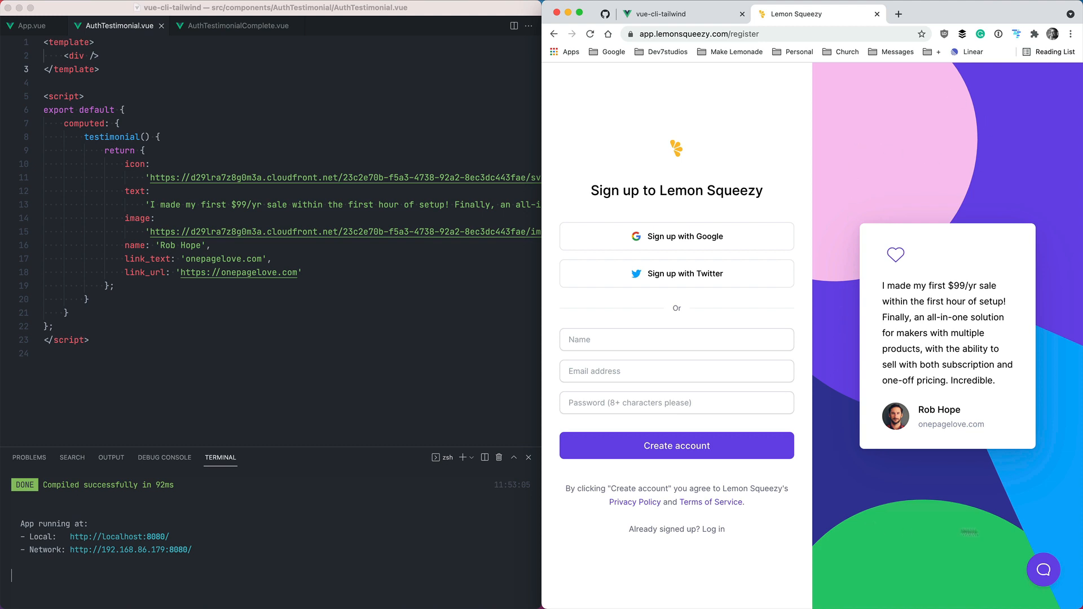
mouse_move(807, 531)
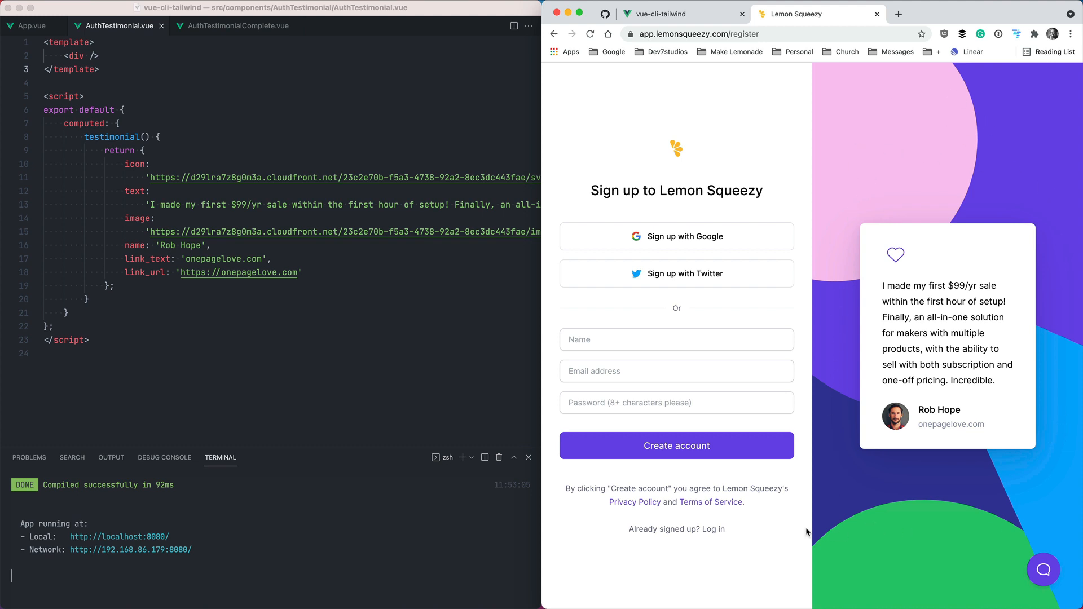
mouse_move(933, 170)
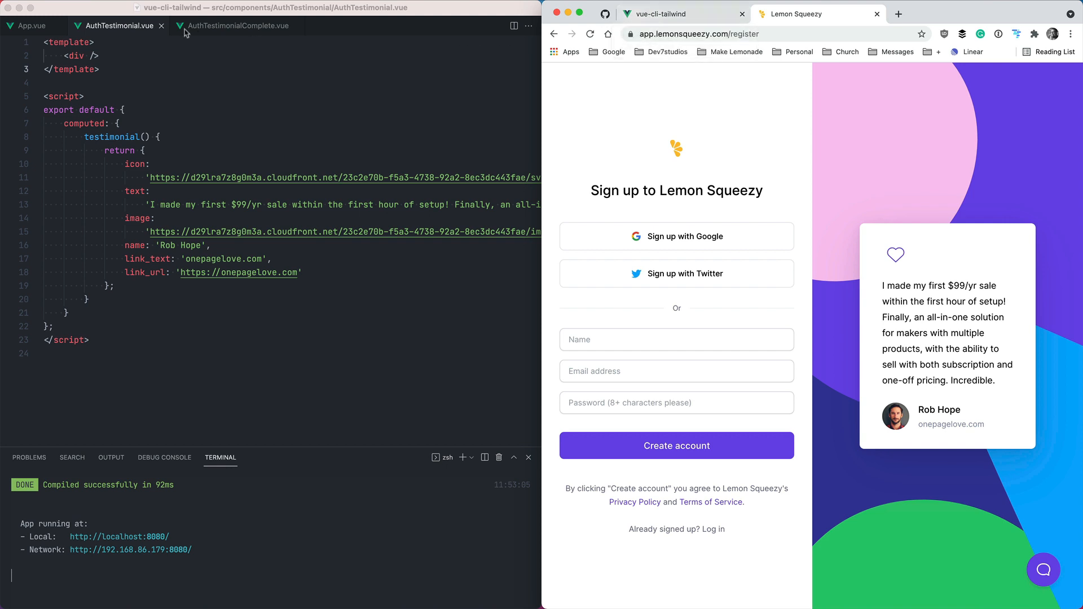
click(238, 26)
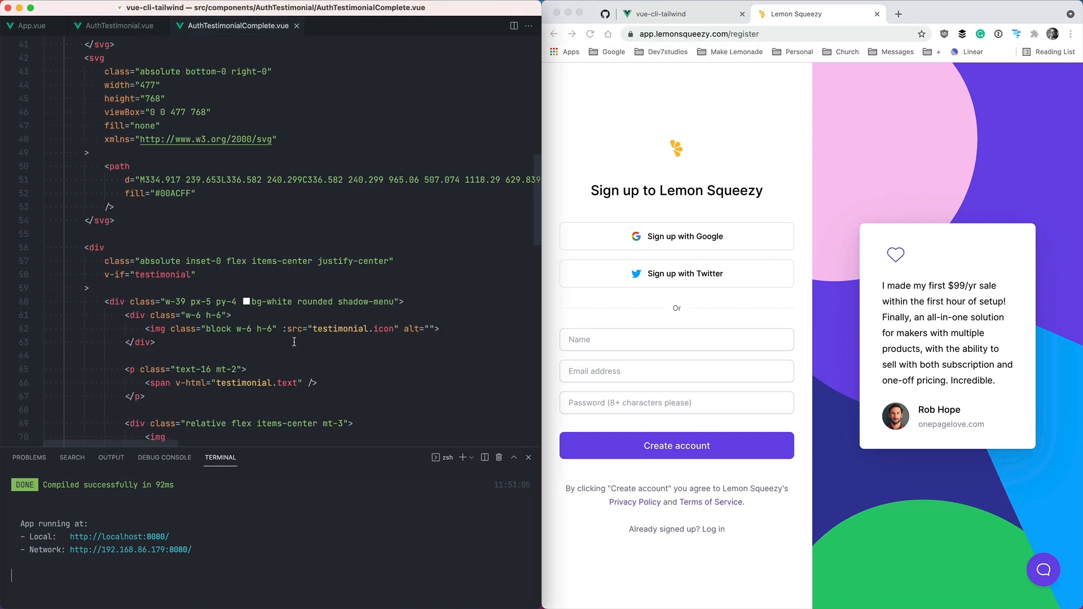
scroll(down, 3)
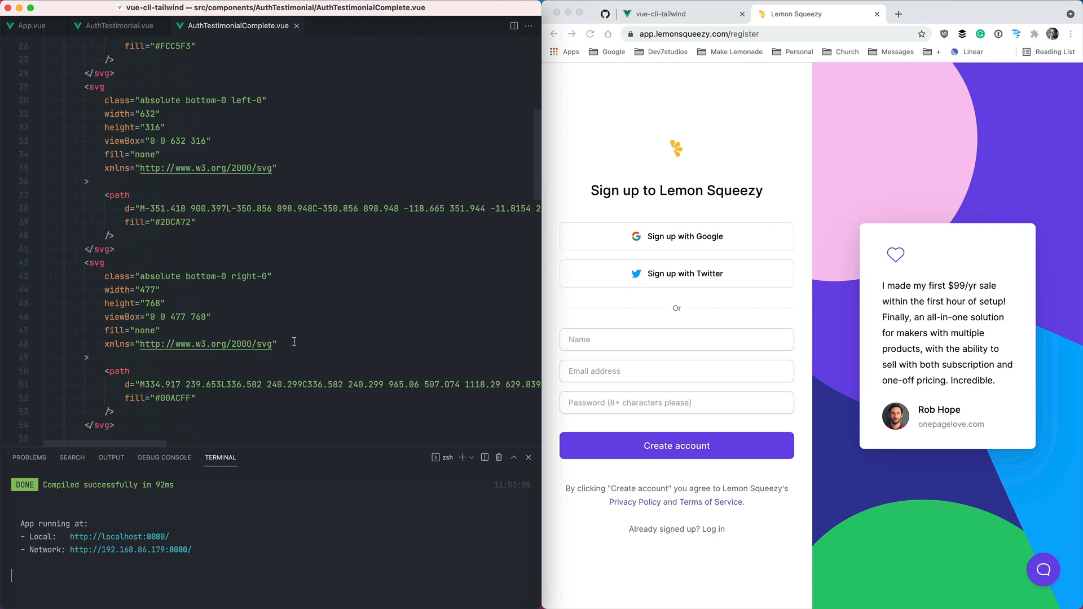
scroll(down, 3)
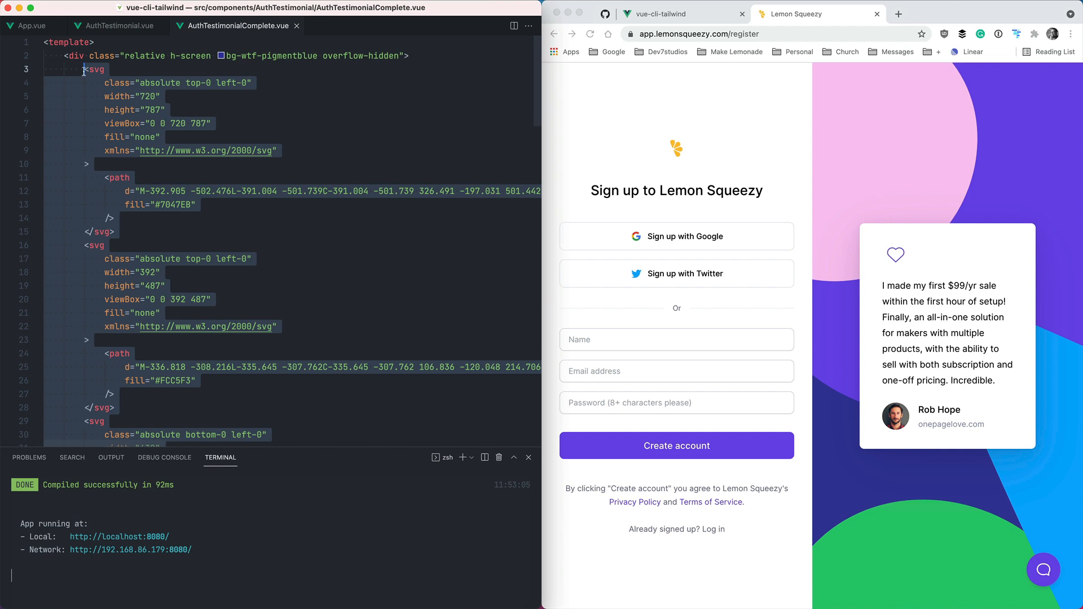
mouse_move(266, 168)
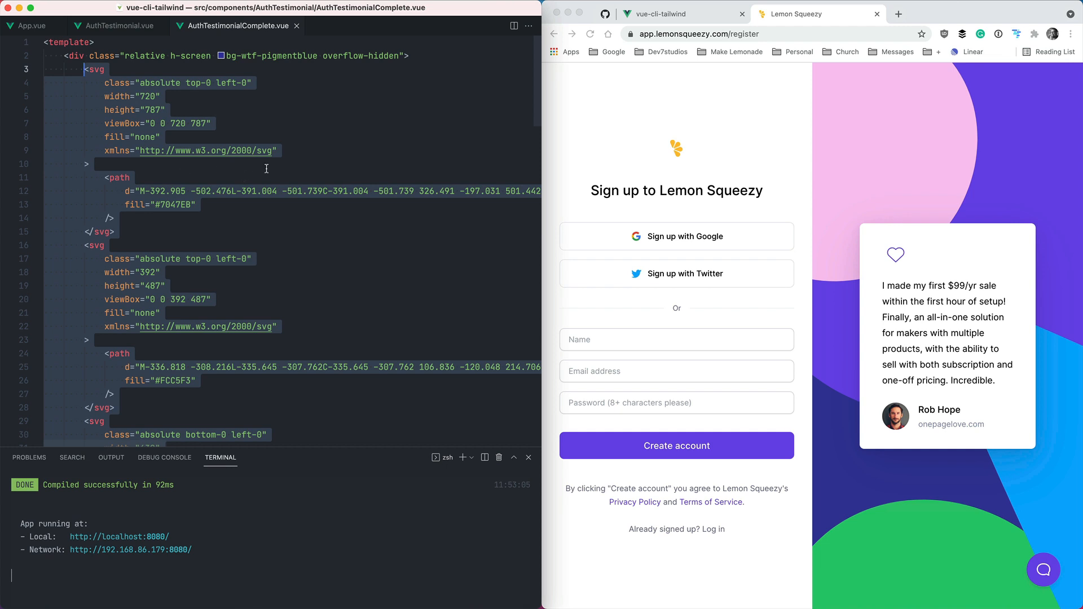
- Place the four blob SVGs inside a <div class="relative"> in AuthTestimonial.vue and view the local preview
click(115, 26)
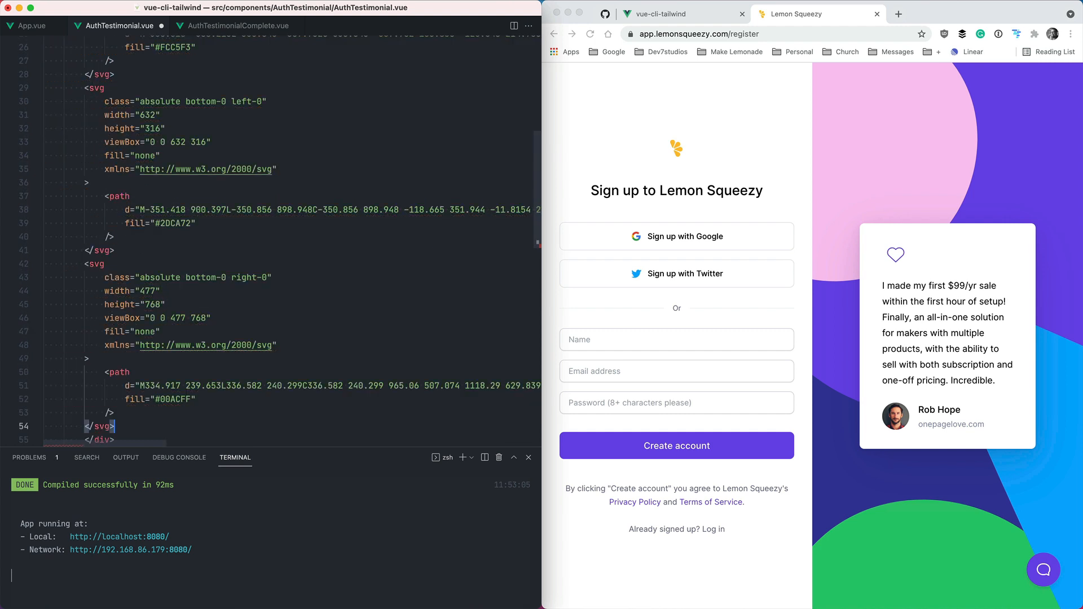
click(681, 14)
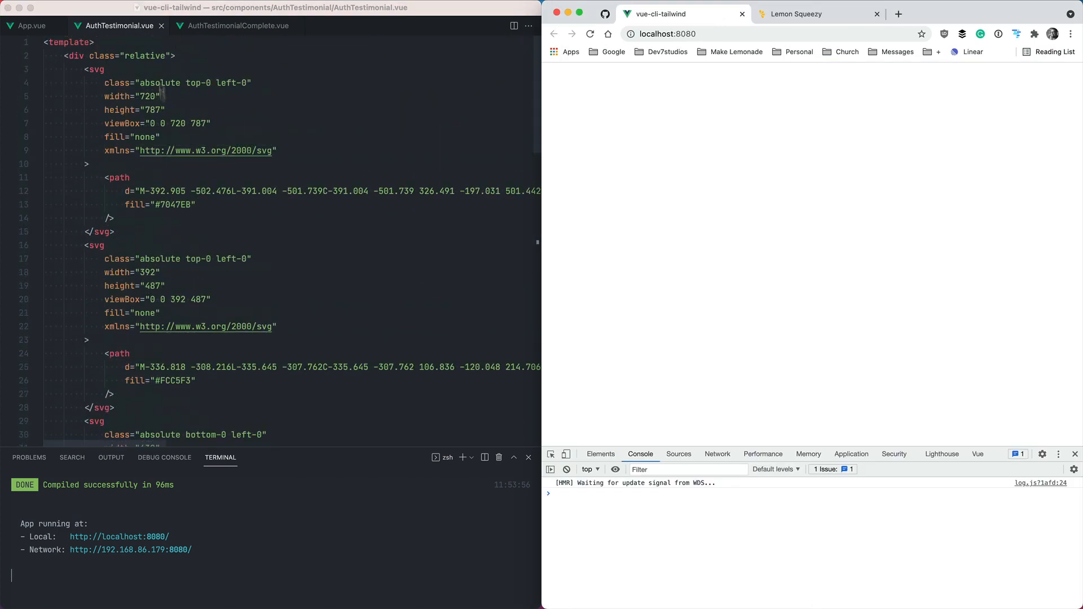
scroll(down, 3)
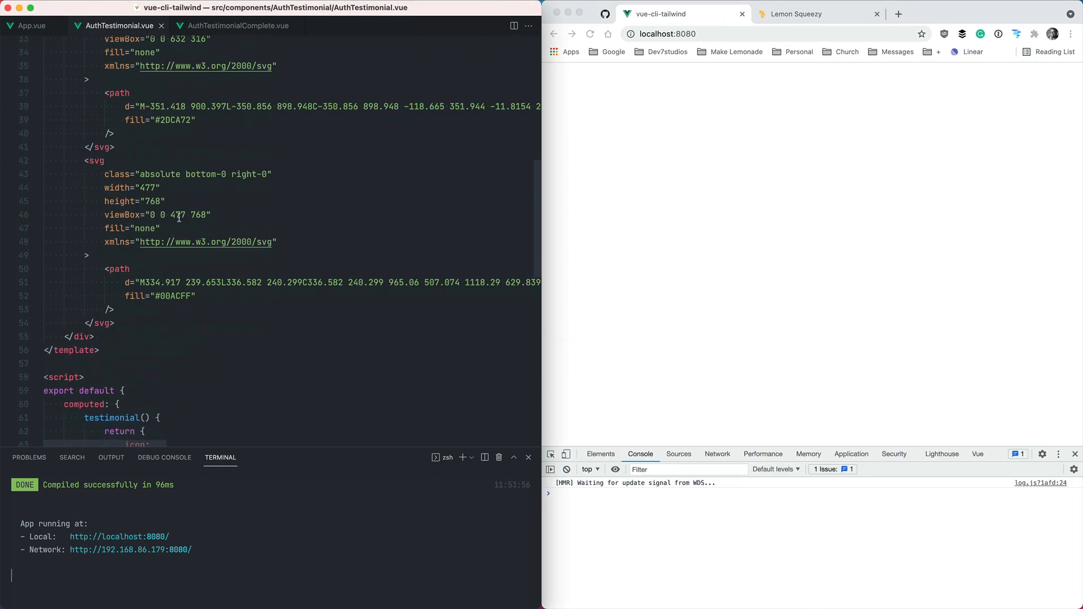
double_click(159, 174)
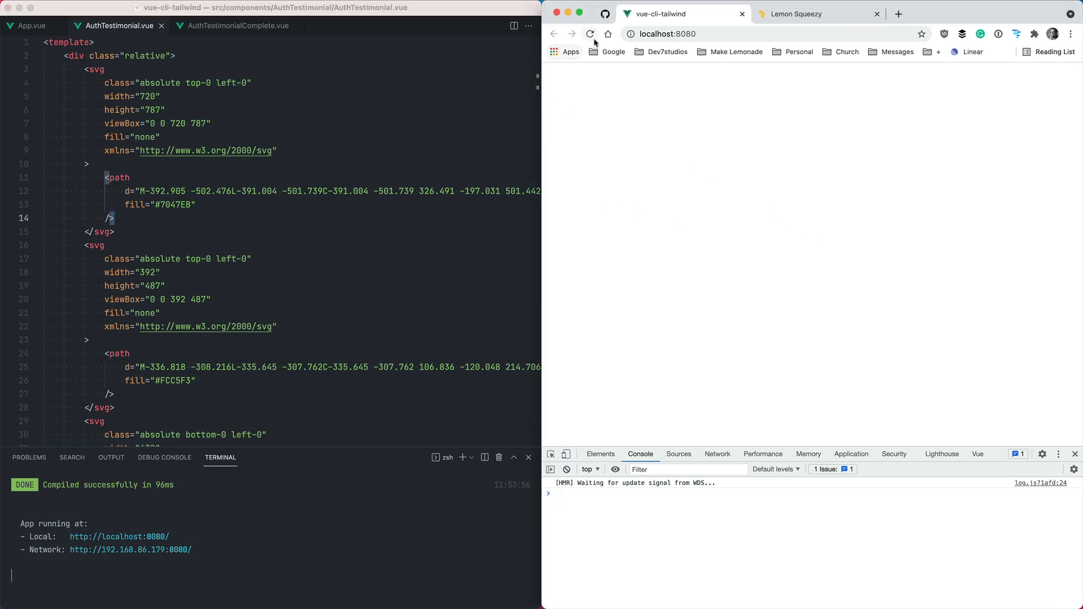
- Give the wrapper div h-screen and bg-wtf-pigmentblue so the blobs sit on a dark blue full-screen background
click(590, 34)
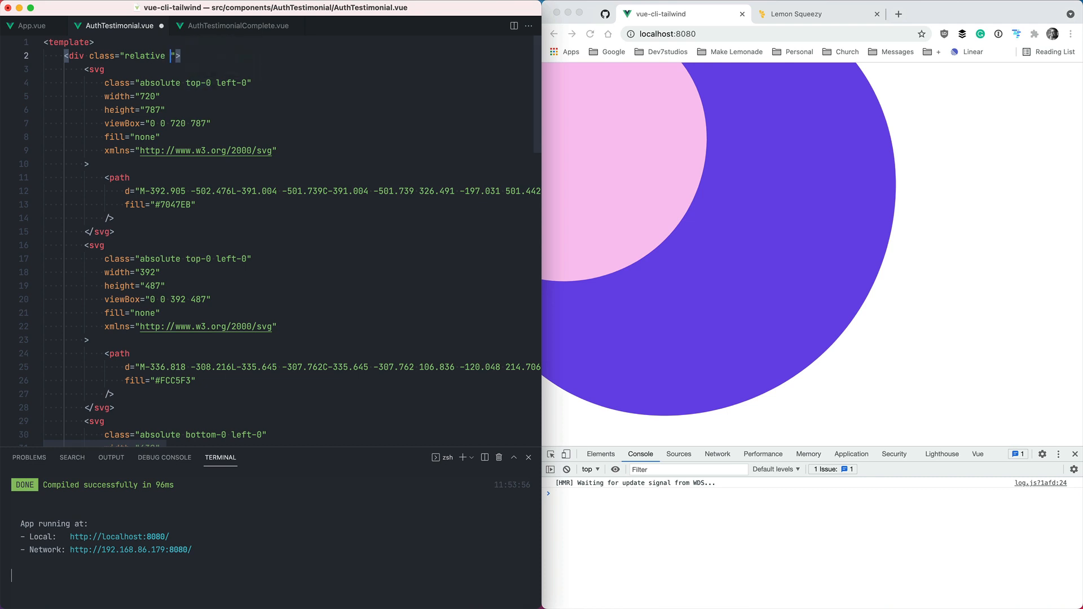
text(h-screen)
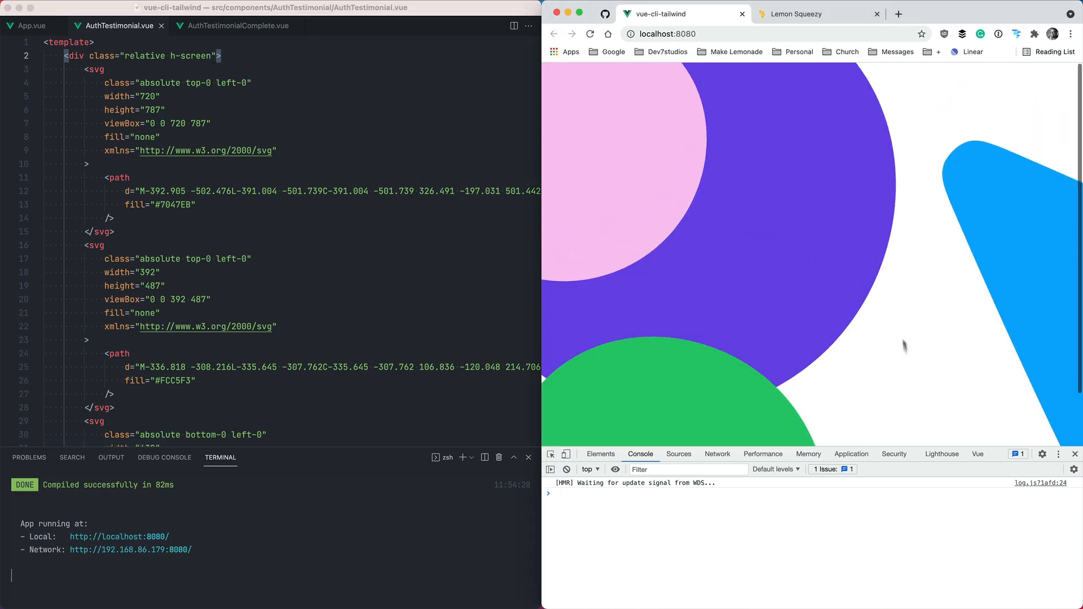
mouse_move(662, 171)
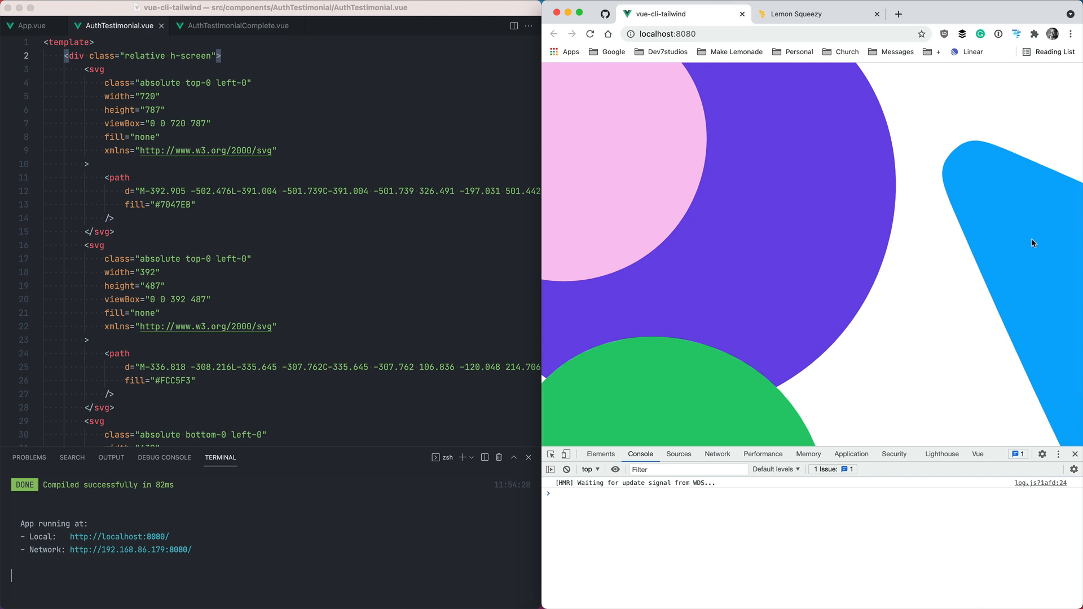
mouse_move(319, 87)
text(bg- )
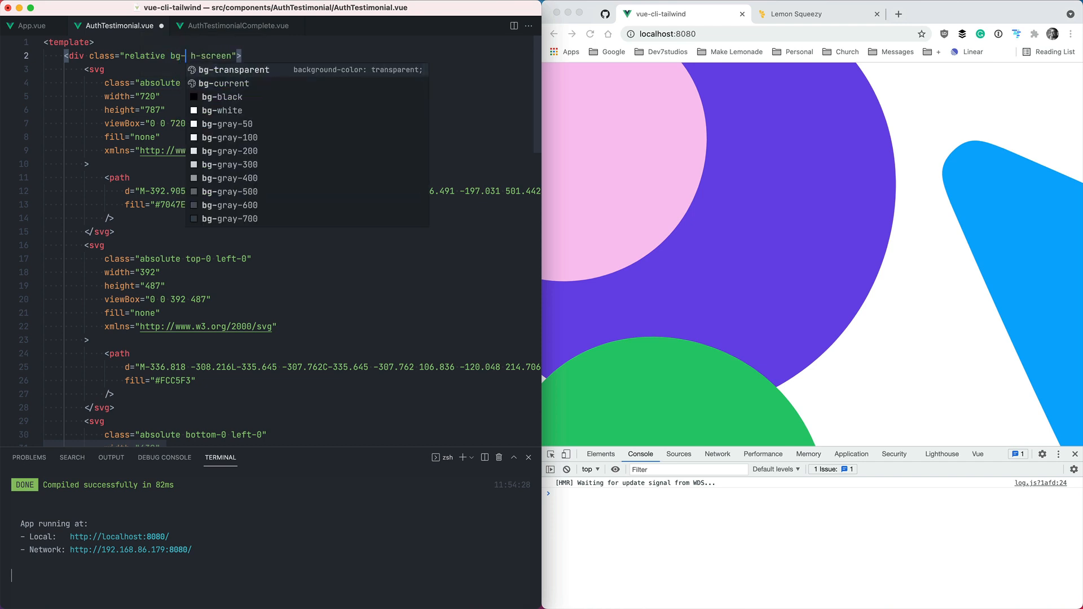
text(wtf)
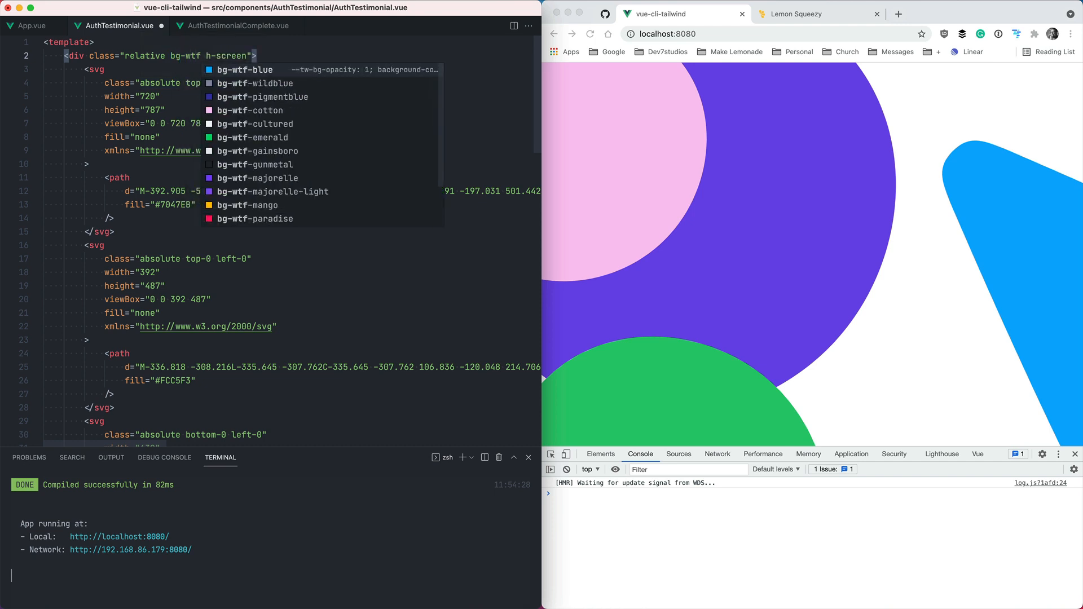
click(262, 97)
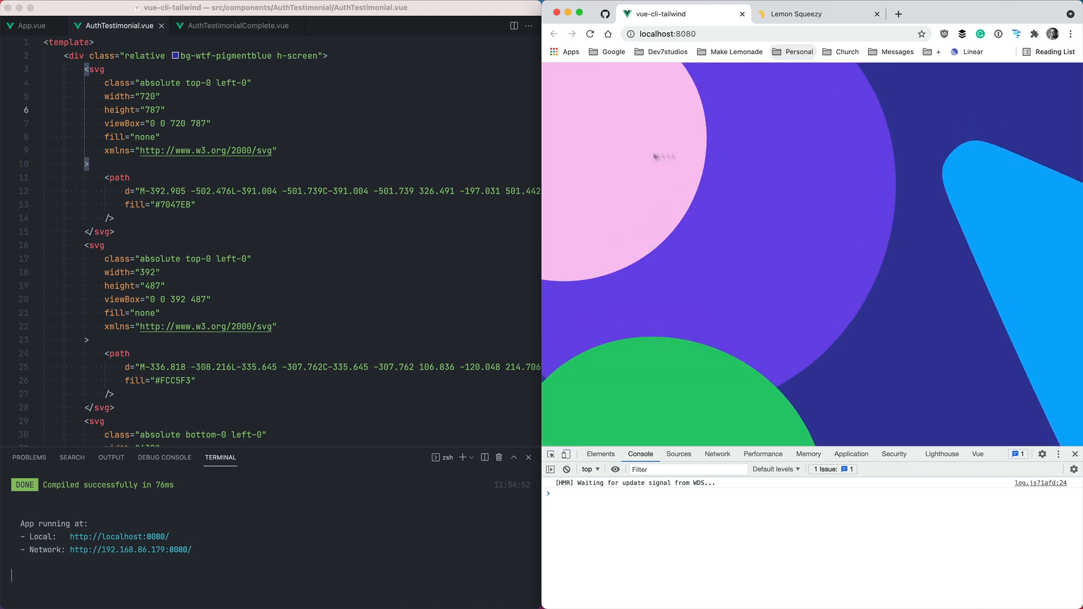
mouse_move(544, 301)
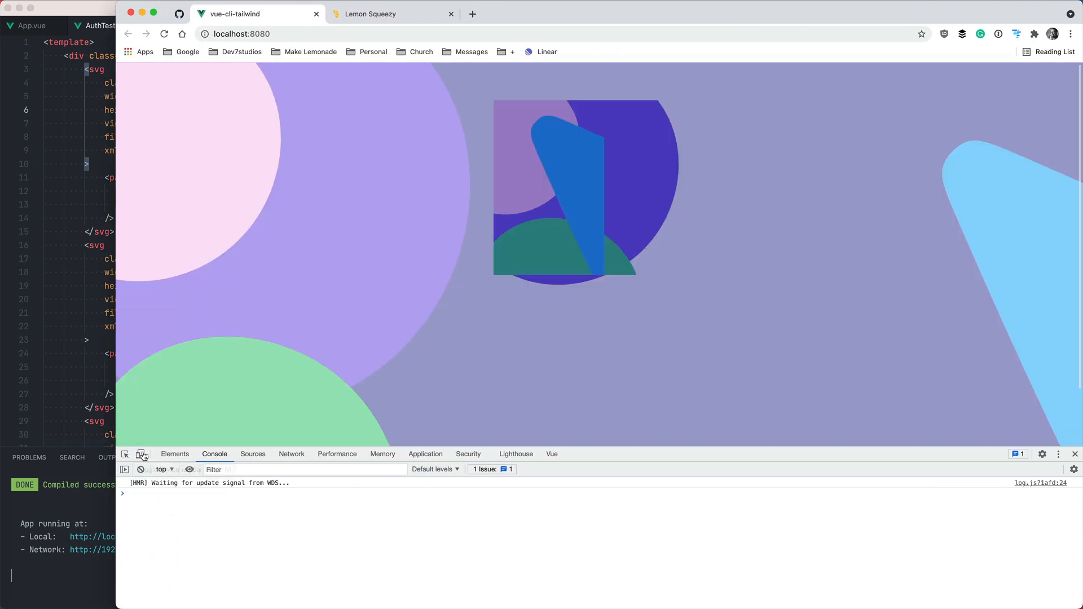
click(141, 453)
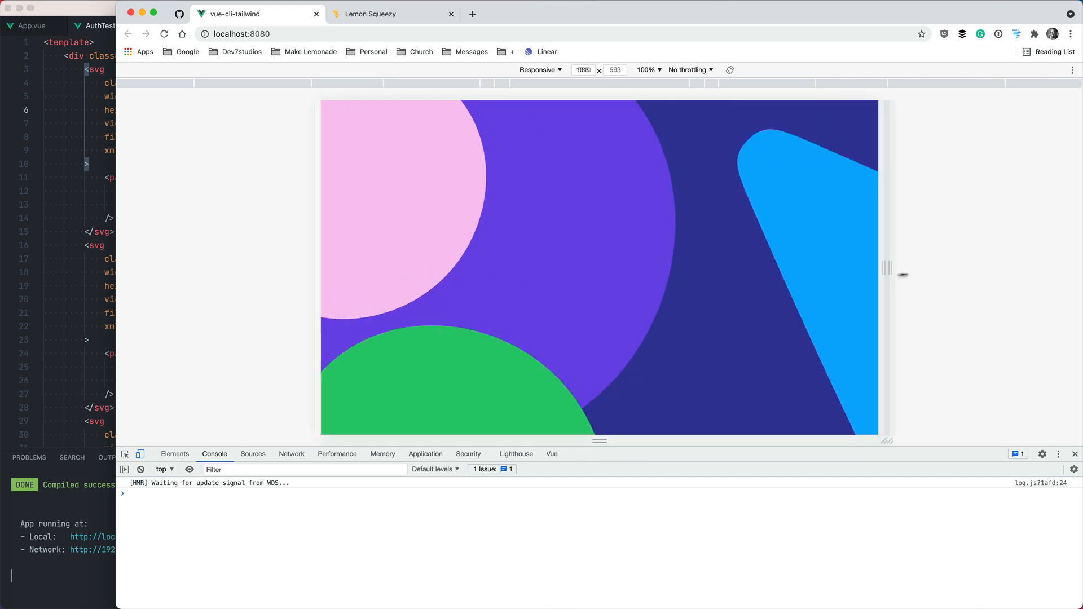
drag(891, 274, 853, 292)
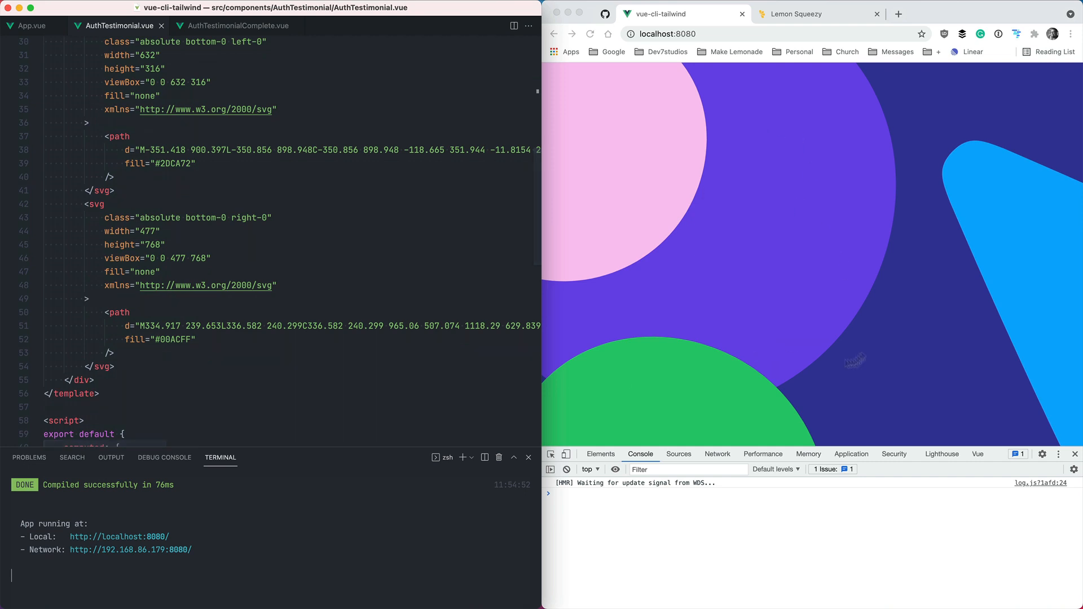
click(815, 14)
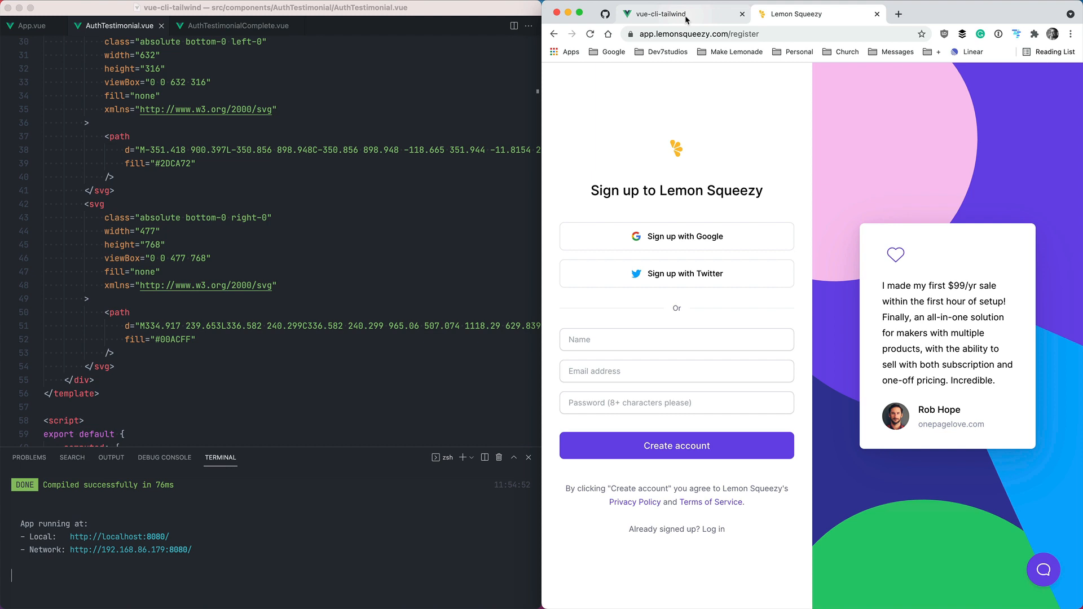
mouse_move(974, 260)
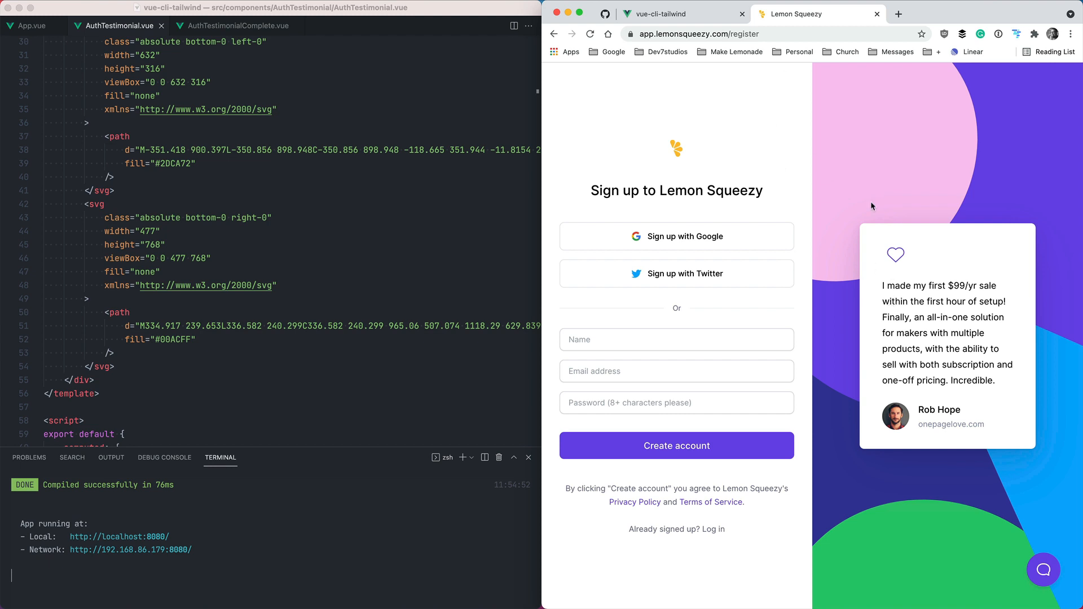
mouse_move(778, 259)
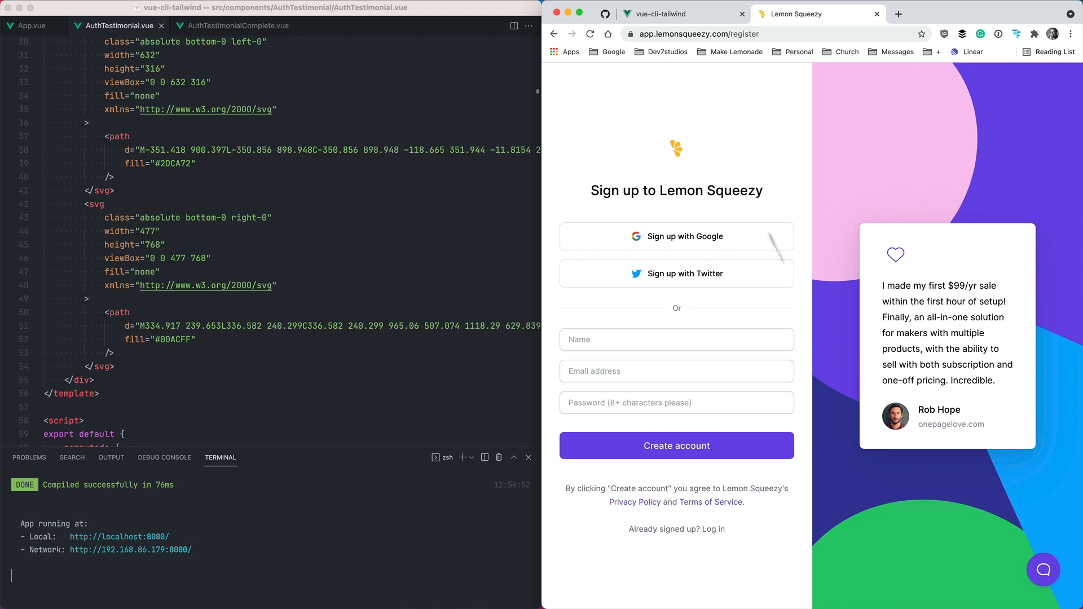
mouse_move(922, 383)
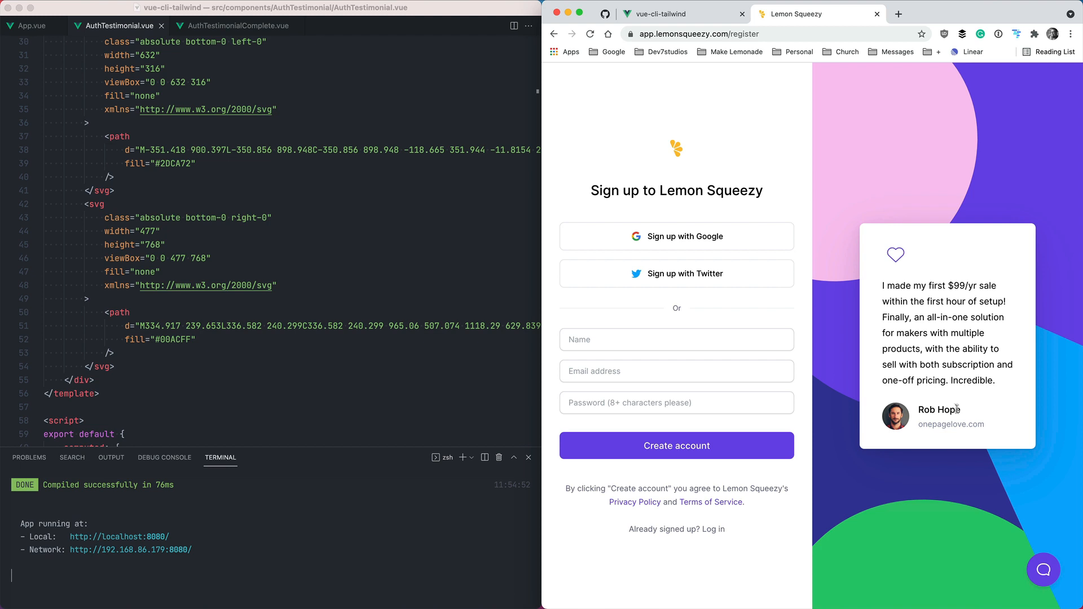
mouse_move(980, 415)
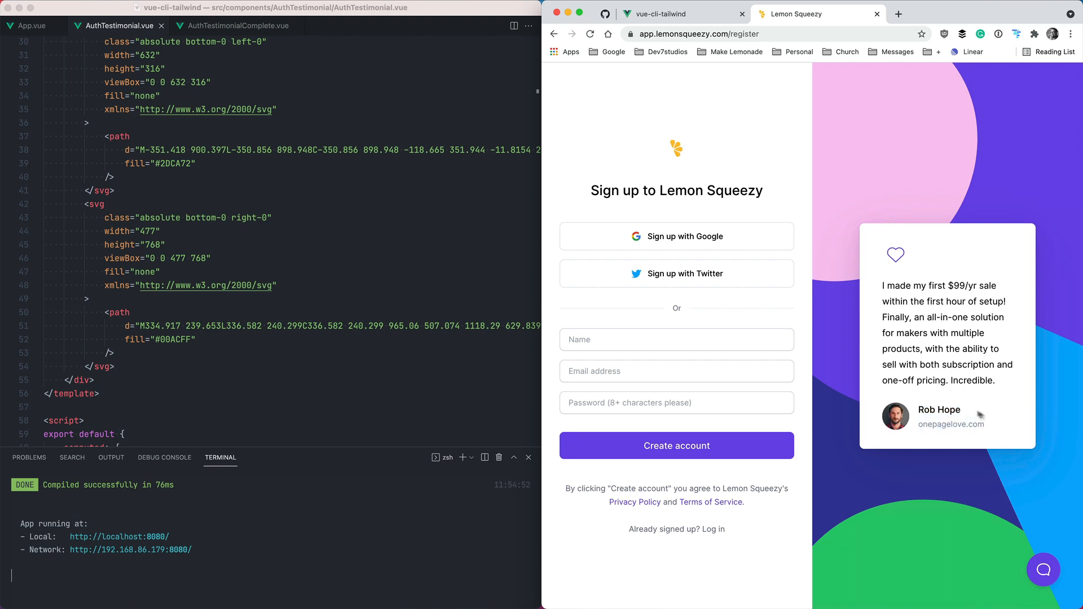
click(680, 13)
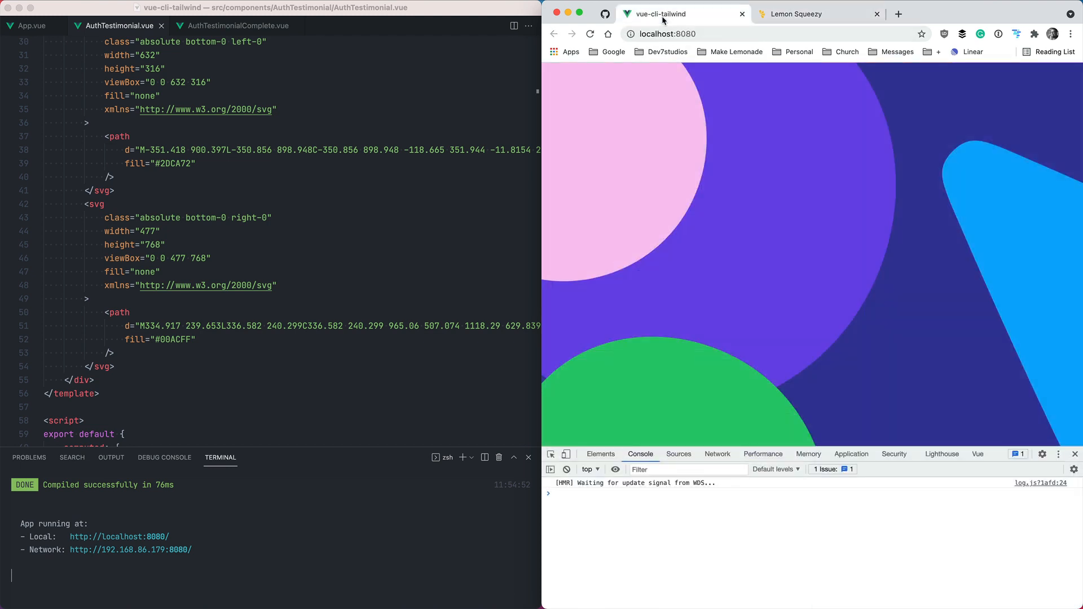
- Add <div class="absolute inset-0 flex items-center justify-center">Content</div> after the last blob
click(121, 365)
text(<div class="absolute ">)
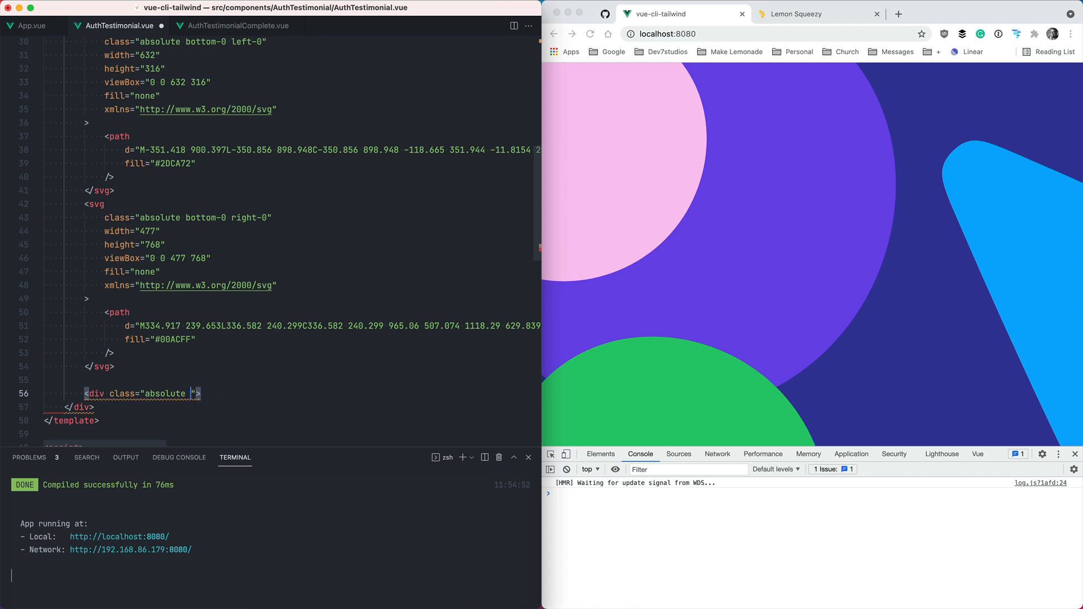
text(inset-0)
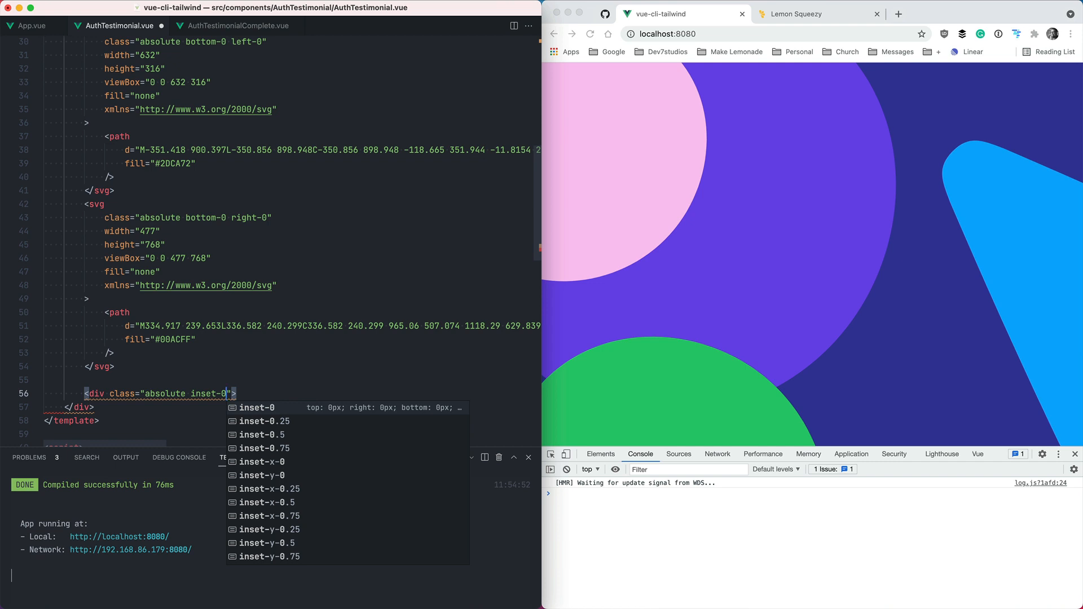
text(f)
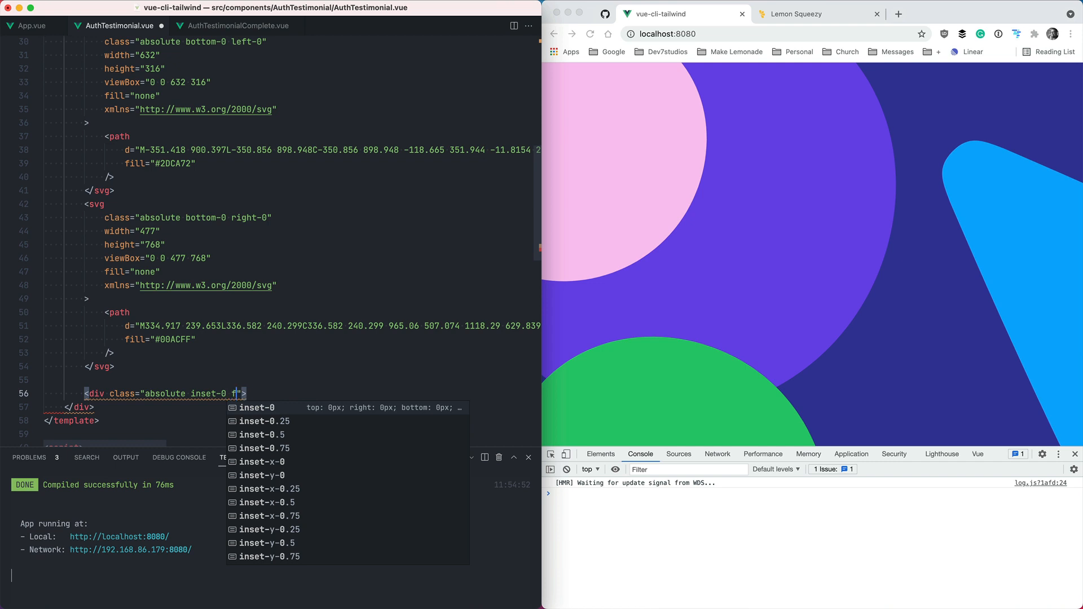
text(lex)
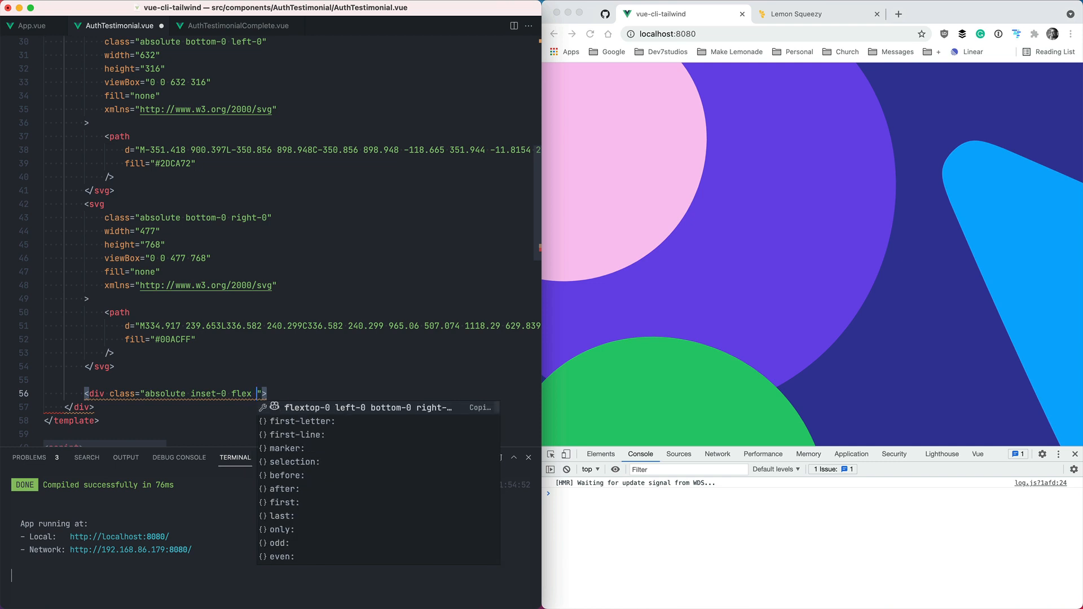
text(i)
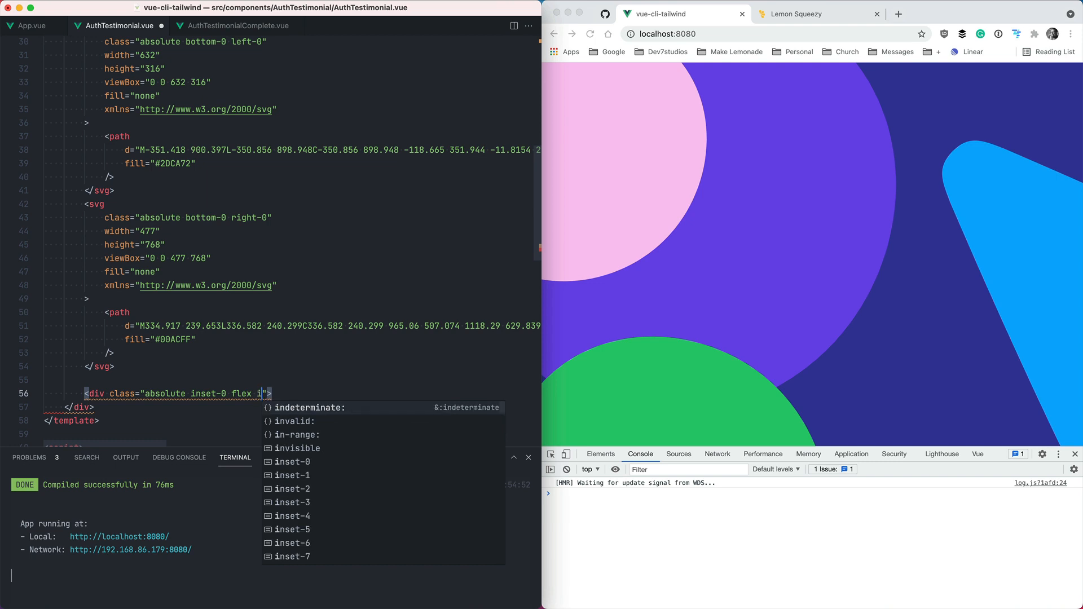
text(tem-c)
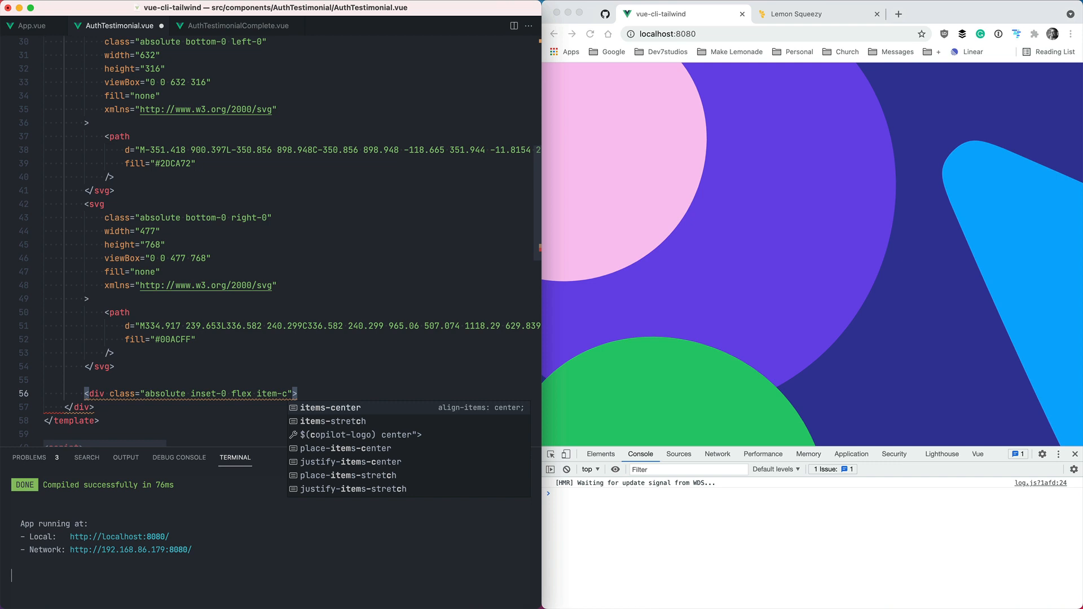
click(331, 408)
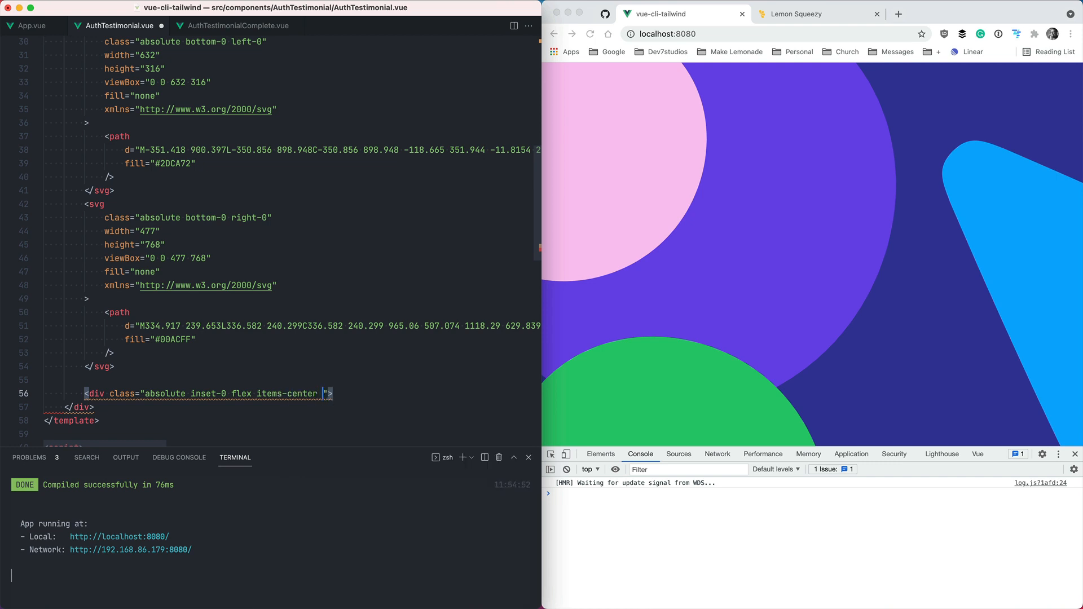
text(justify-center)
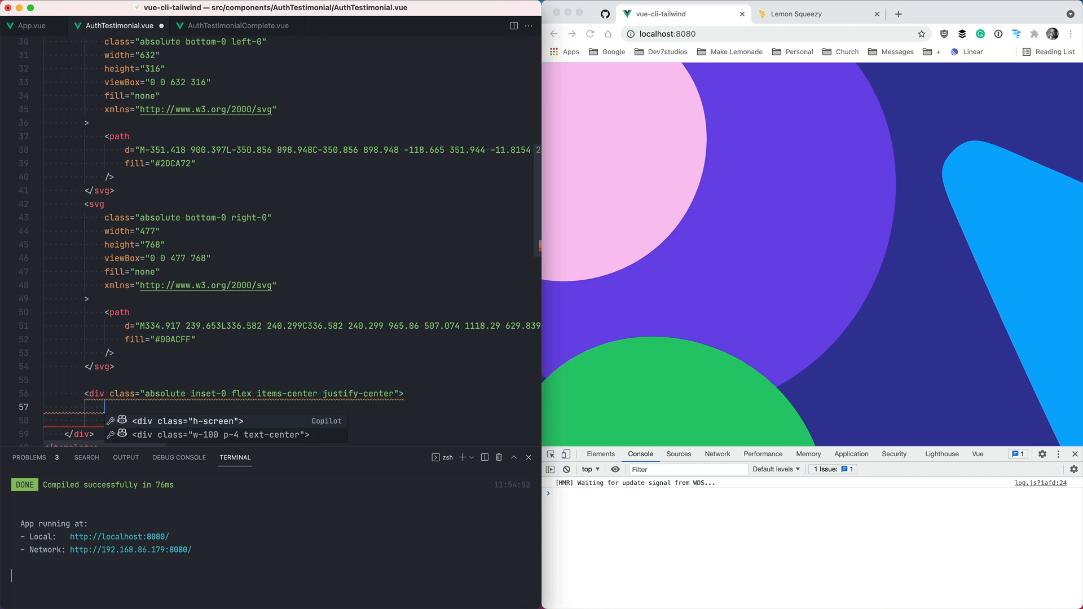
text(Content)
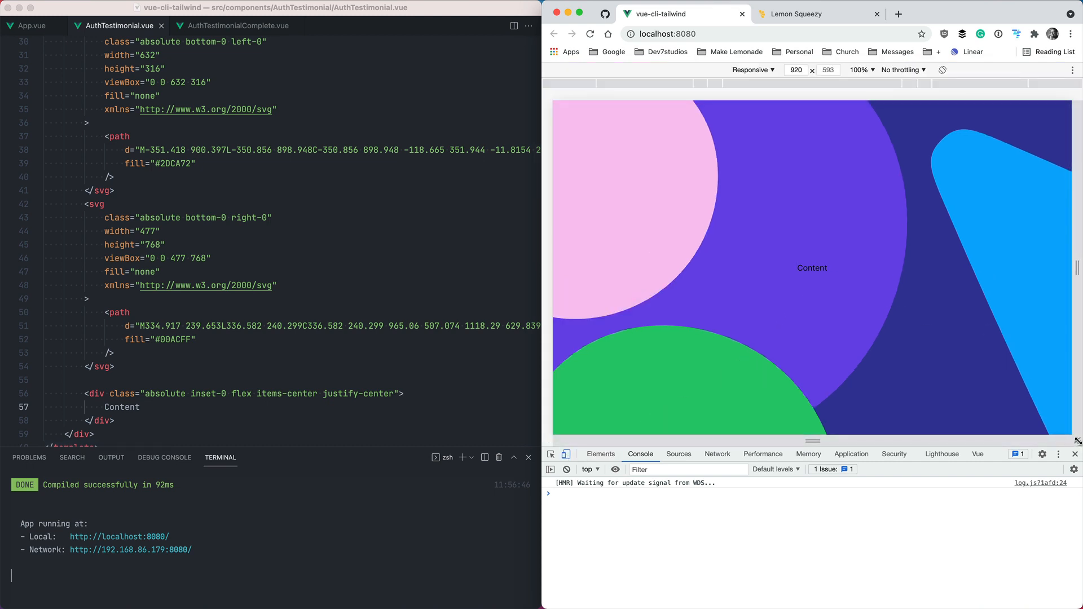
- Confirm Content stays centred at resized preview widths, then restore the full-size view
drag(1079, 441, 1050, 420)
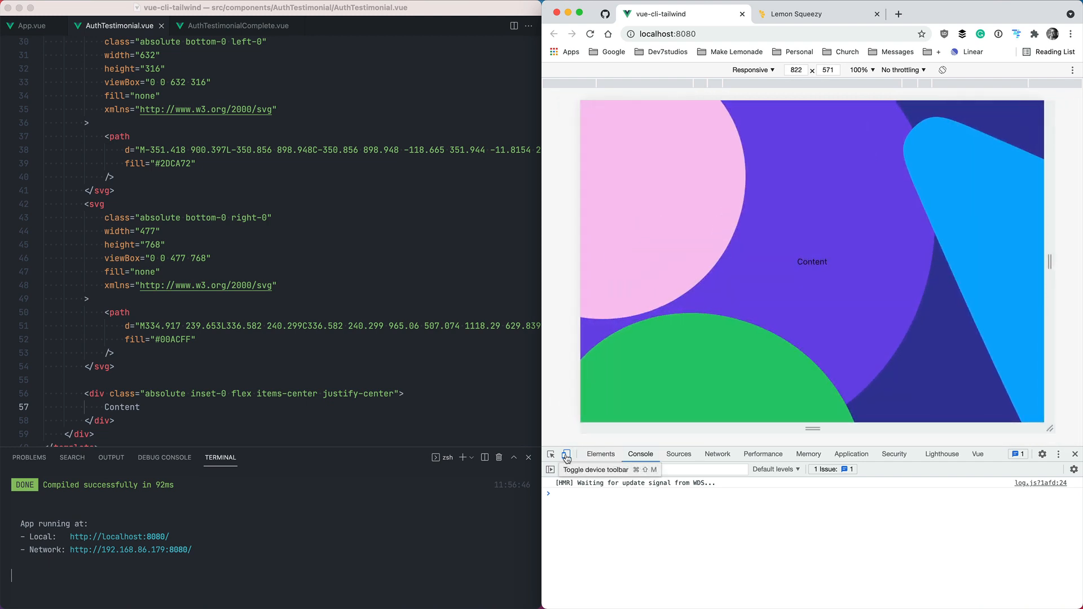
click(551, 453)
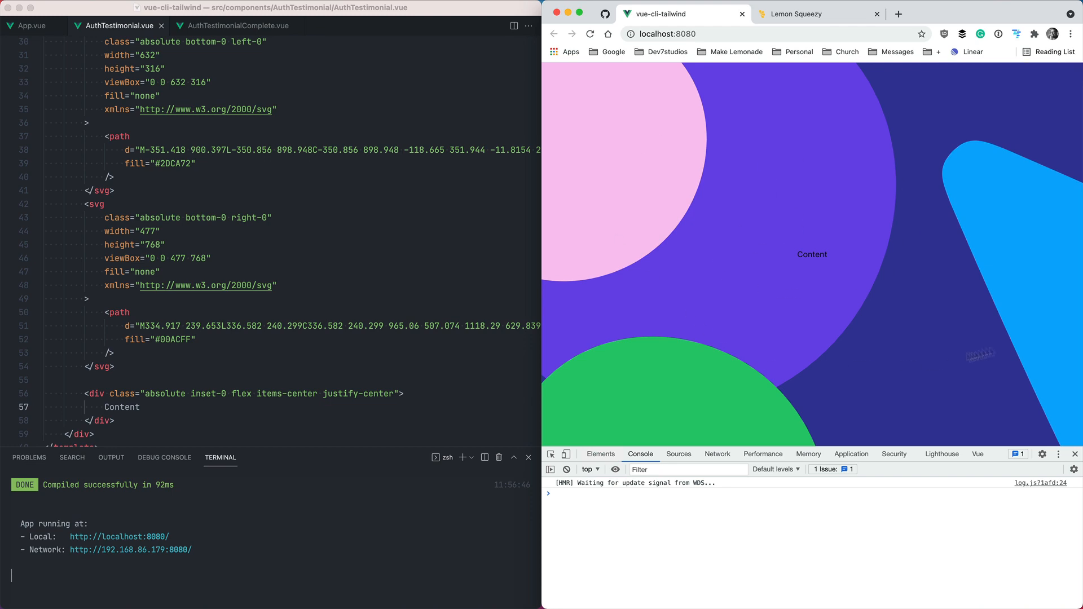
scroll(down, 3)
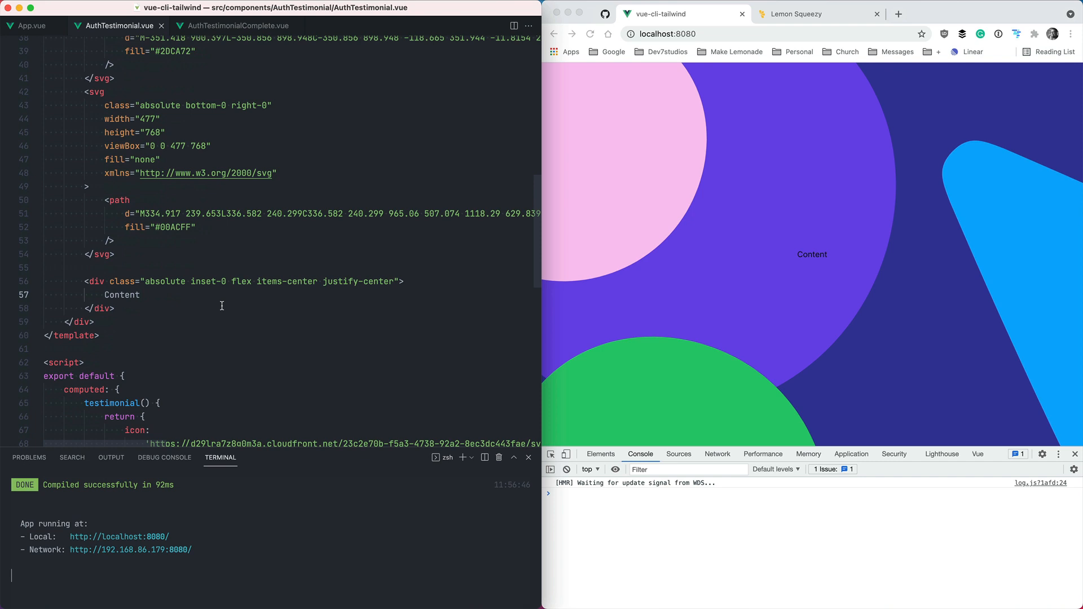
- Replace Content with a bg-white rounded shadow-menu div holding the lorem ipsum paragraph
double_click(122, 295)
text(div)
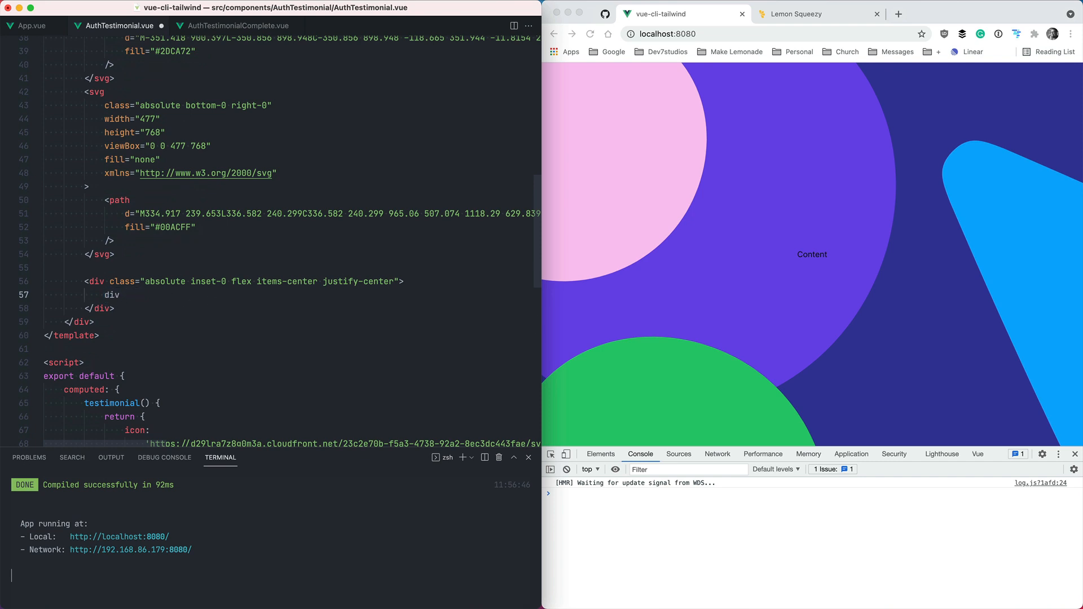
text(CL></div>)
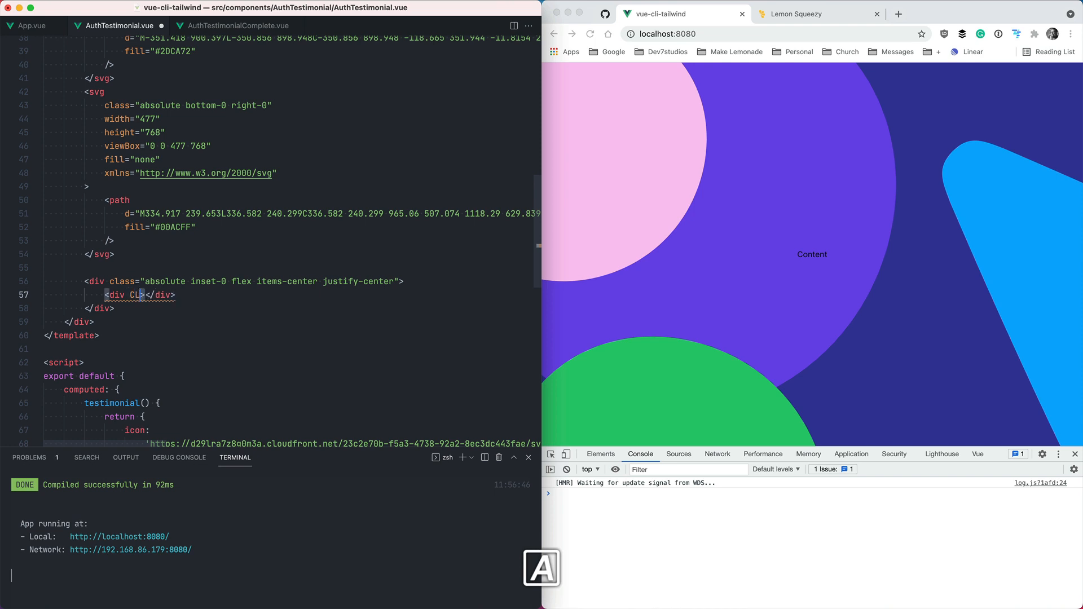
text(c)
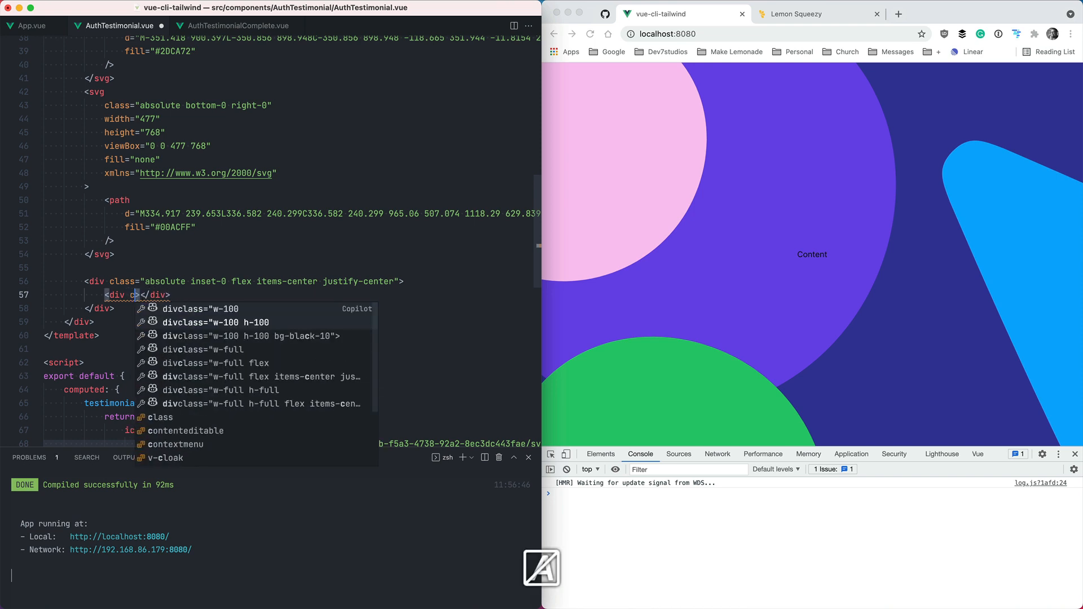
text(class="")
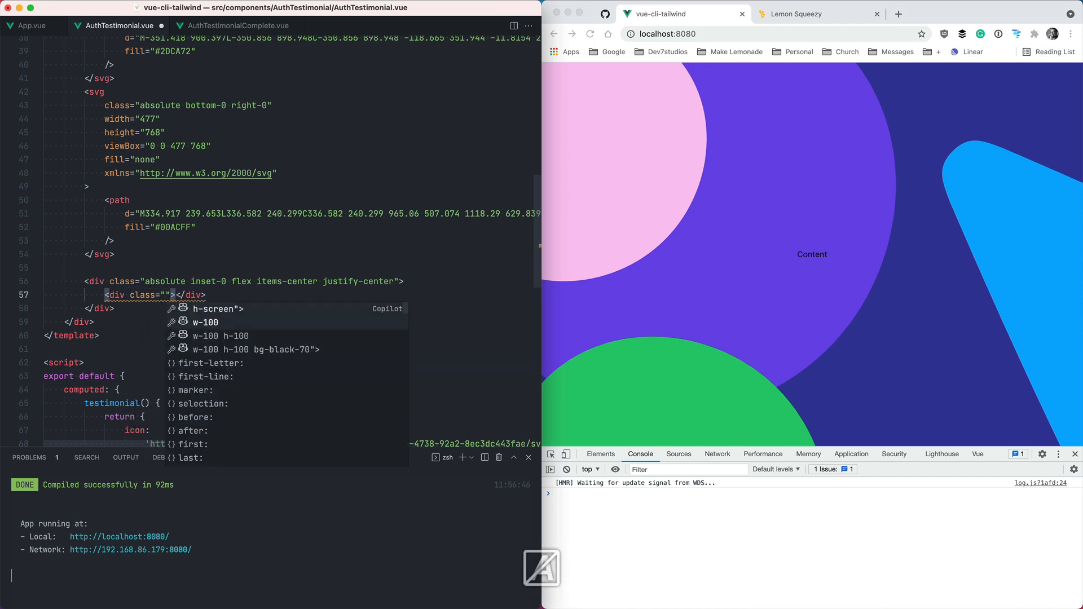
text(bg-white)
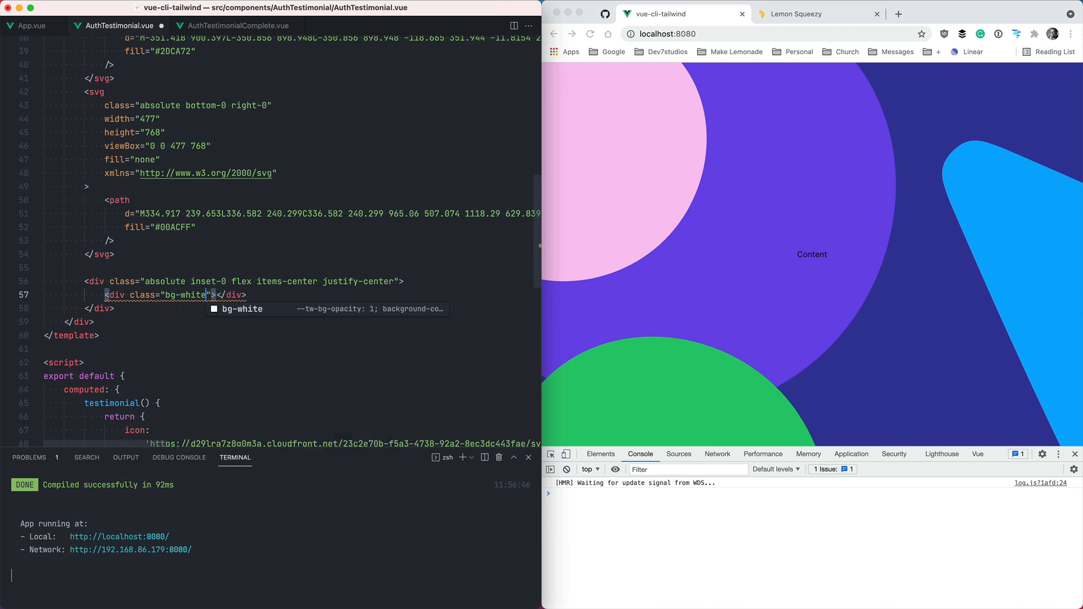
text(rounded)
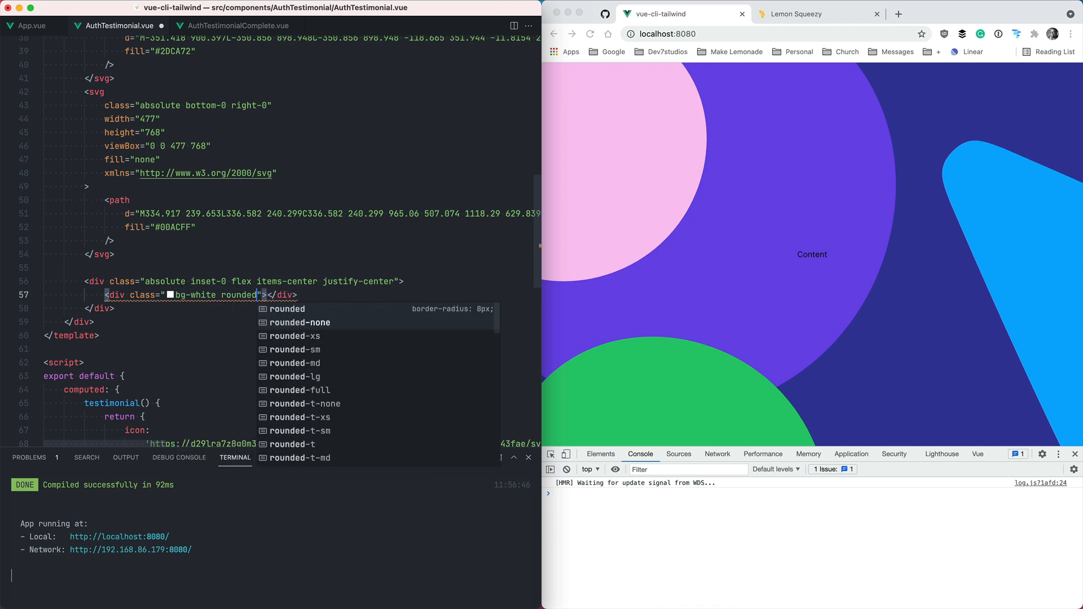
text(shdaow)
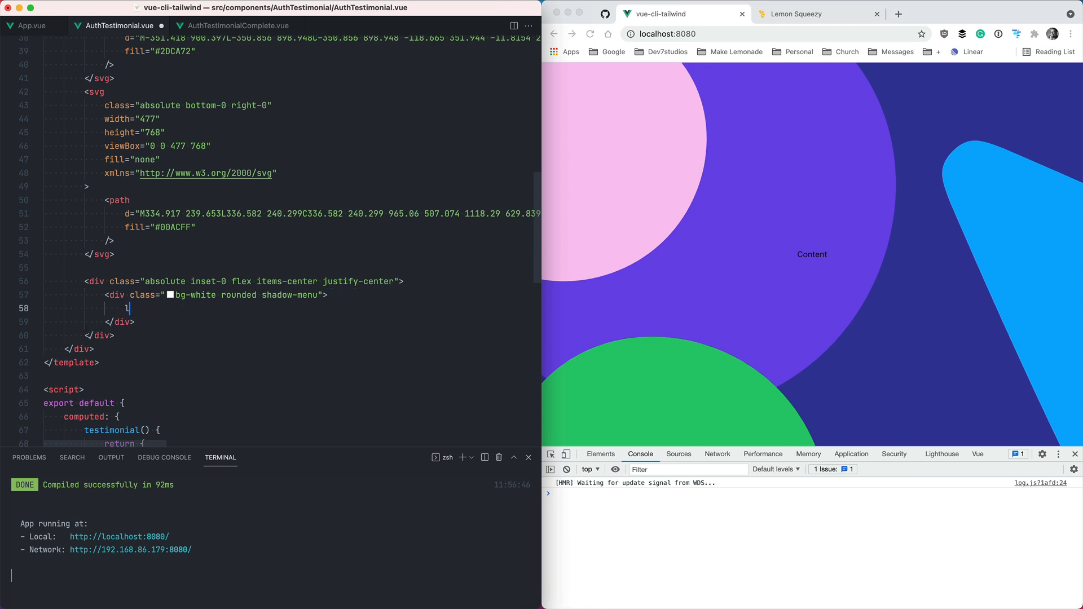
text(turpis, faucibus id augue quis, lobortis viverra lorem. Donec rutrum luctus erat eu gravida.)
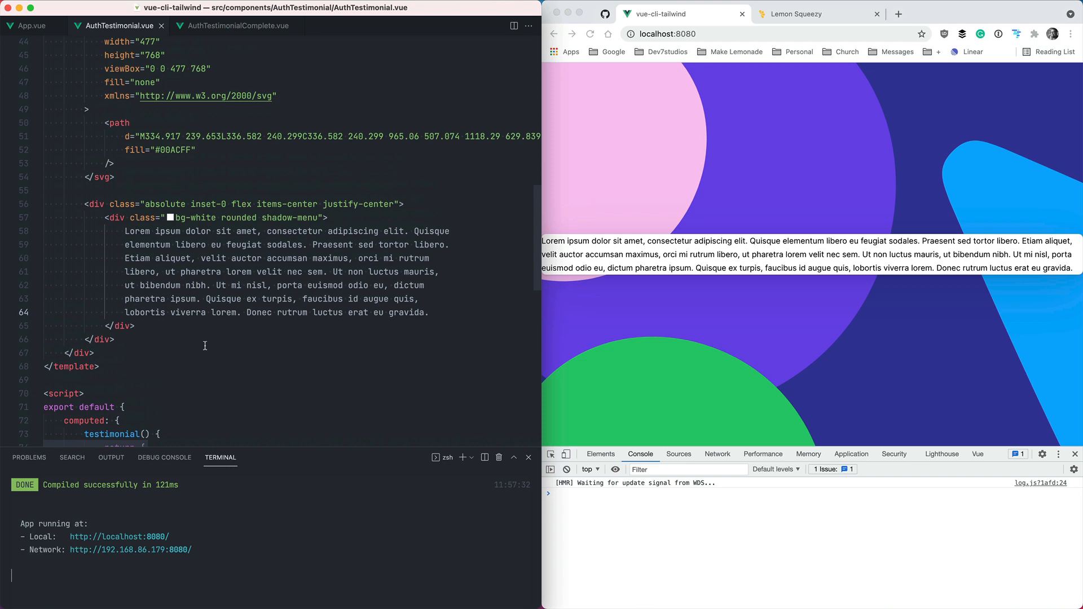
- Copy w-39 px-5 py-4 from AuthTestimonialComplete.vue onto the card div's class
click(238, 26)
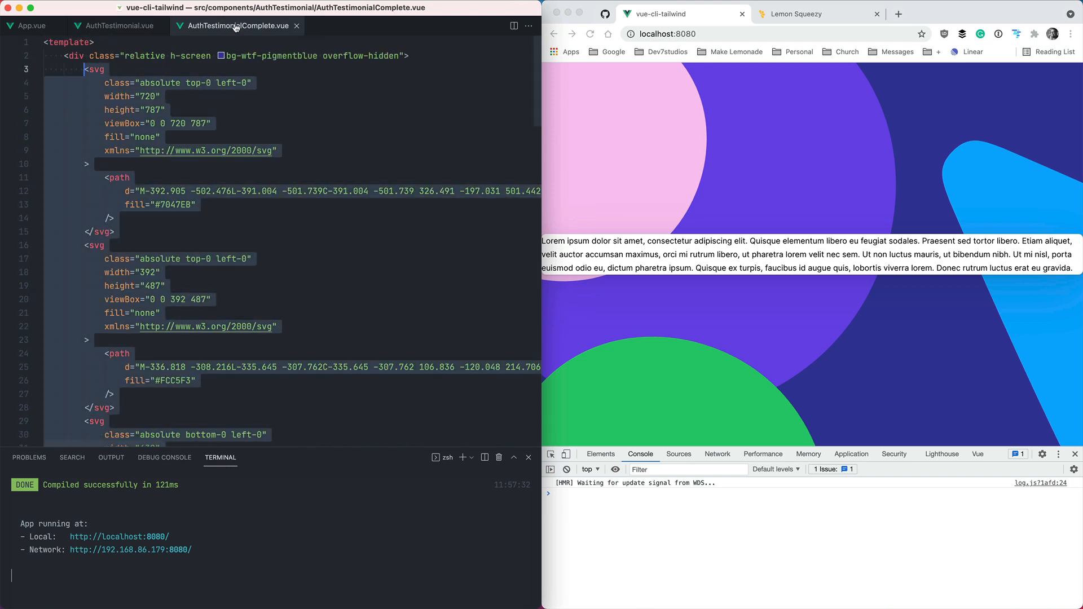
scroll(down, 3)
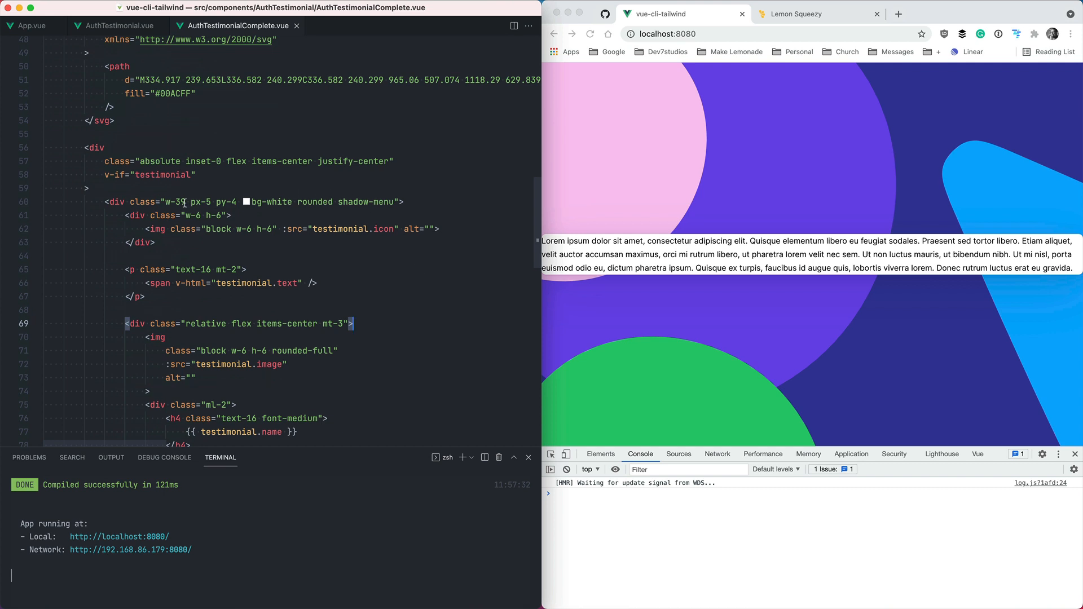
double_click(184, 202)
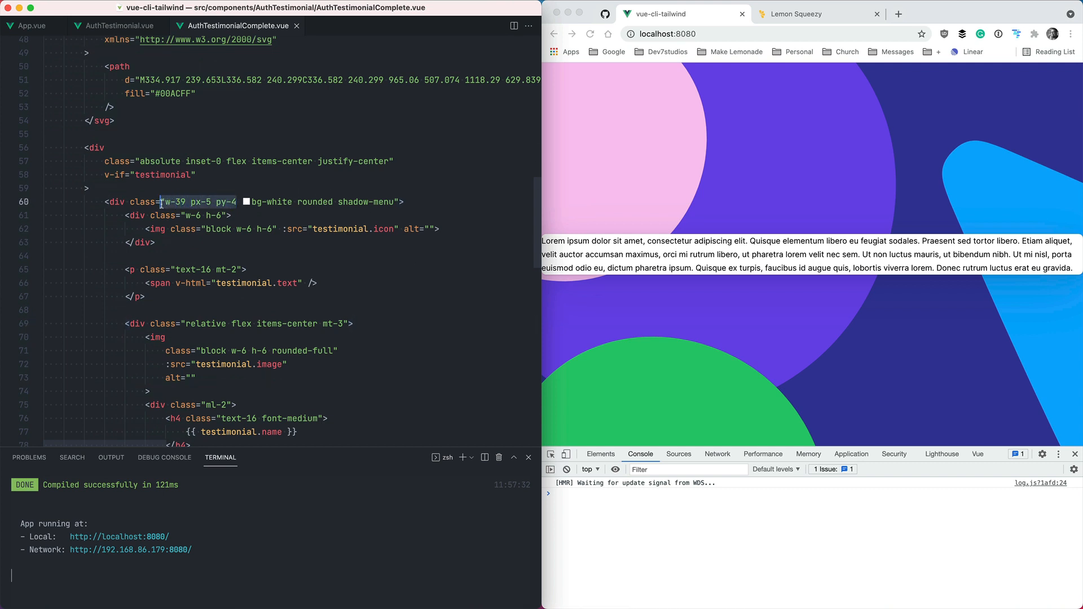
click(118, 26)
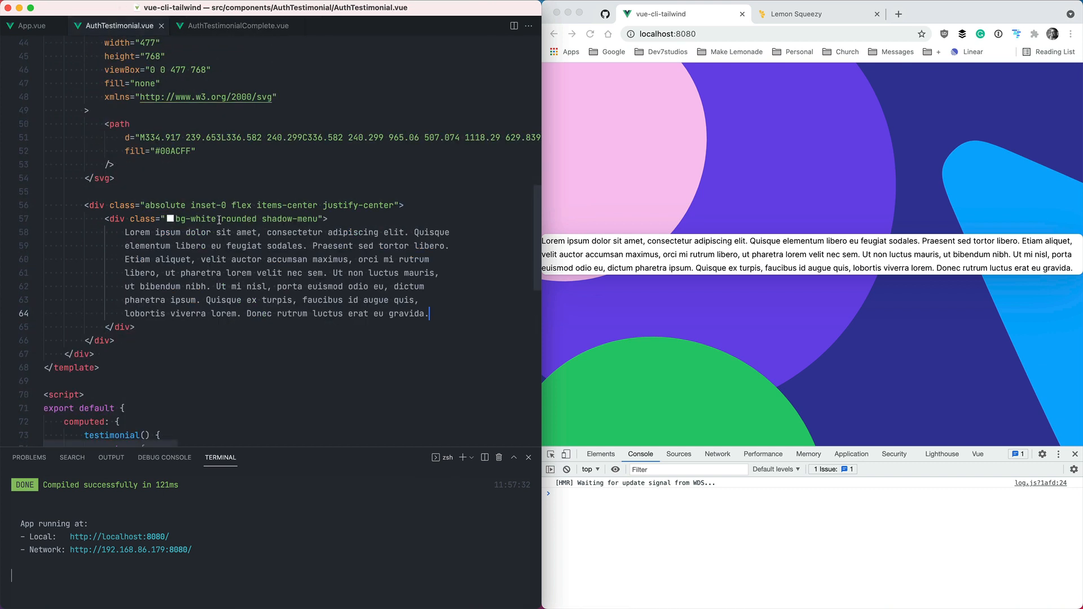
text(w-39 px-5 py-4)
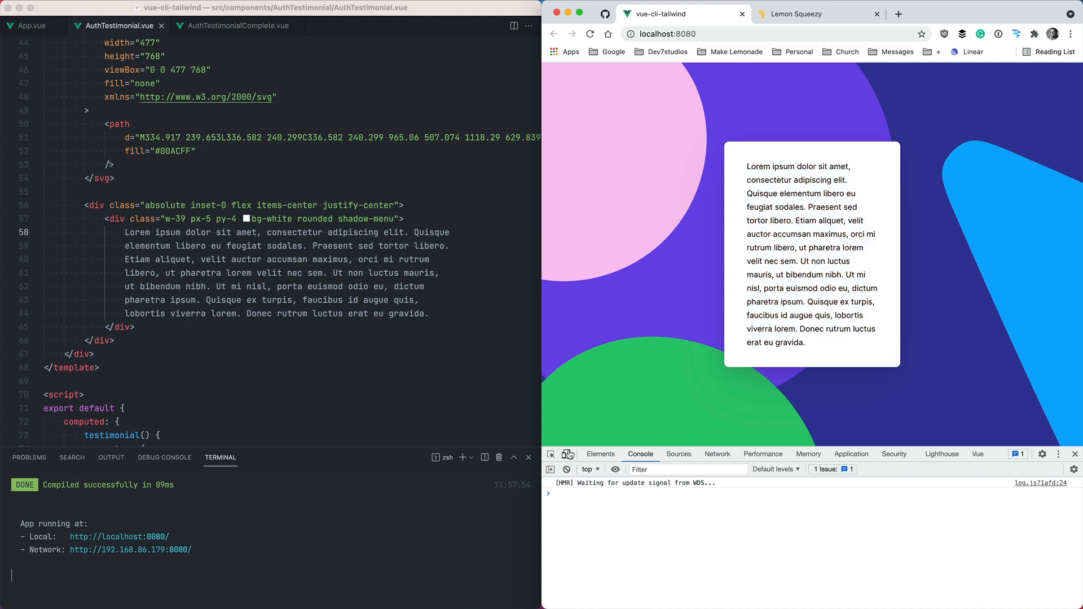
- Check the narrow card at responsive preview sizes against the original Lemon Squeezy testimonial
click(567, 454)
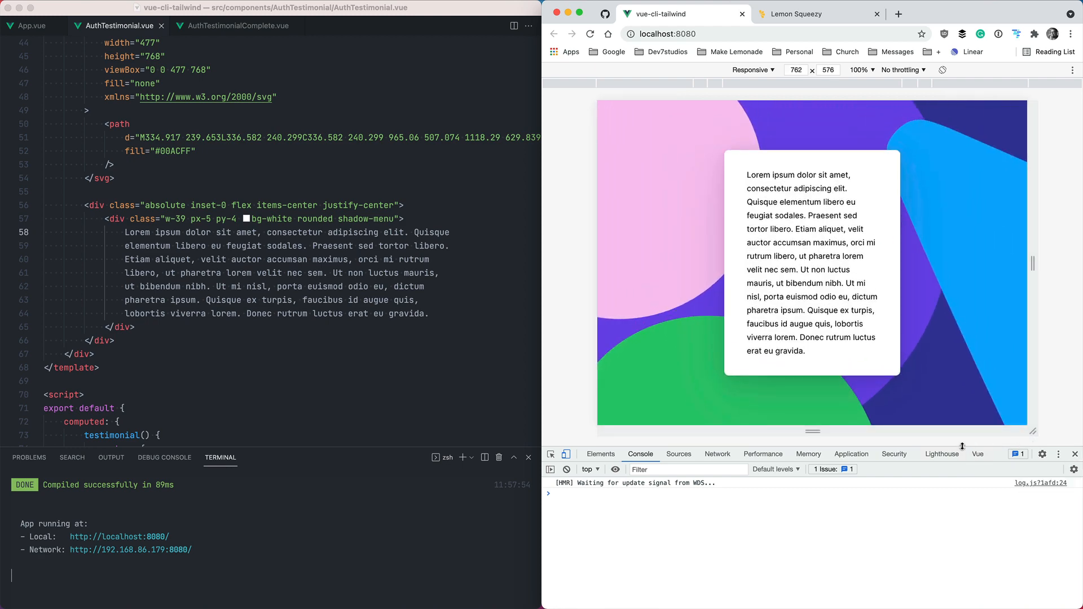
drag(1043, 432, 1043, 491)
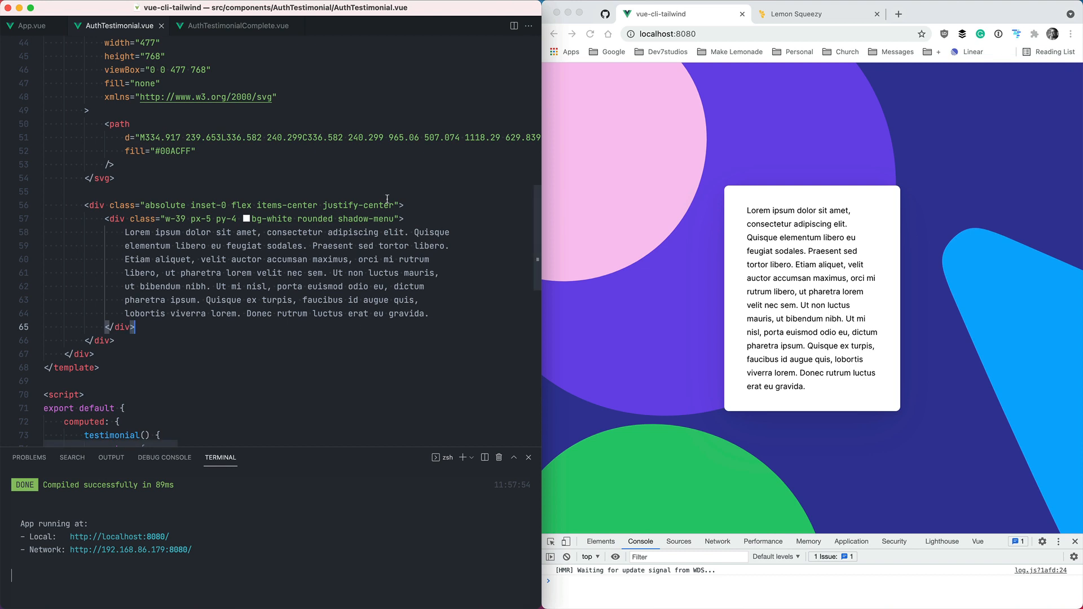
click(819, 14)
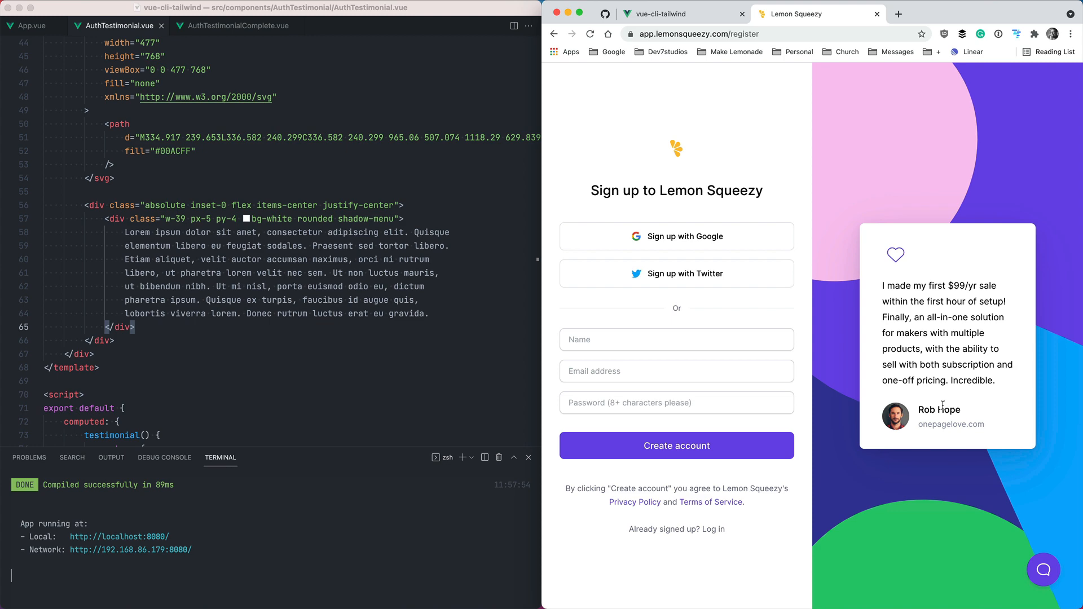
- Review the testimonial computed data and open an empty line inside the card above the paragraph
scroll(down, 3)
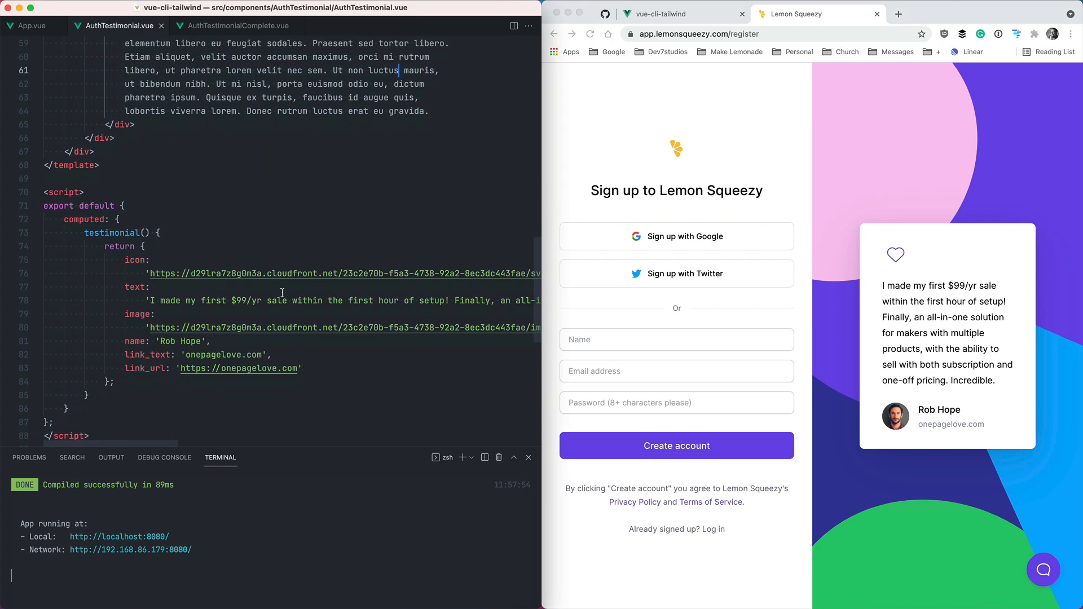
scroll(down, 3)
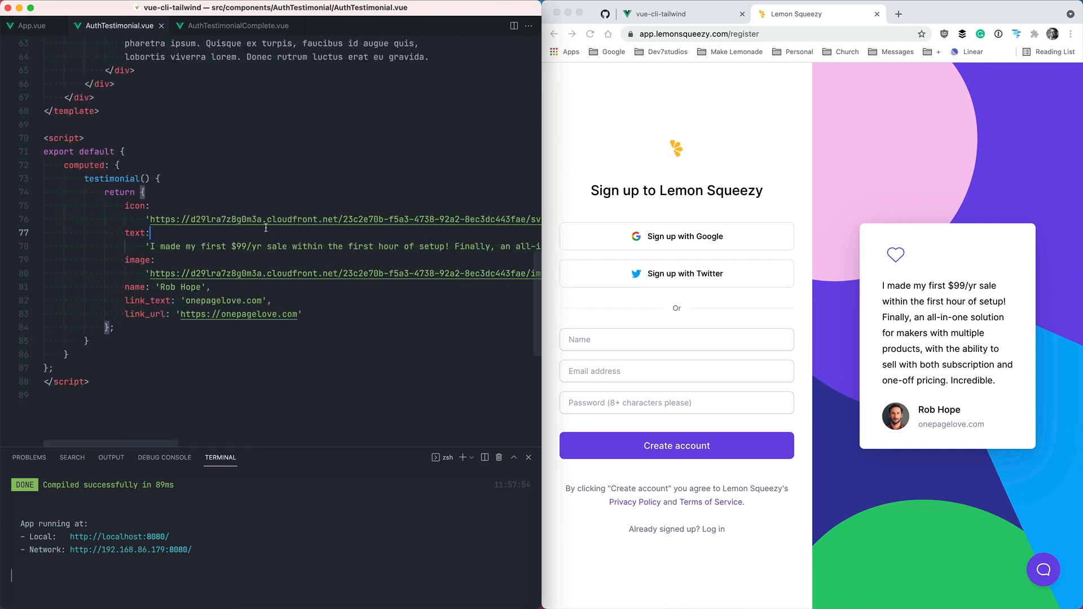
drag(149, 246, 356, 246)
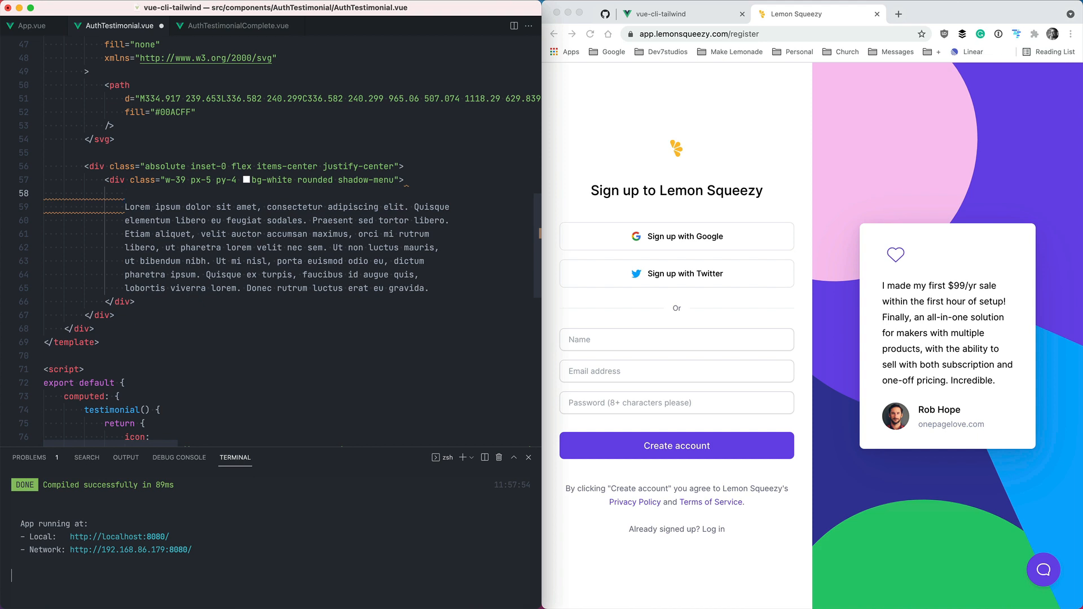
- Add <img :src="testimonial.icon" alt=""> at the top of the card
text(img :src="" alt="">)
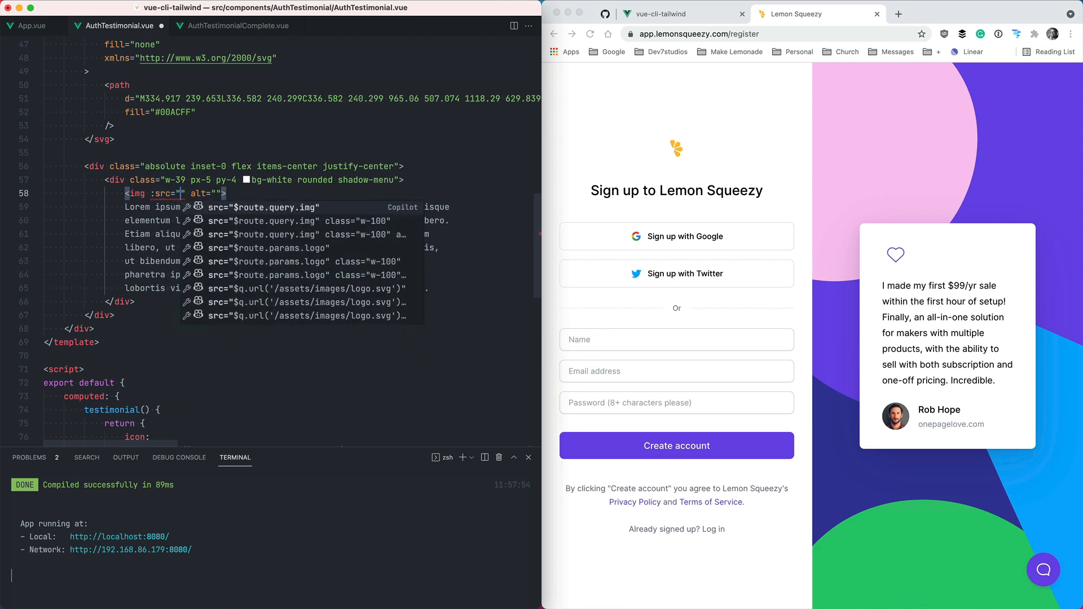
scroll(down, 3)
text(testimonial)
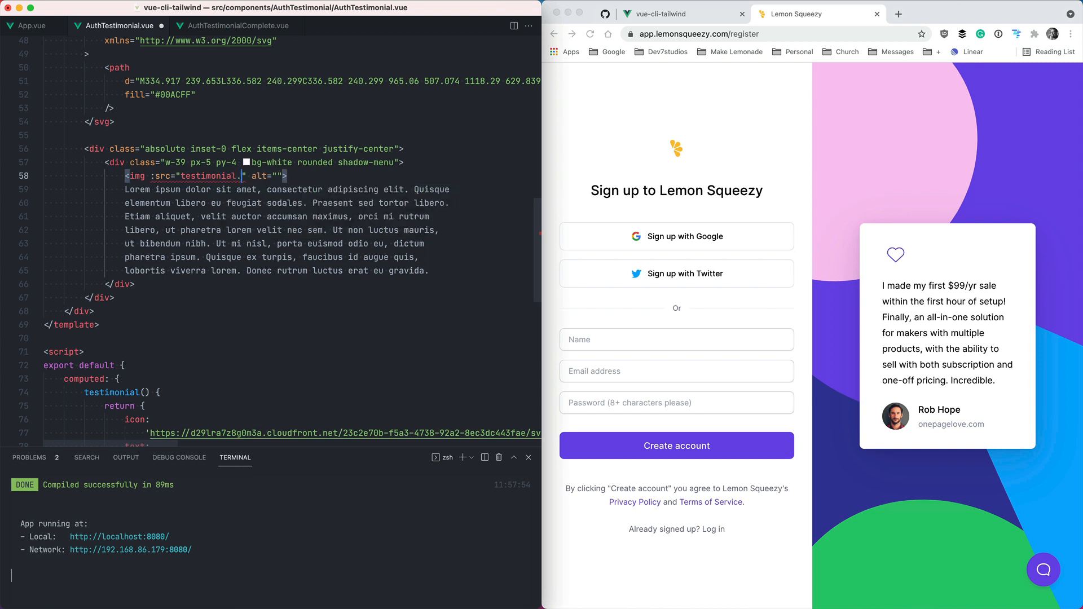
text(.icon)
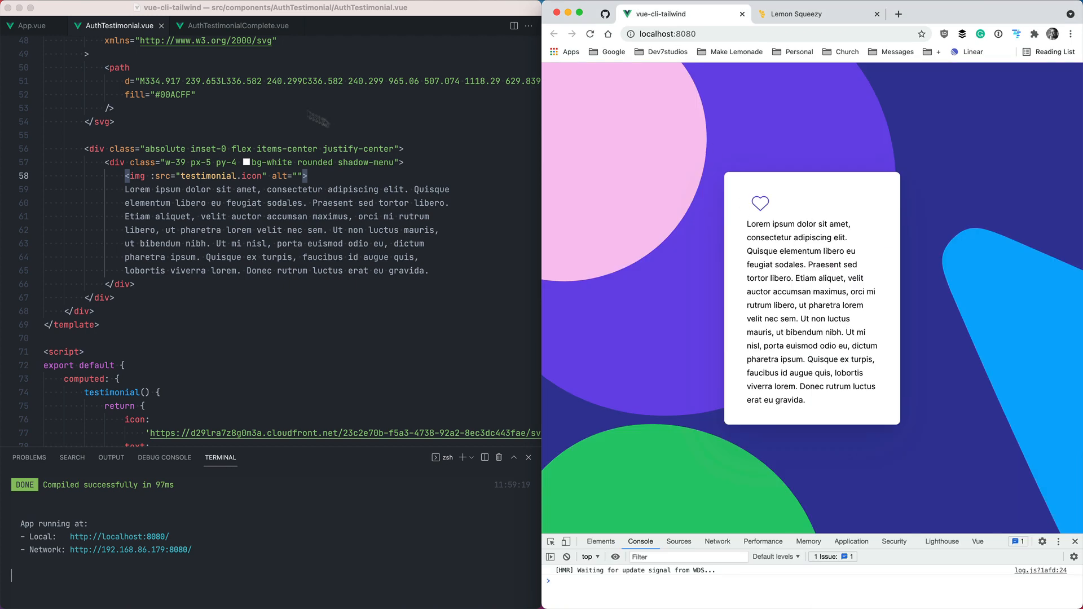
mouse_move(306, 220)
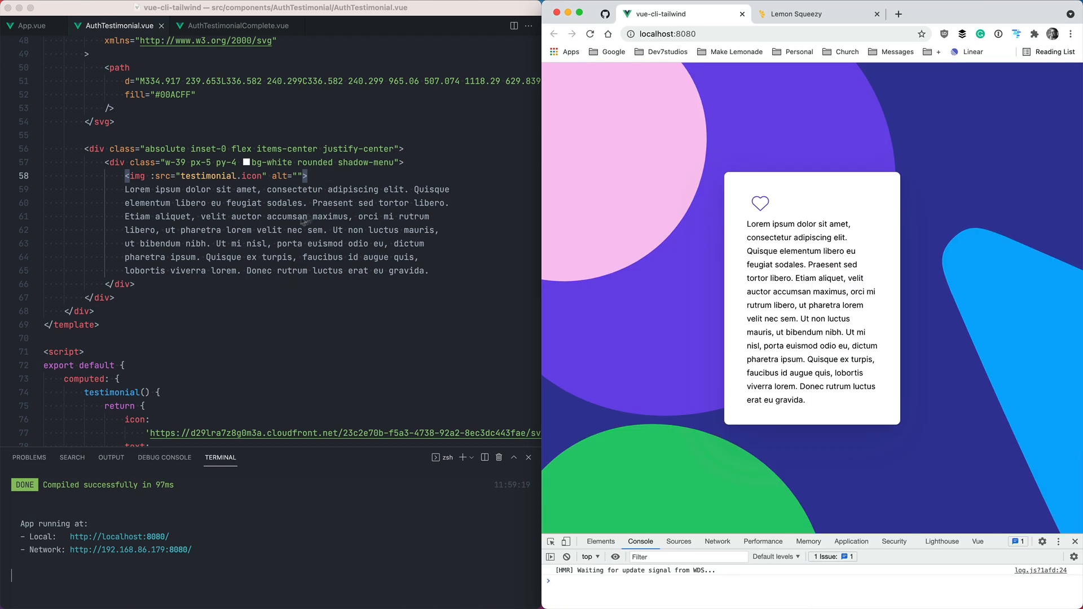
- Wrap the icon image in <div class="w-6 h-6">, comparing with the finished component
click(238, 26)
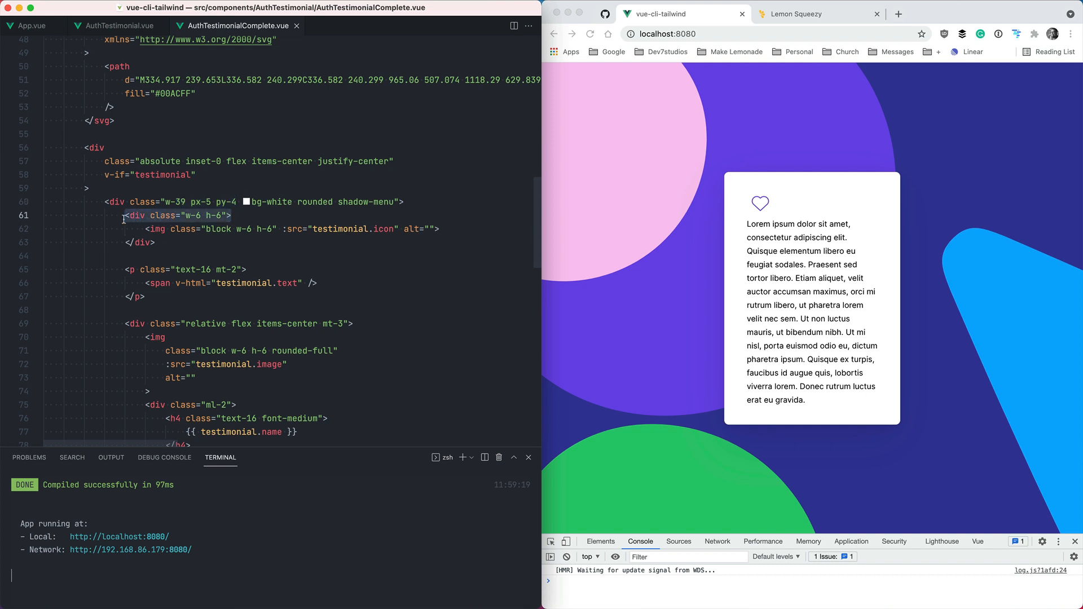
click(118, 26)
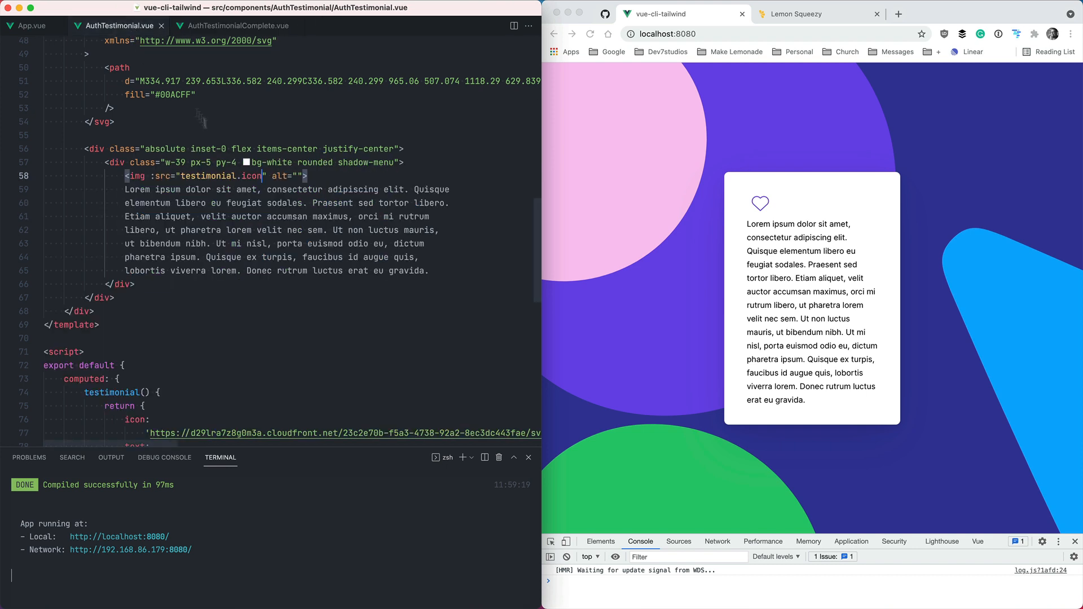
text(<div class="w-6 h-6">)
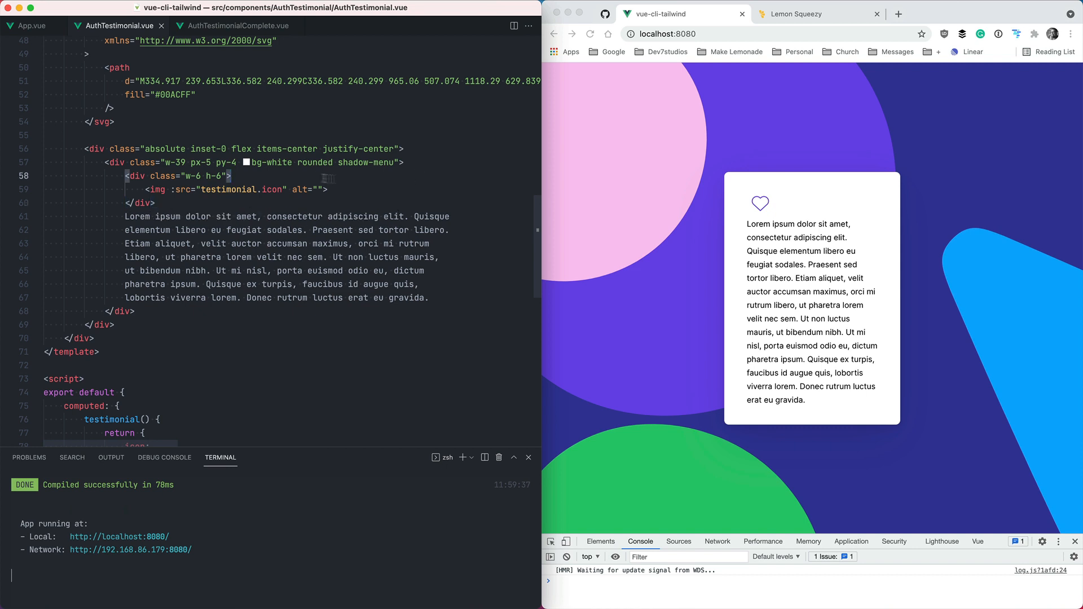
mouse_move(269, 205)
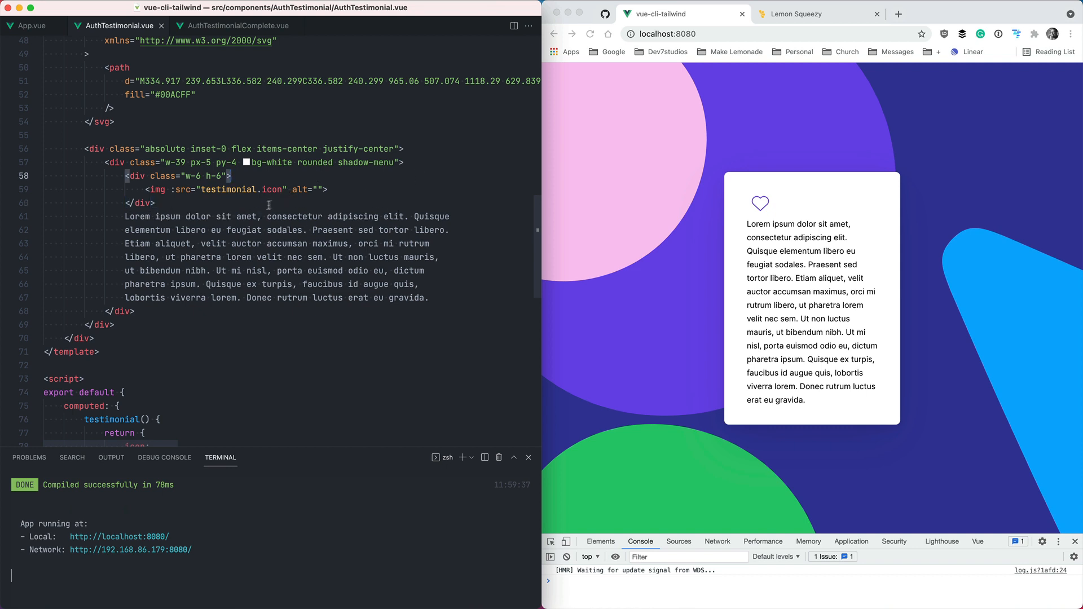
click(238, 26)
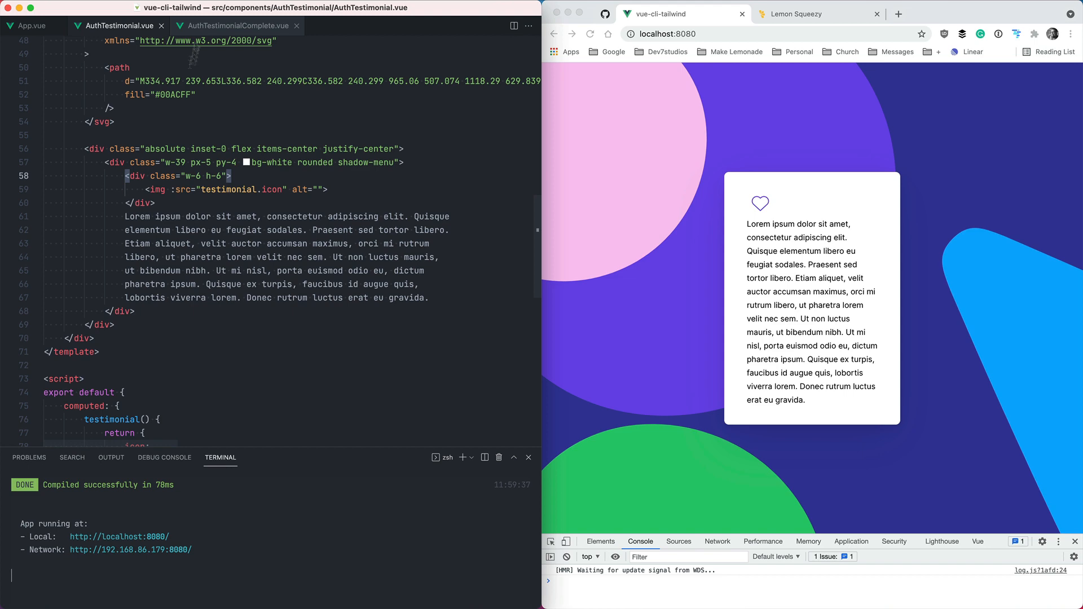
- Add a paragraph showing {{ testimonial.text }} with class text-16 under the icon
scroll(down, 3)
text({{)
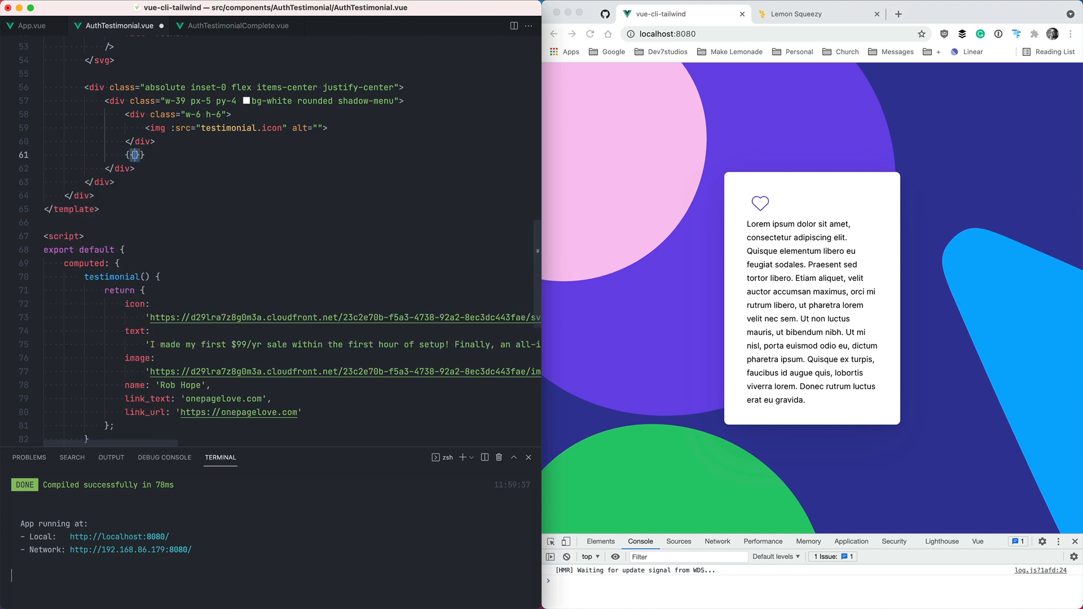
text(testimonial)
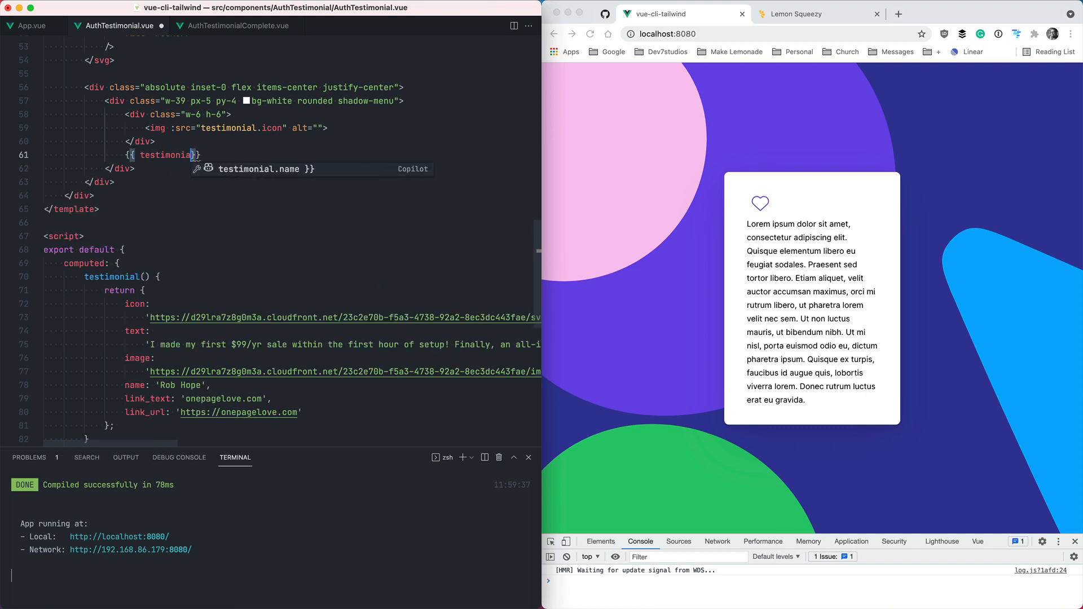
text(.text)
text(</p>)
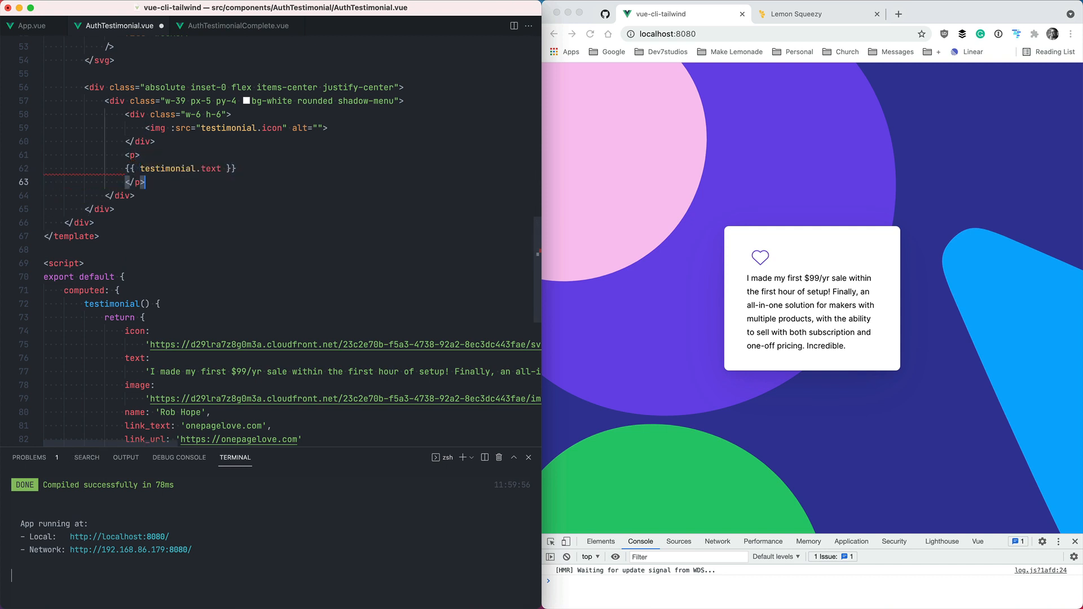
text(cl)
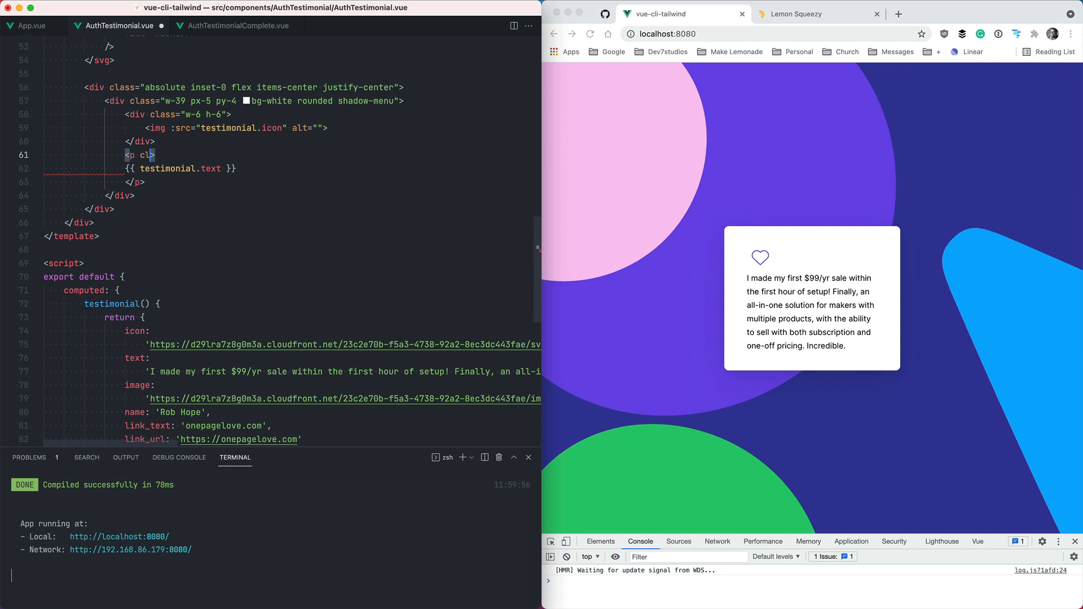
text(text-16")
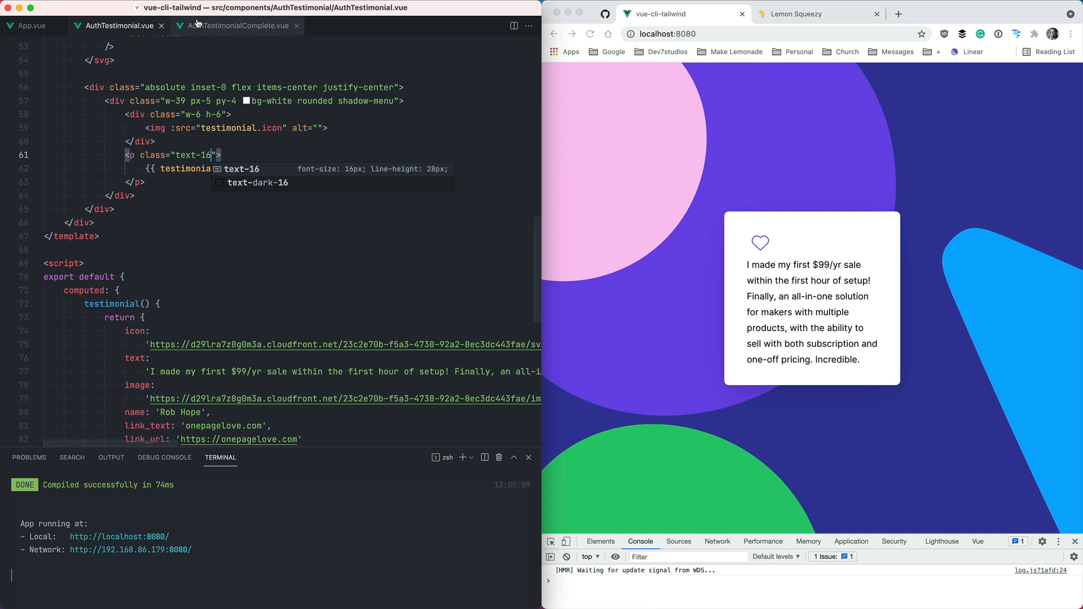
- Match the reference spacing by adding mt-2 to the quote paragraph
click(239, 26)
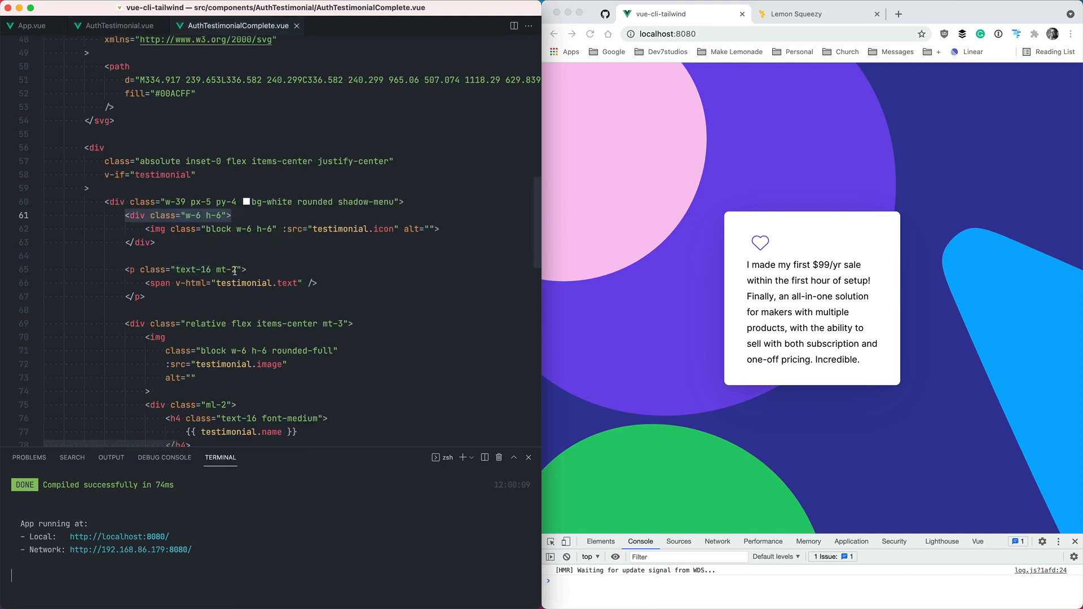
click(119, 26)
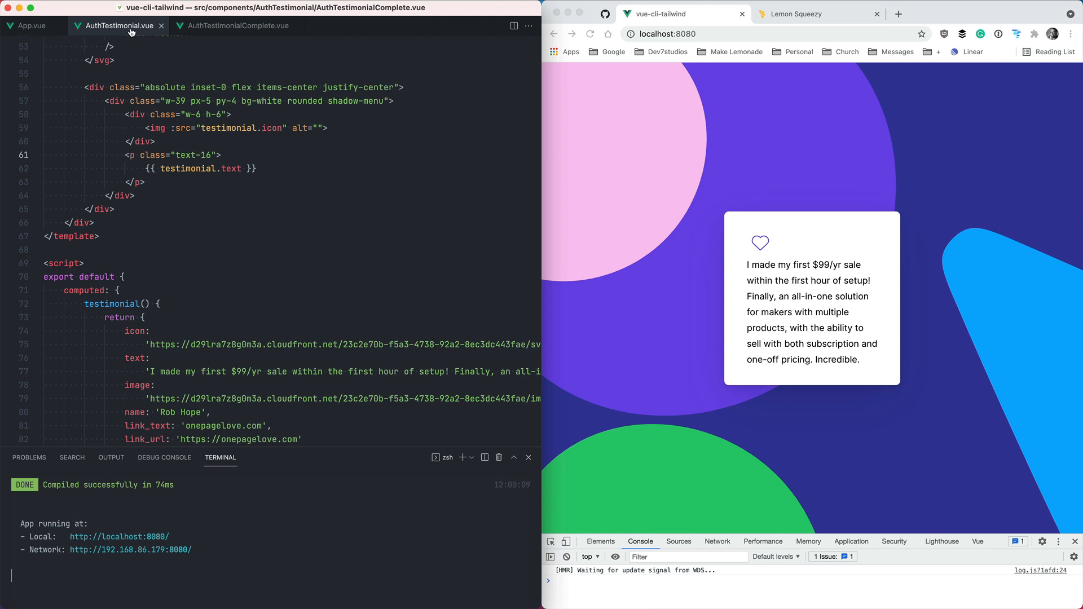
text(mt-2)
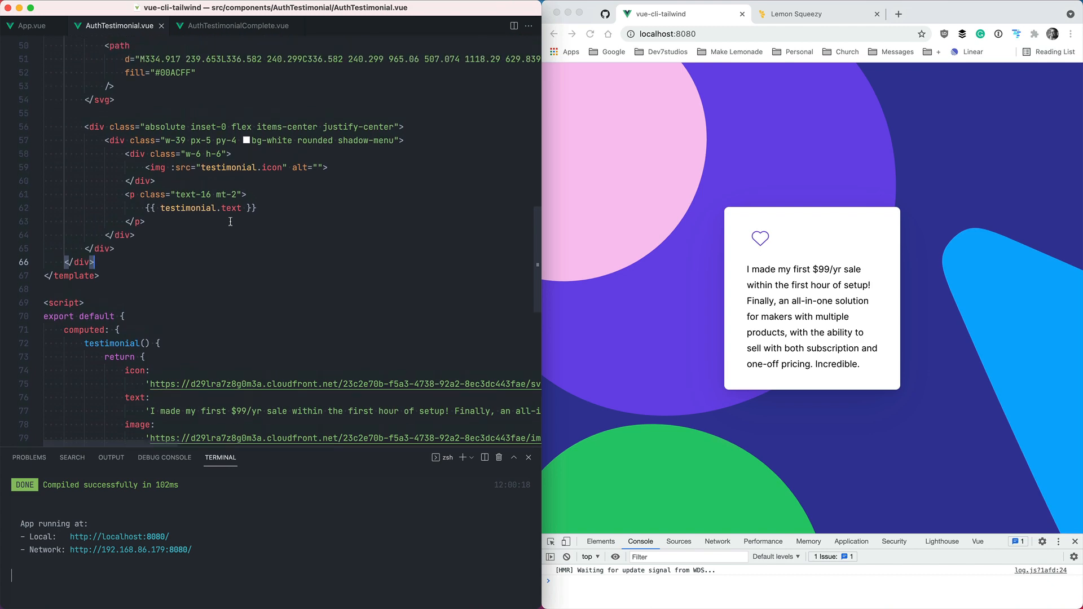
mouse_move(196, 231)
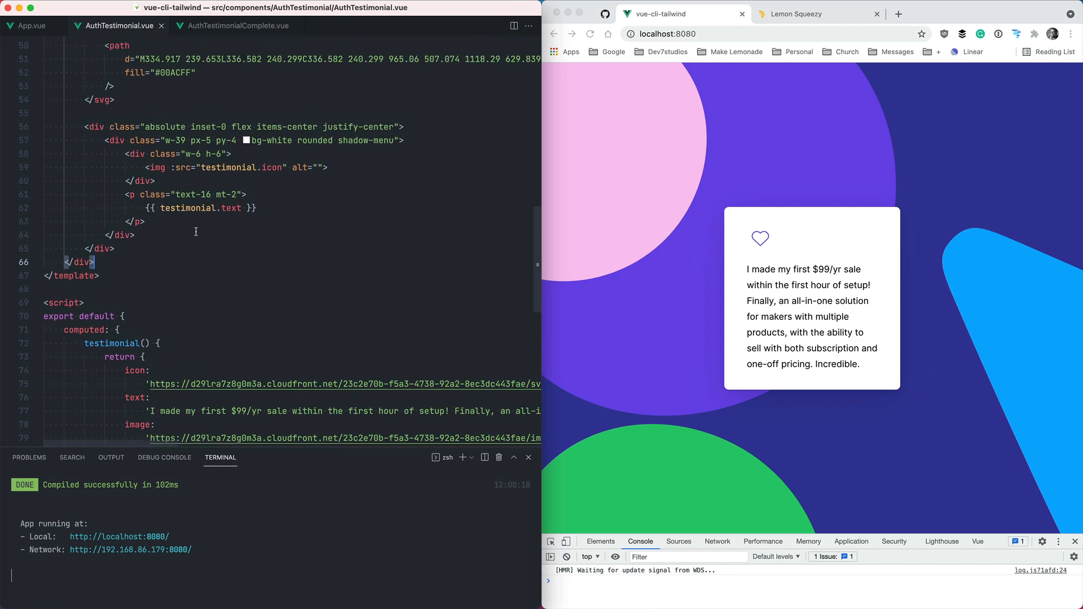
- Insert &nbsp; in the quote text and wrap Incredible in an <a href="#"> link
scroll(down, 3)
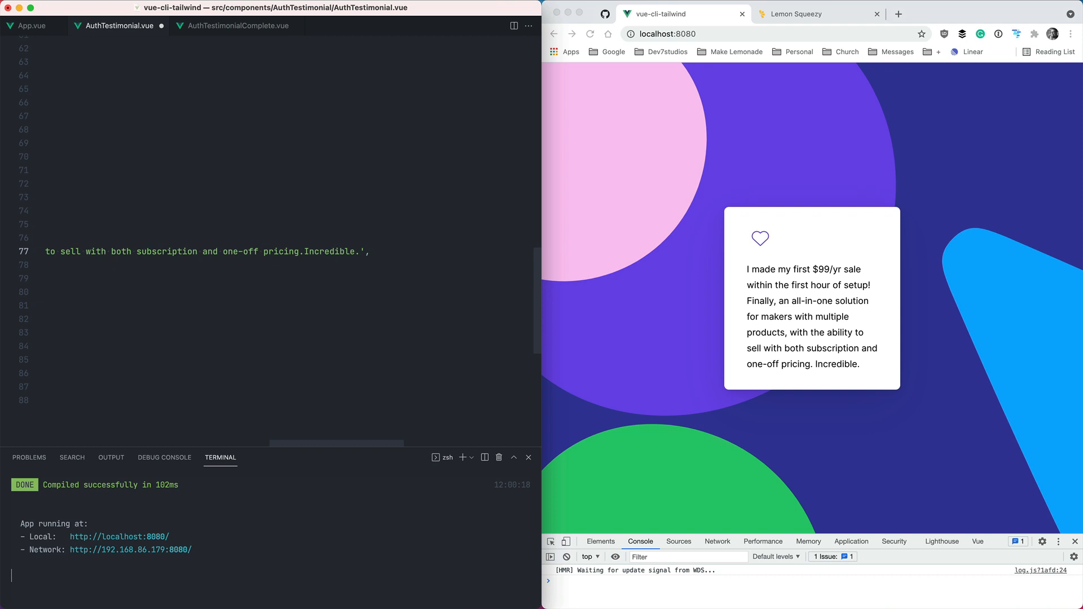
text(&nbsp;)
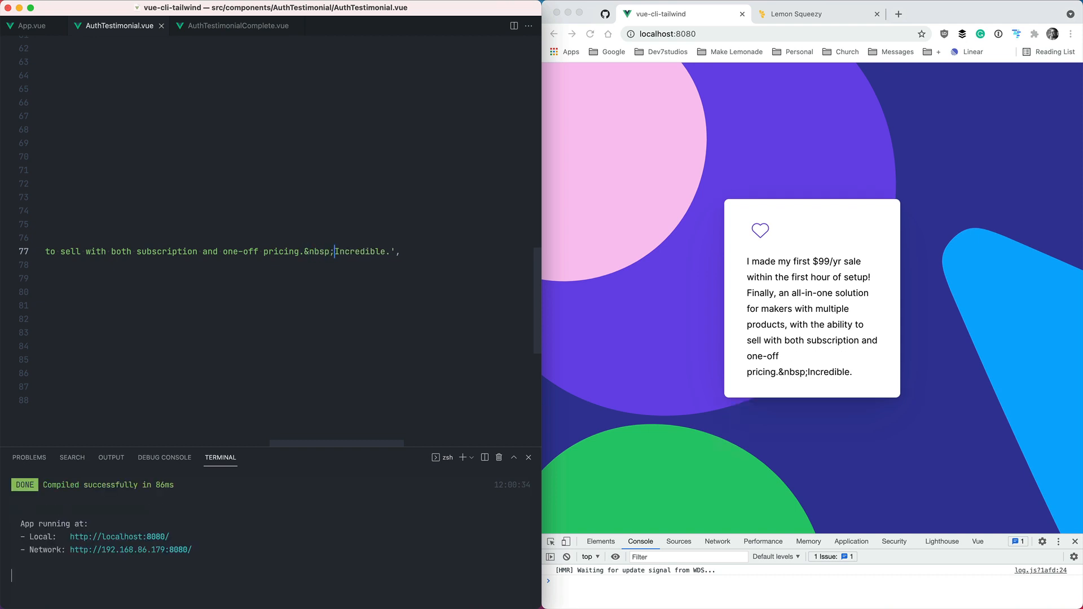
double_click(793, 371)
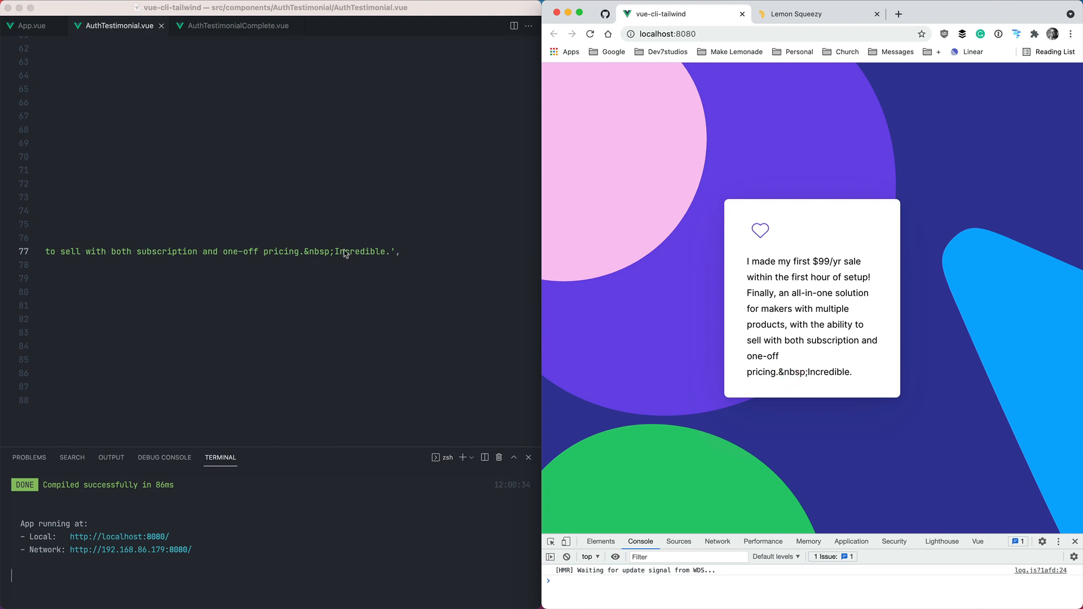
text(<a href="#">)
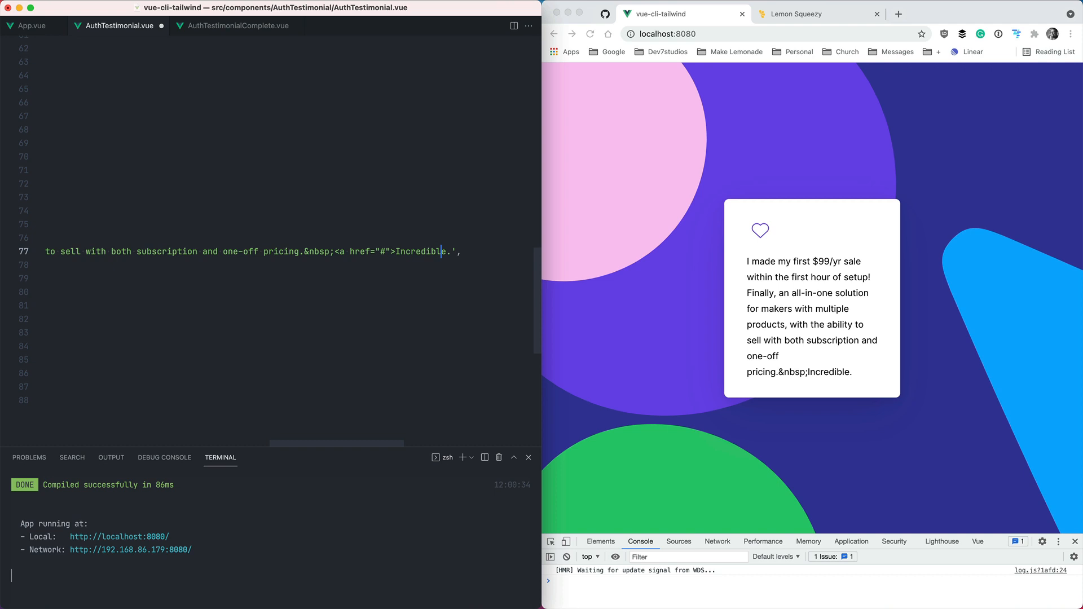
text(</a>)
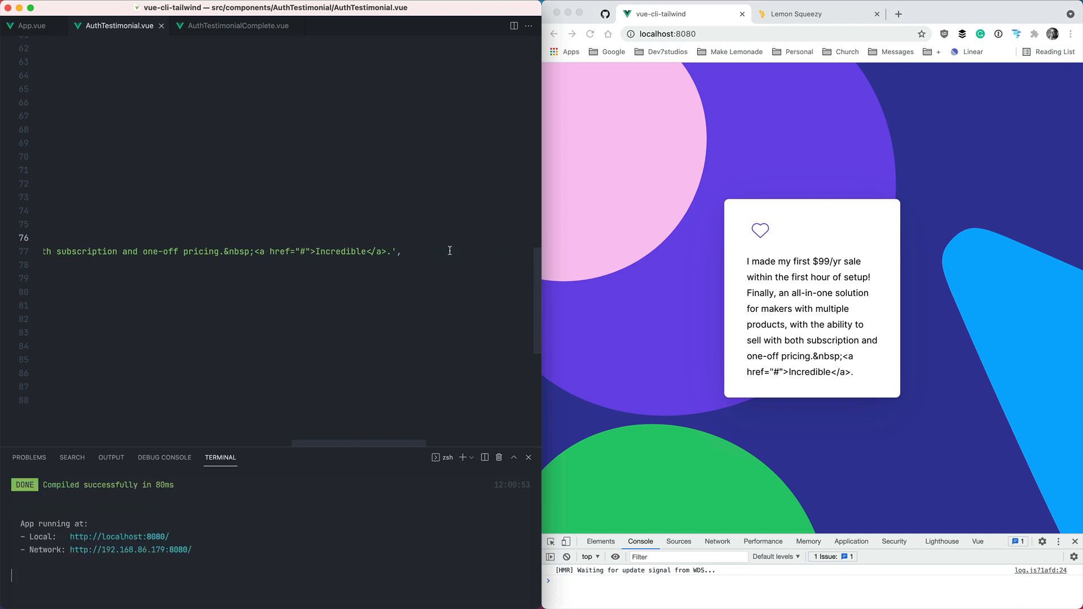
drag(746, 355, 853, 373)
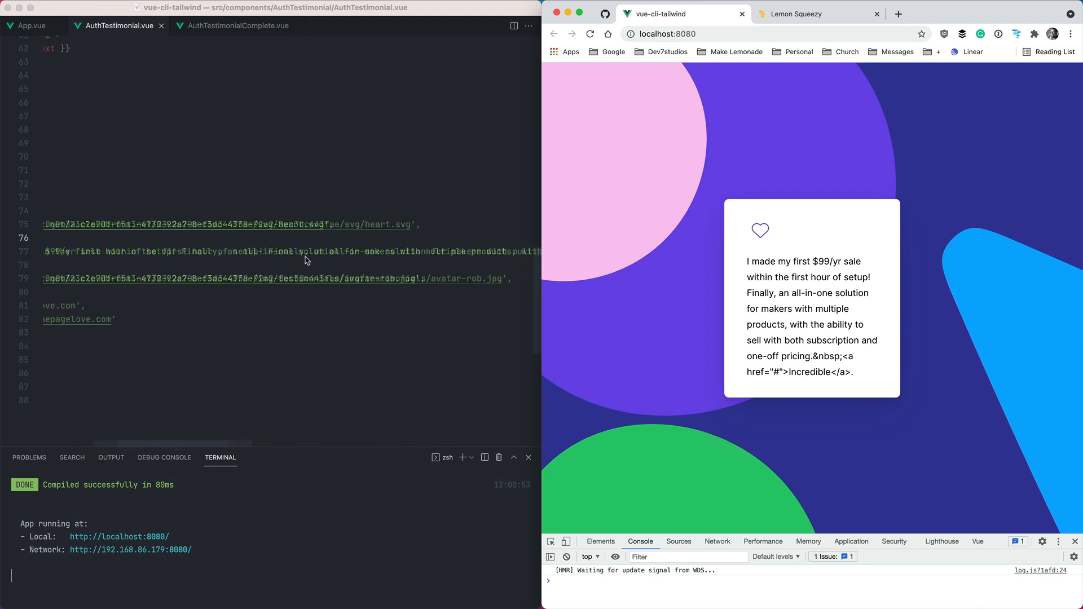
- Render the quote as HTML with <span v-html="testimonial.text" /> inside the paragraph
scroll(up, 3)
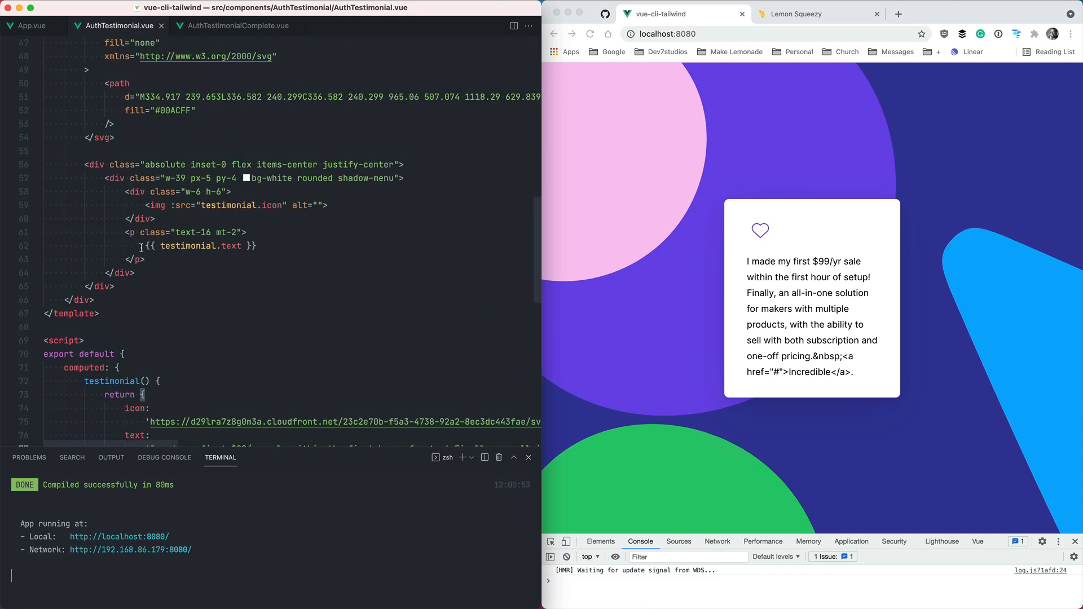
key(Enter)
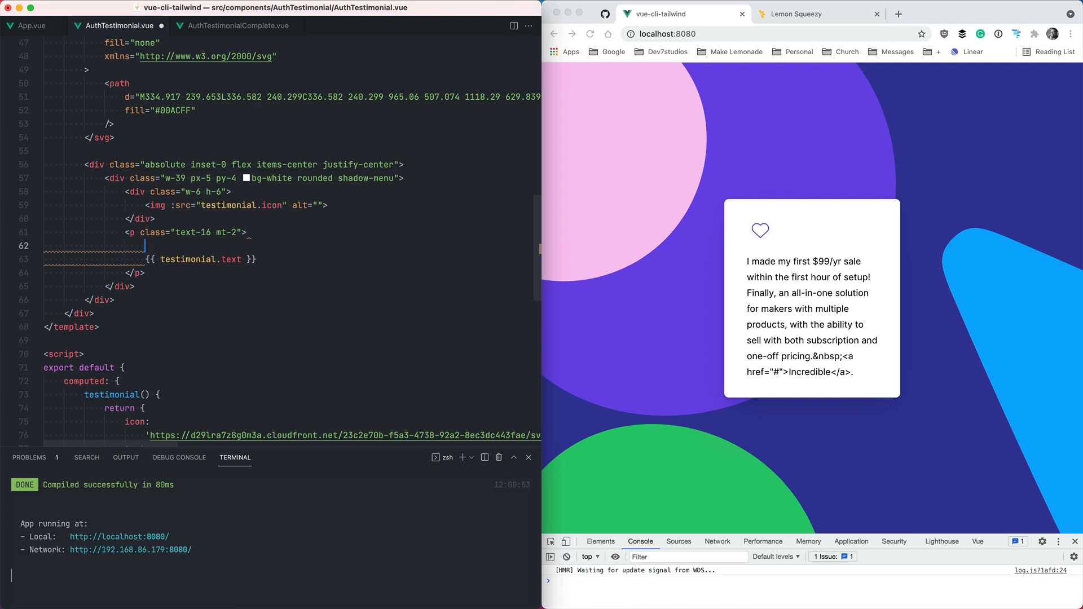
text(span ></span>)
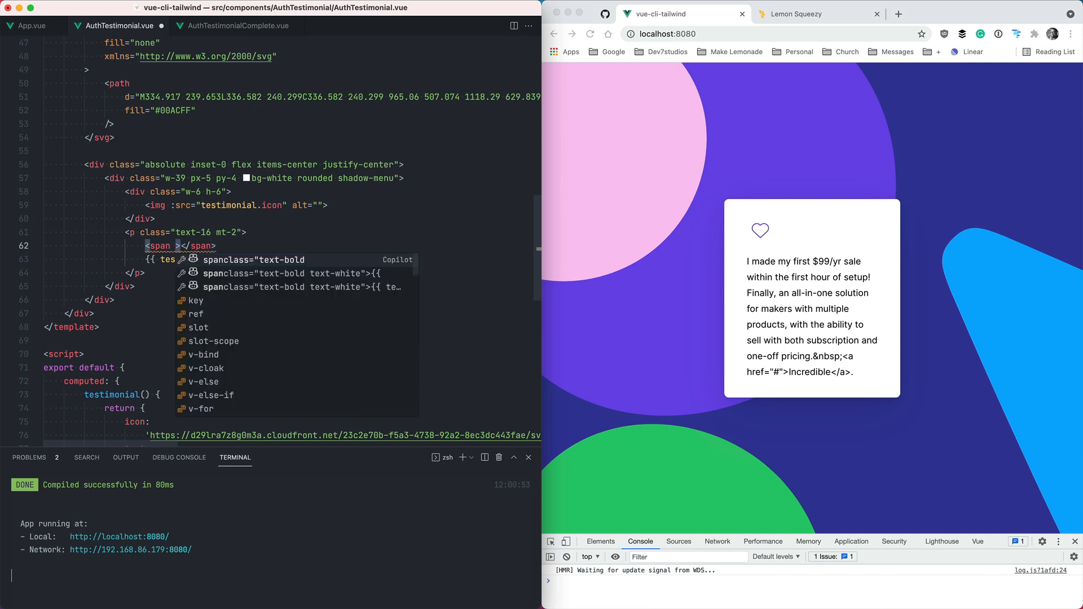
text(v-html="")
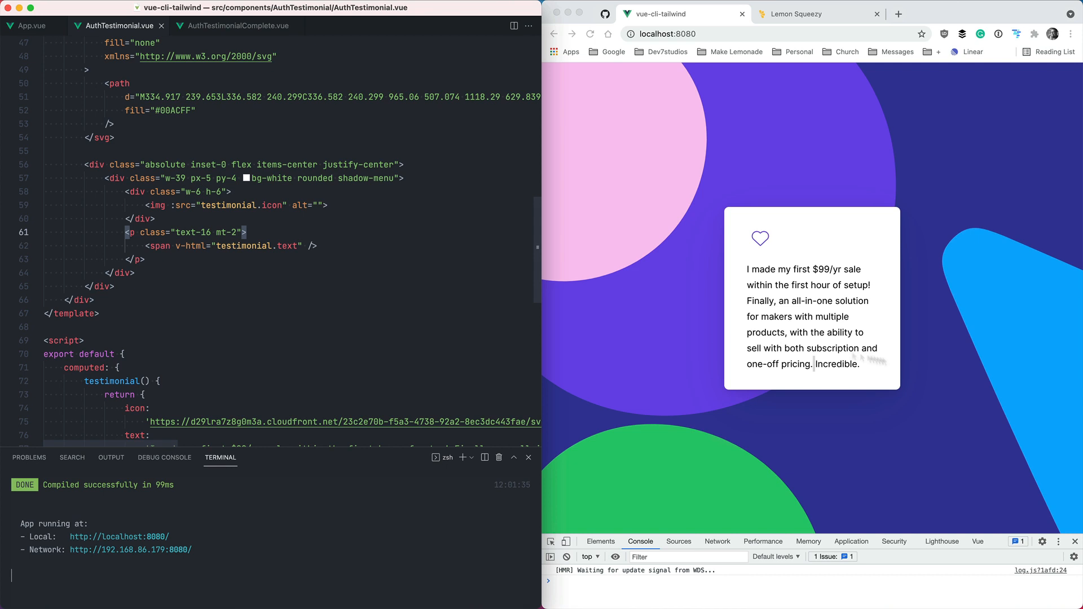
- Give the Incredible link class="underline"
scroll(down, 3)
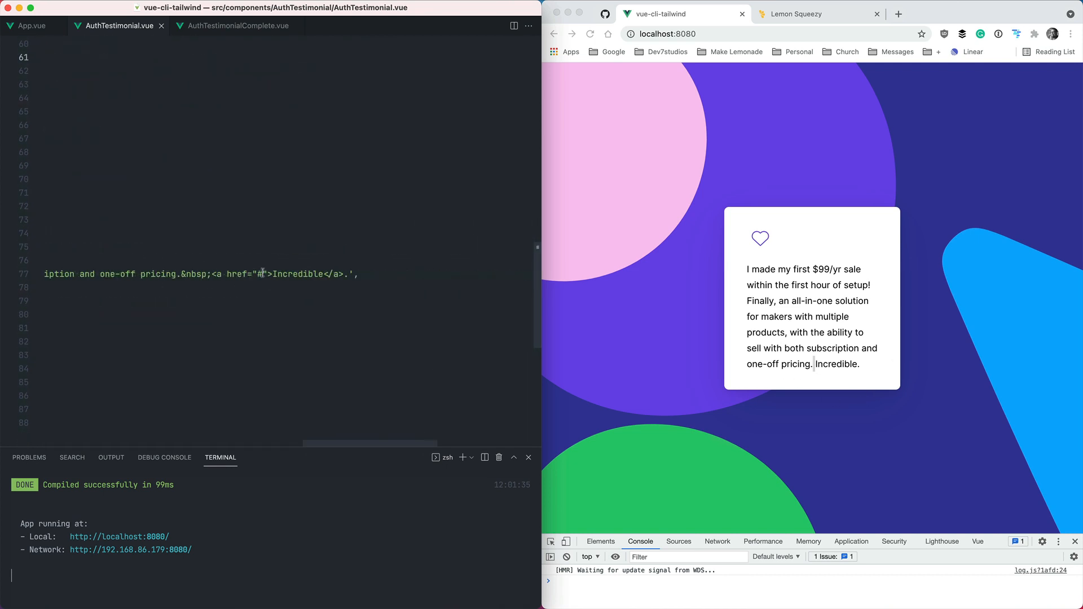
text(class="n)
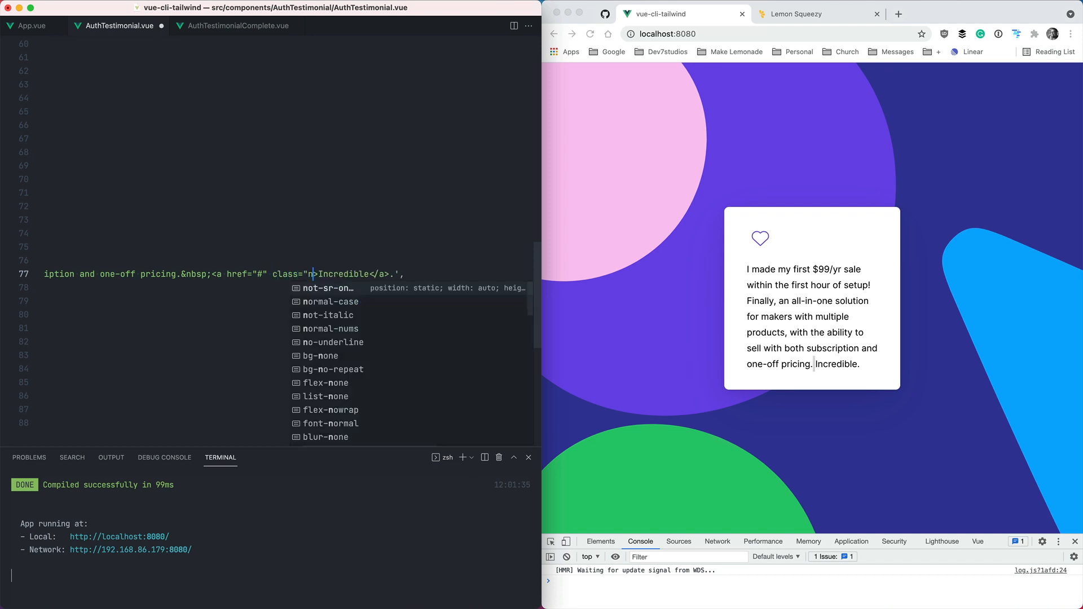
text(underline)
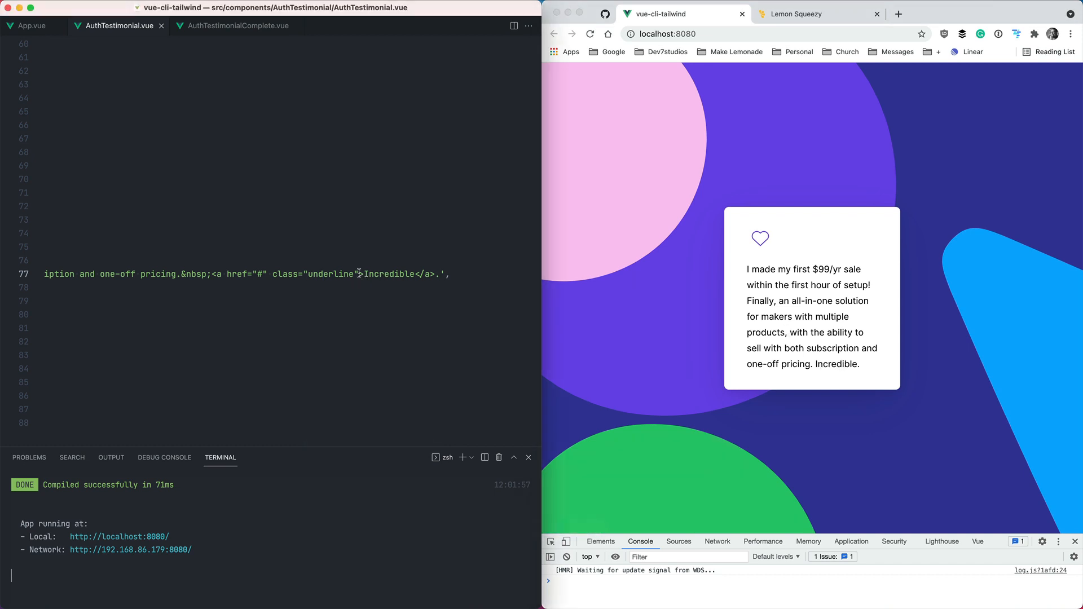
- Swap the link's underline class for a text colour class, then remove the class entirely
double_click(328, 273)
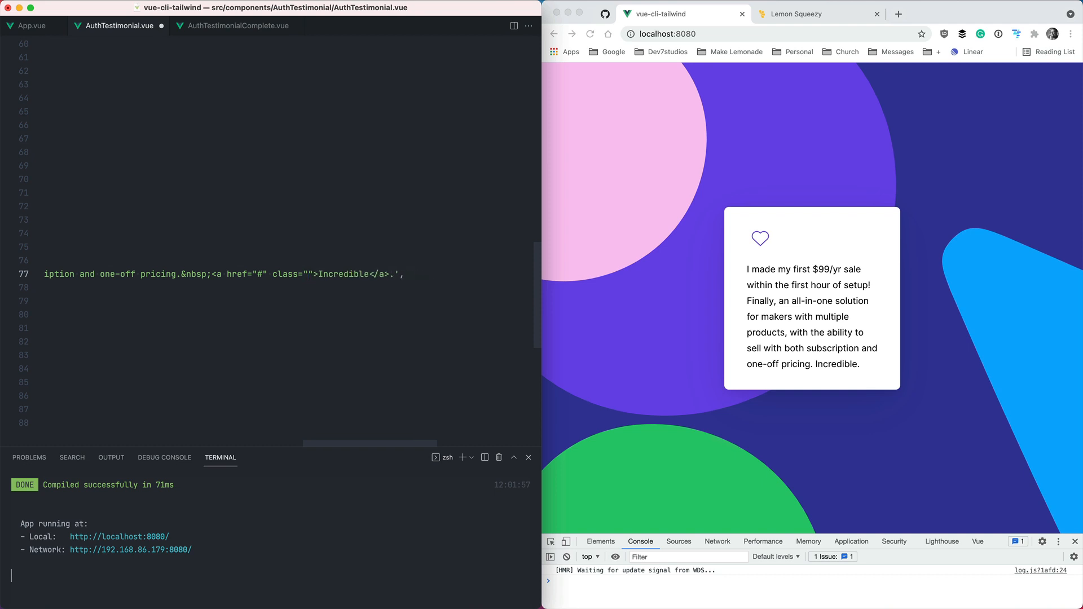
text(text-wh)
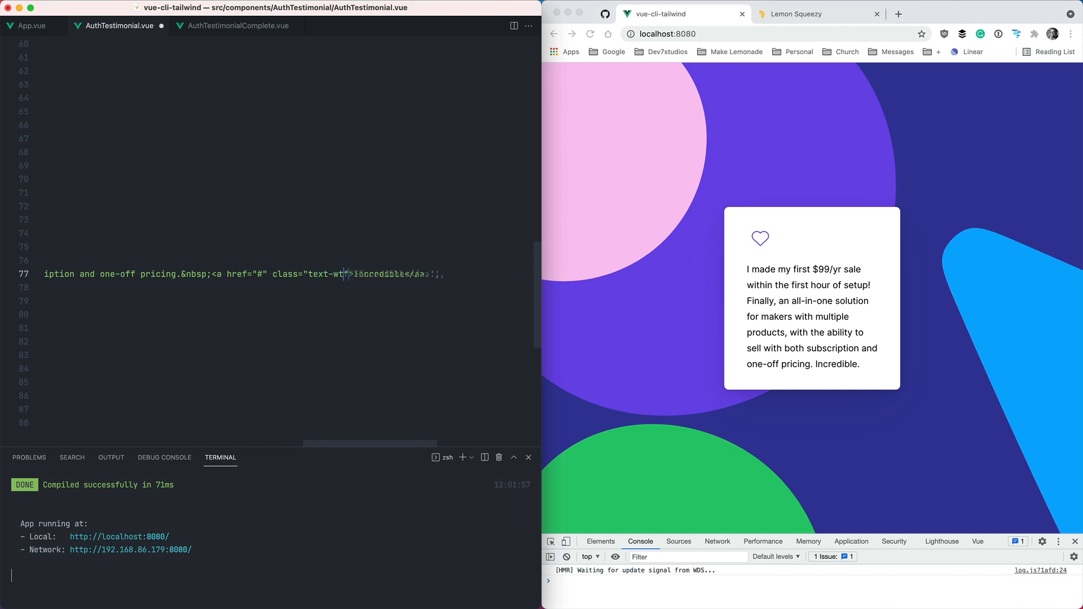
text(majorelle)
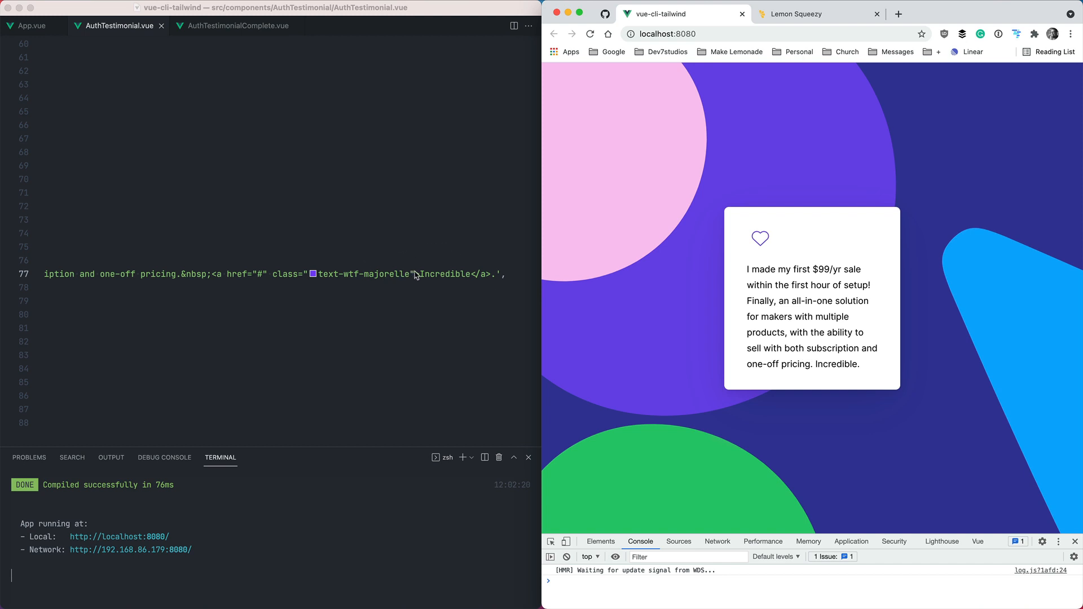
key(Backspace)
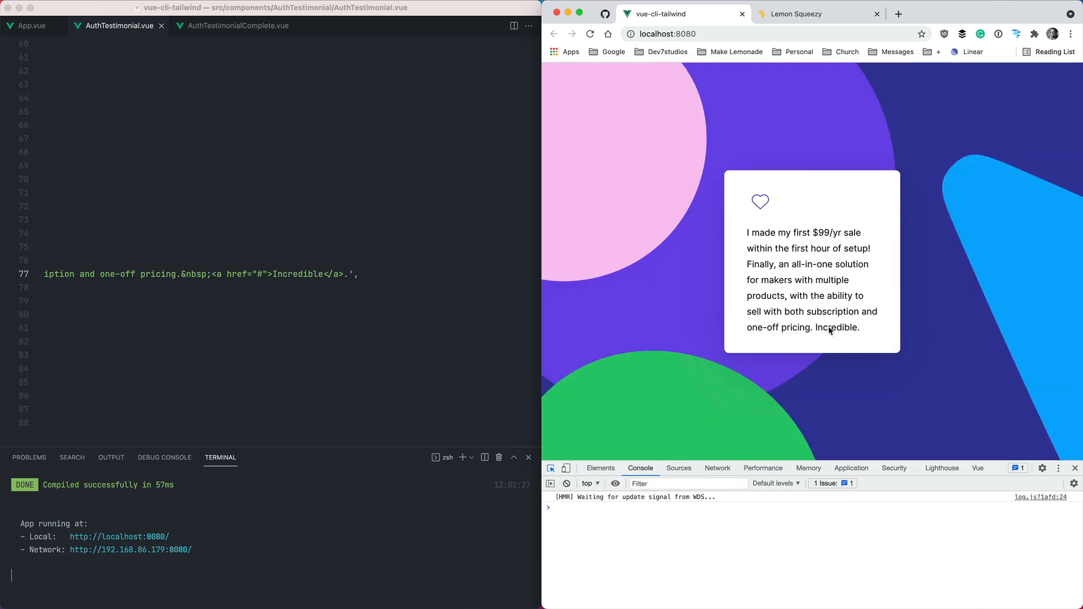
- Inspect the Incredible link in DevTools, then start a new line after the quote paragraph
click(601, 467)
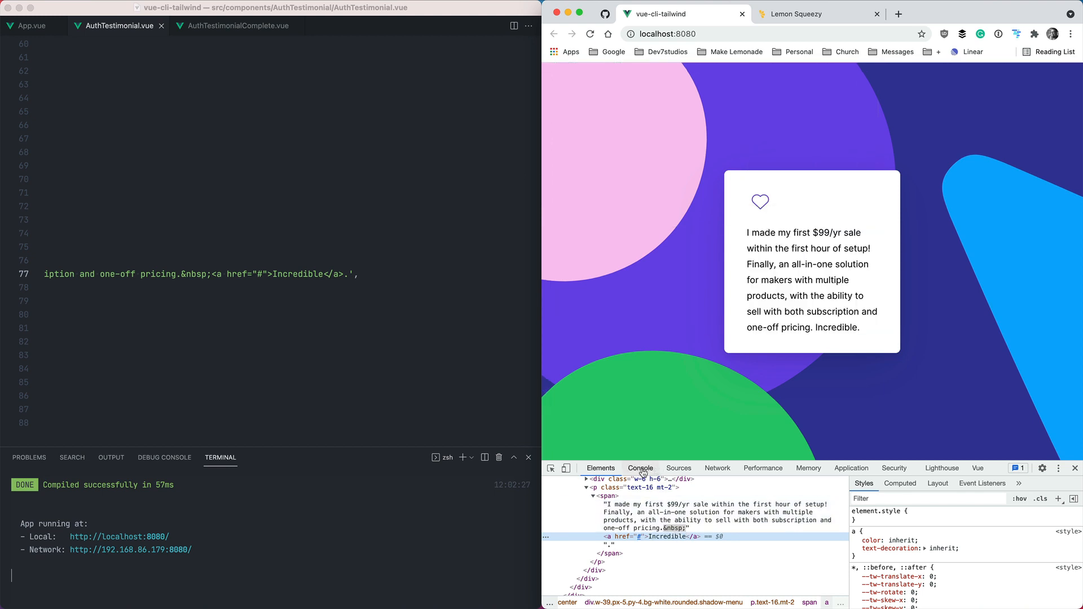
click(640, 467)
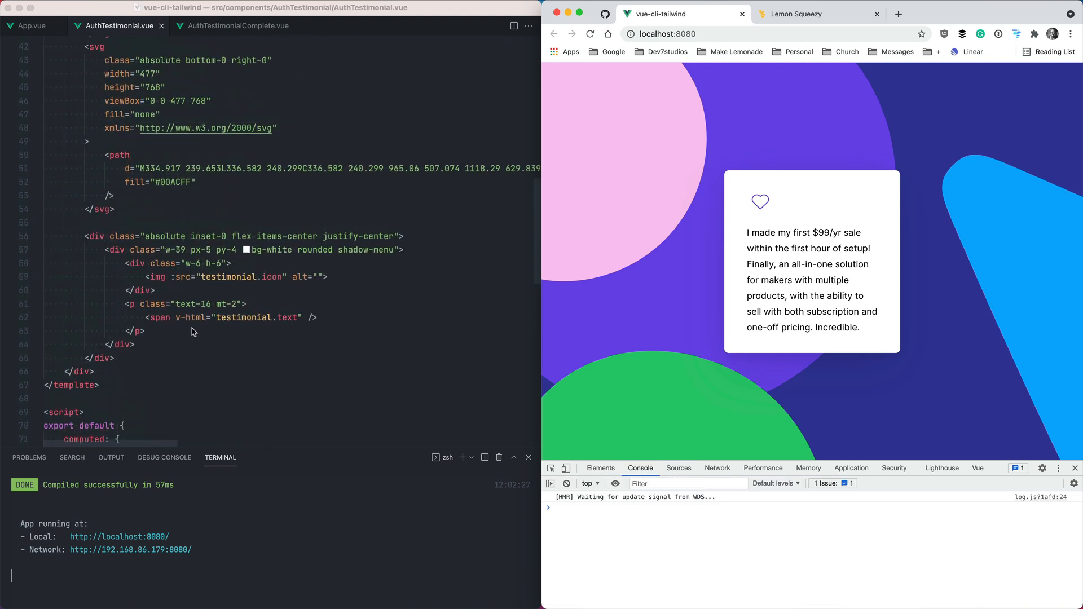
double_click(190, 317)
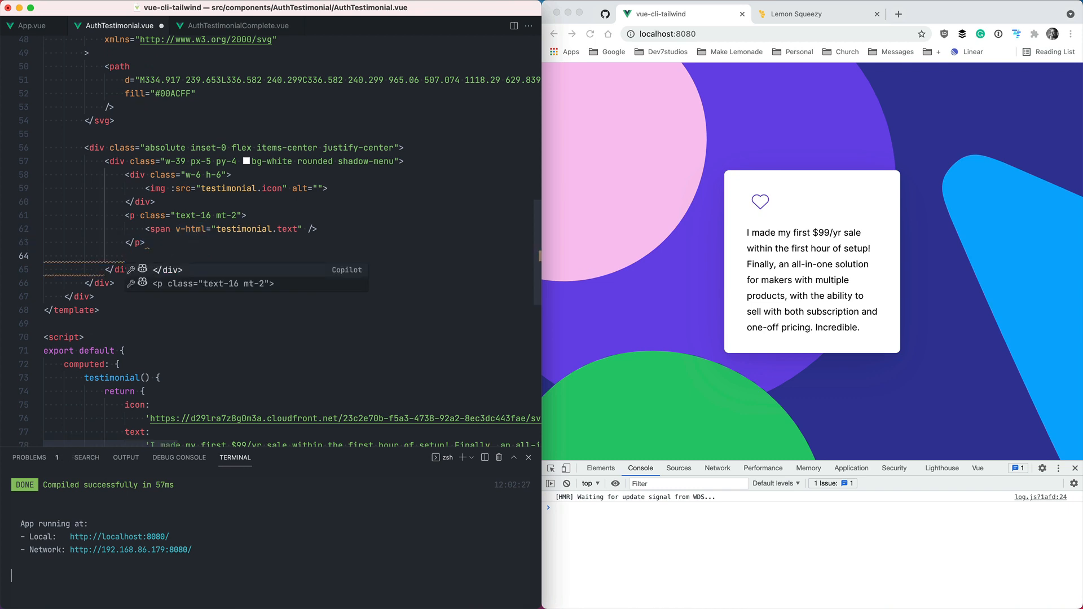
- Add a div with an img bound to testimonial.image and an h4 showing {{ testimonial.name }}
text(div>)
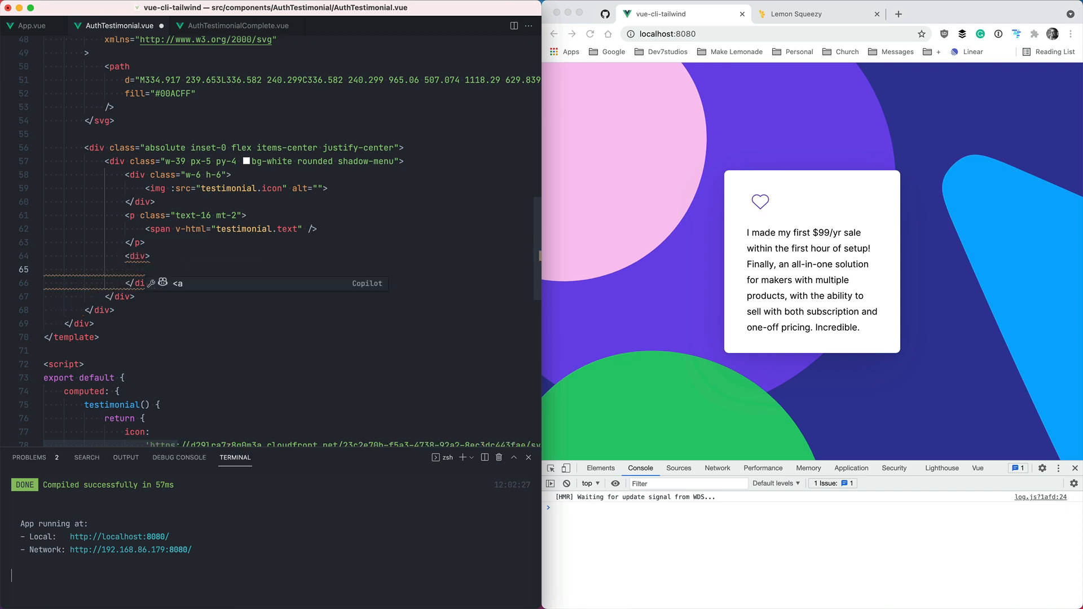
text(img :src="" alt="">)
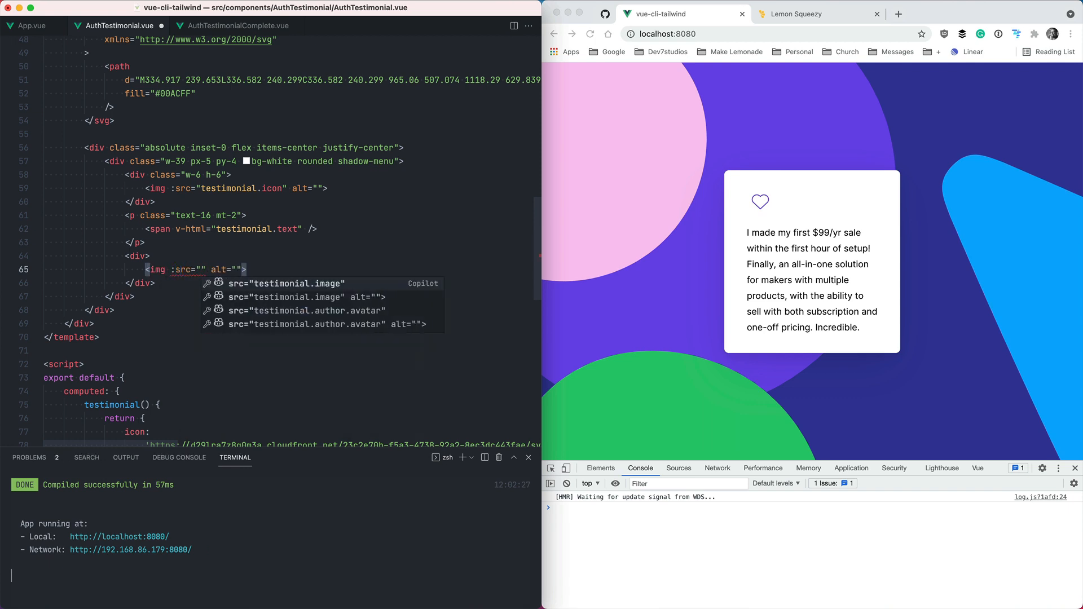
text(testimonia)
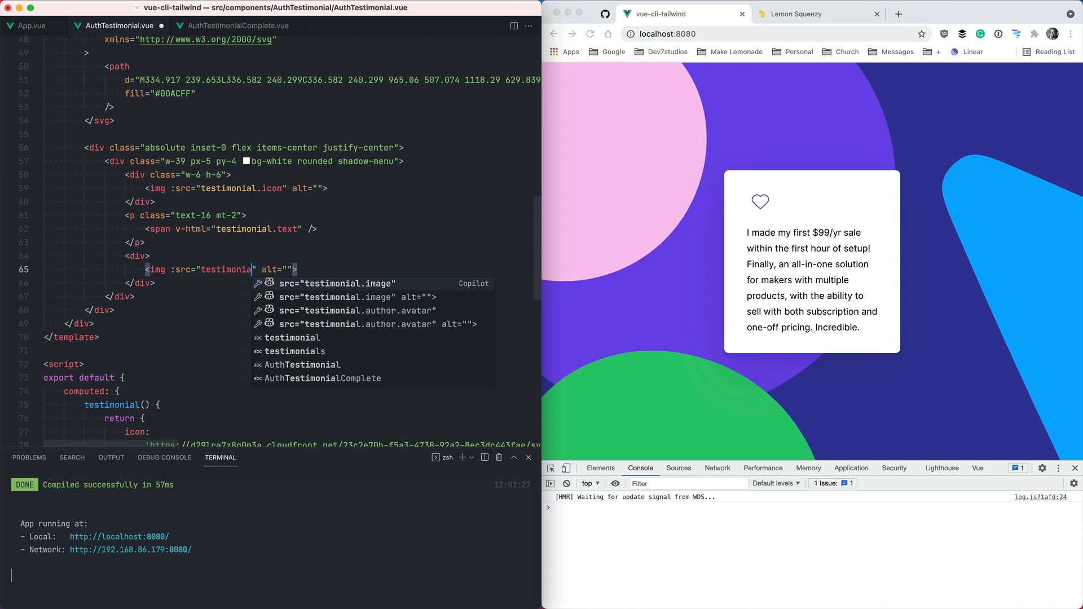
scroll(down, 3)
text(l.)
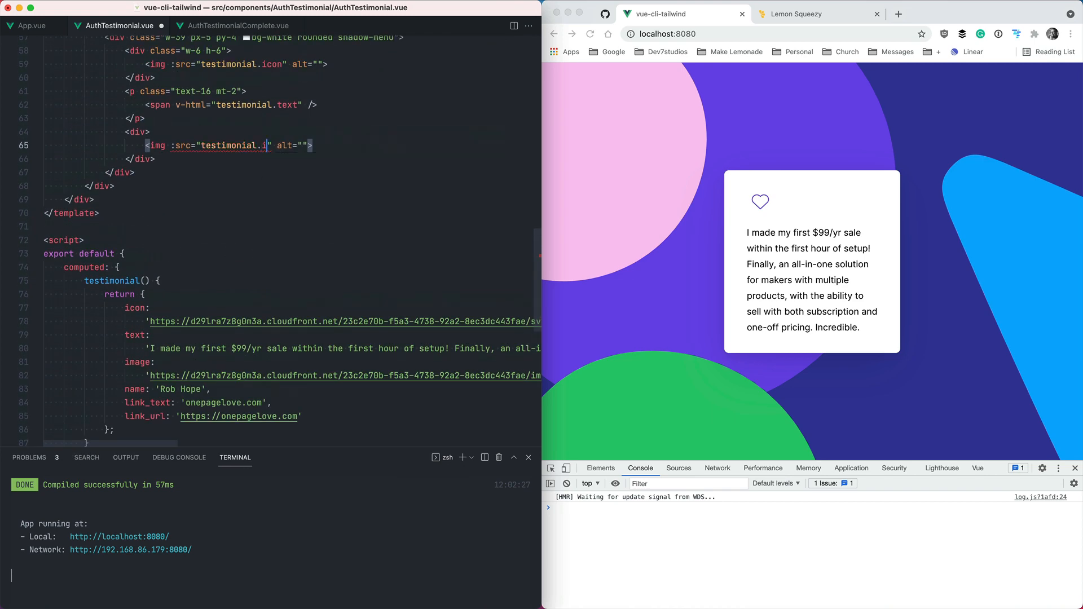
text(image)
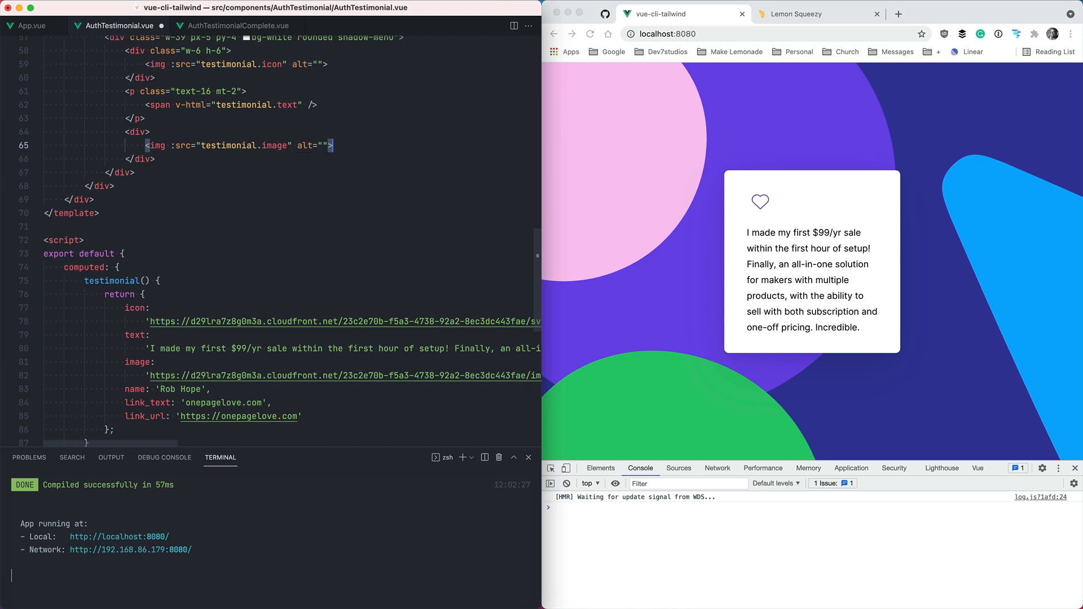
text(h4>{{ </h4>)
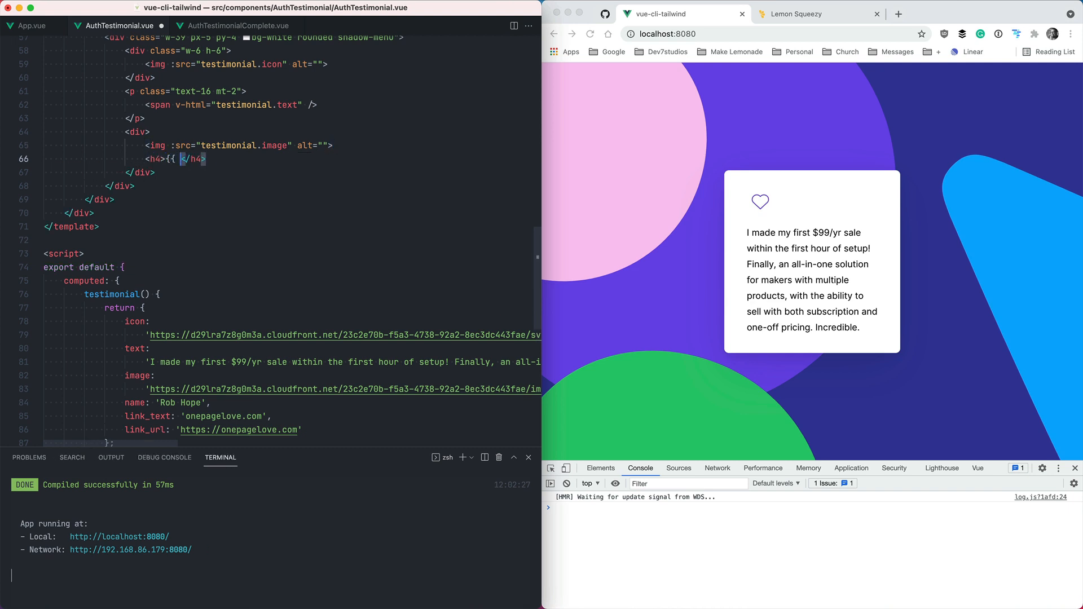
text(testimonial.name }})
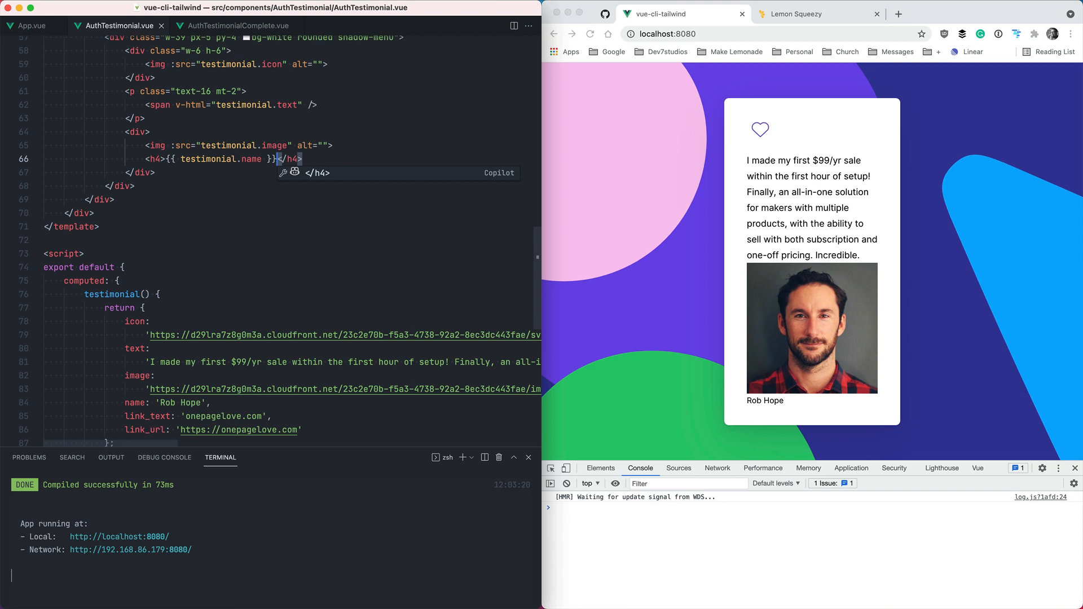
- Add <a :href="testimonial.link_url">{{ testimonial.link_text }}</a> below the name
key(Enter)
text(<a :href=""></a>)
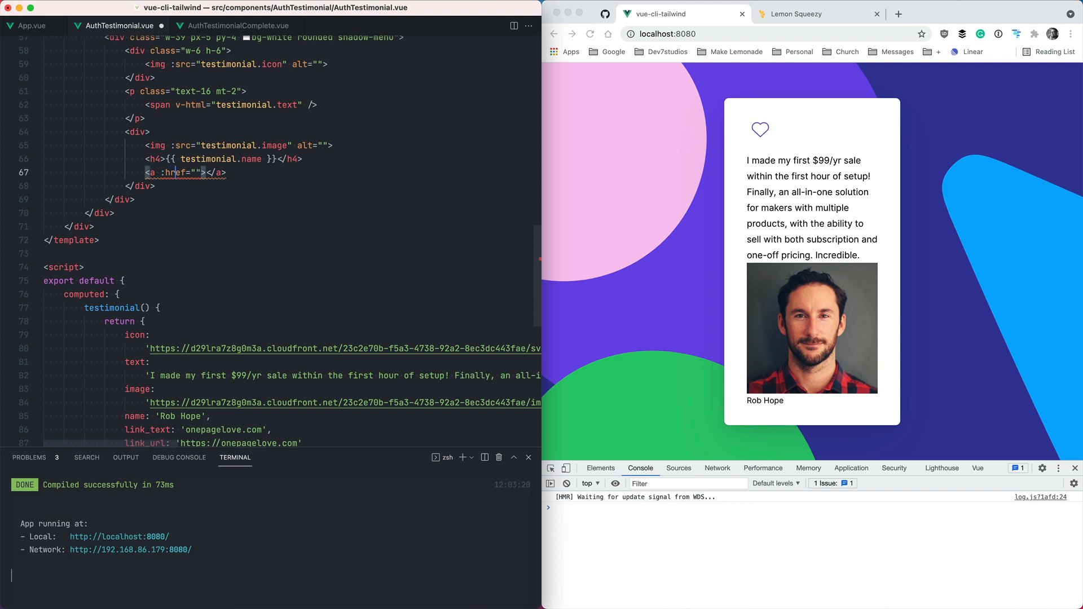
text(testimonial.)
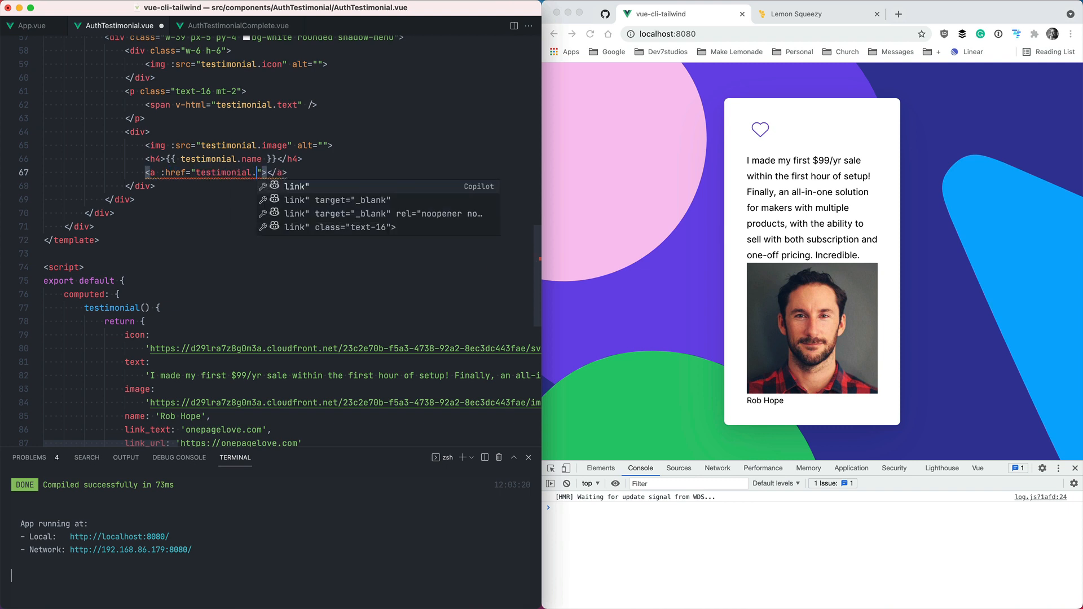
text(link_)
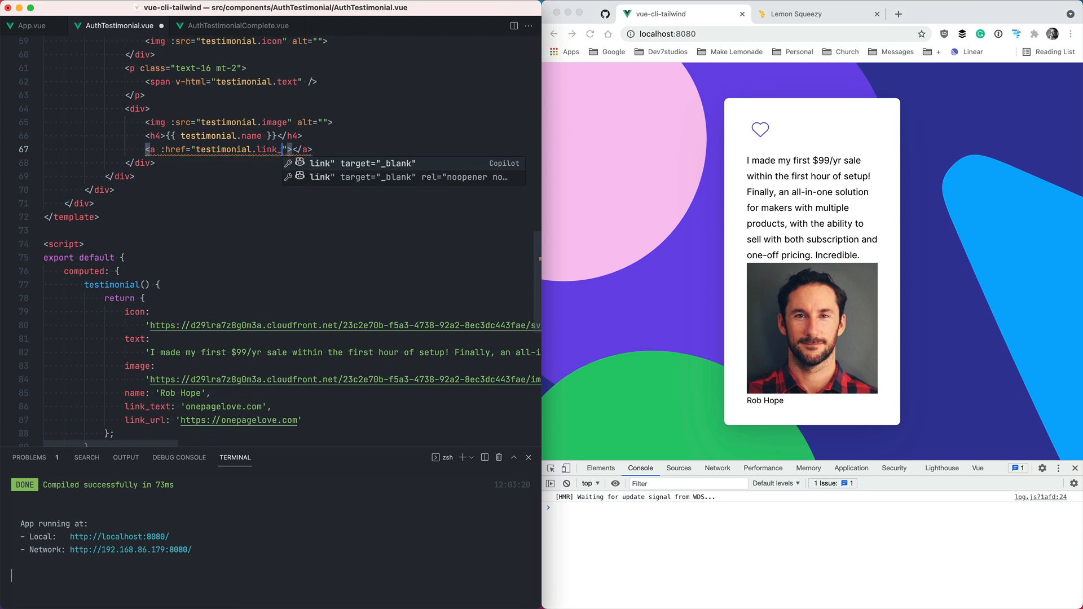
text(url)
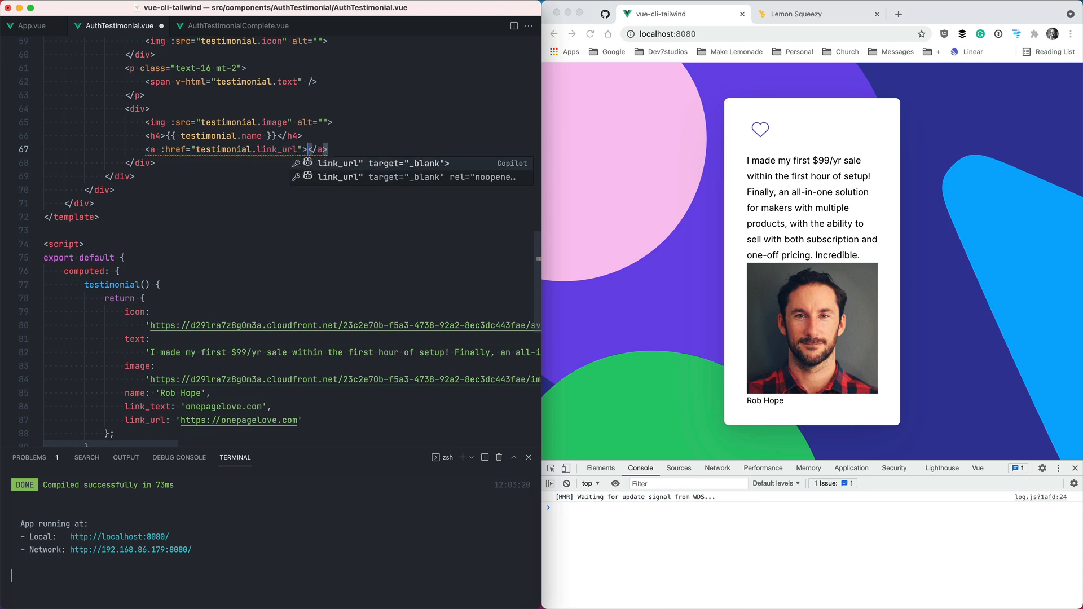
text({{ t)
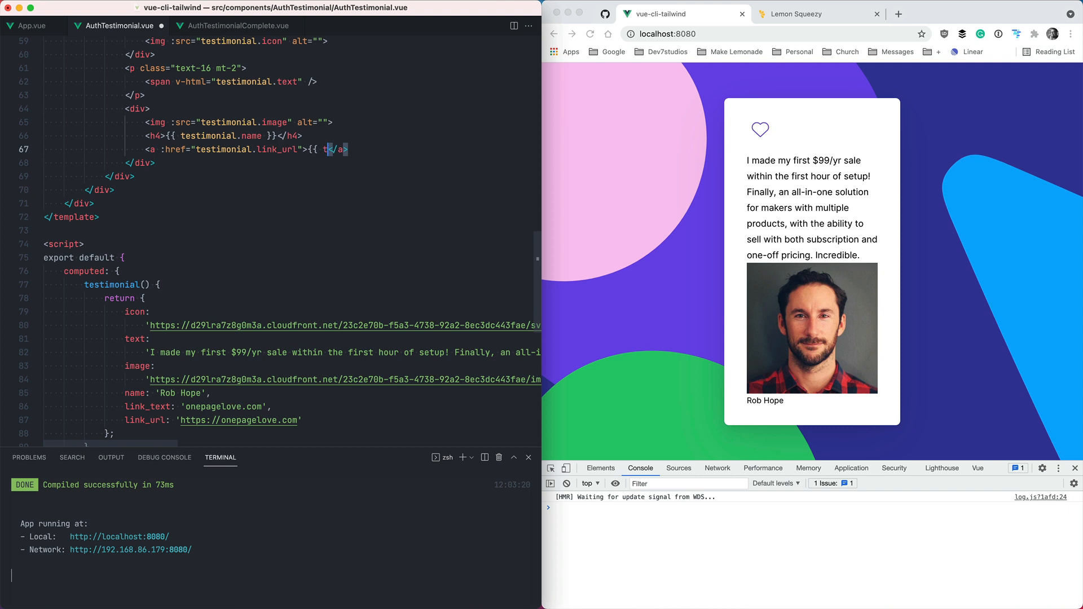
text(testimonial.link_text)
click(329, 108)
text( class=")
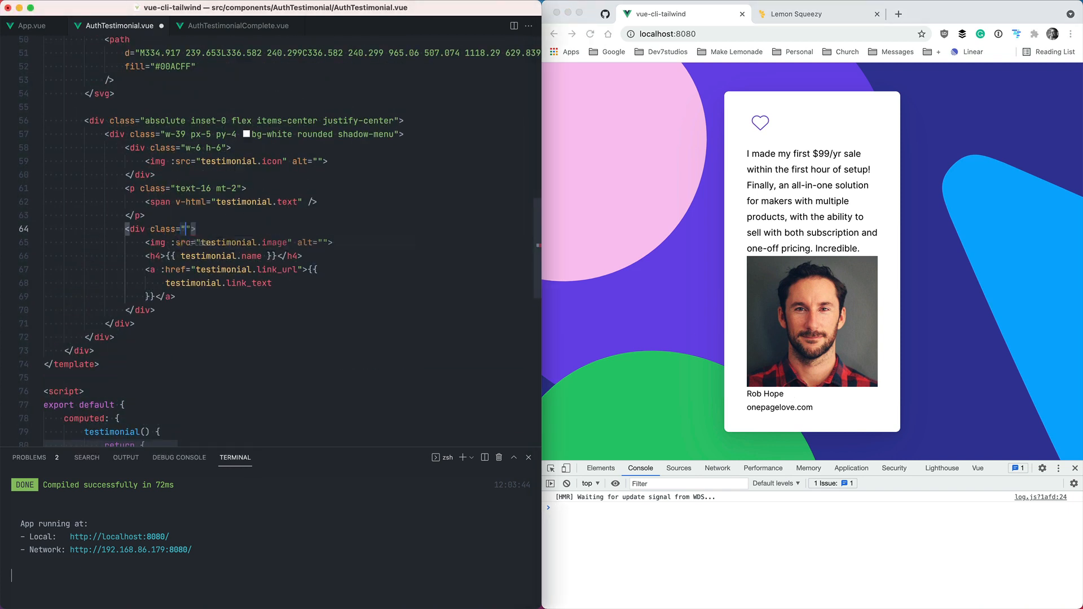
- Make the author div flex and, per the reference, give the img "block w-6 h-6 rounded-full"
text(flex)
text(<div>)
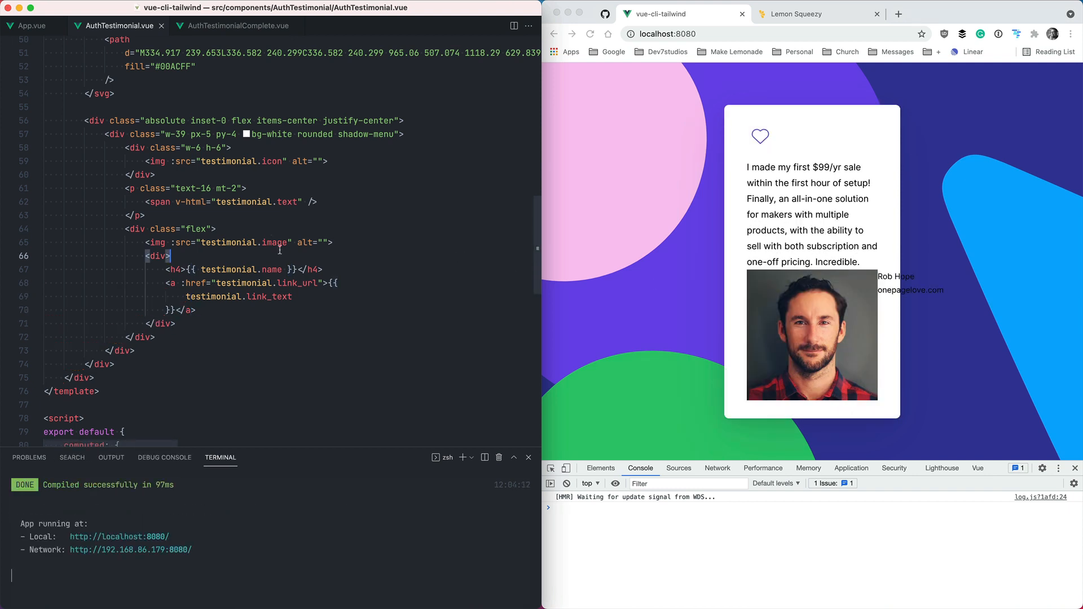
click(238, 26)
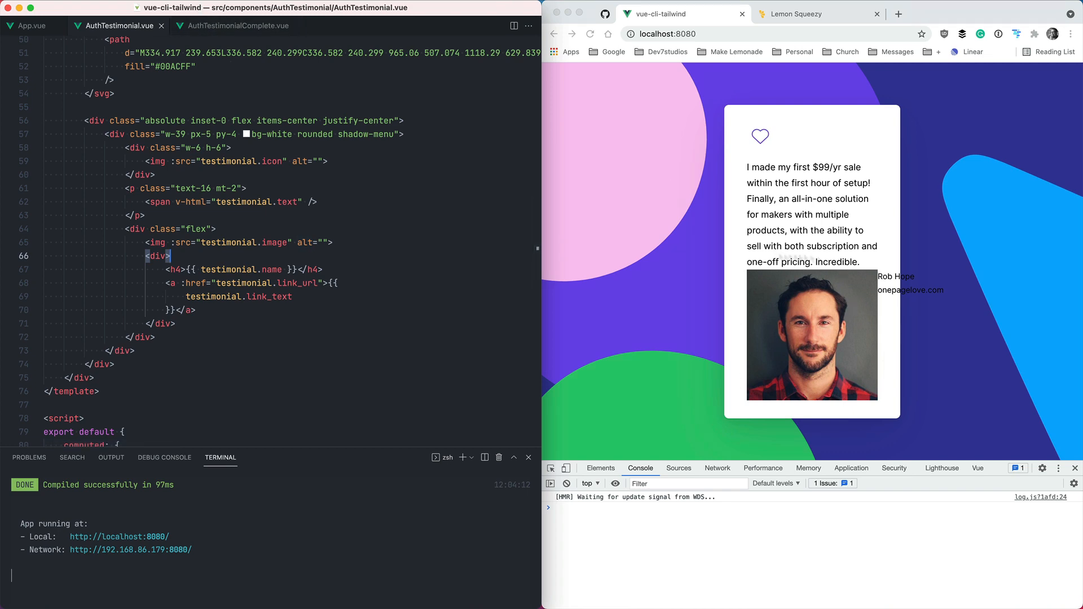
click(238, 25)
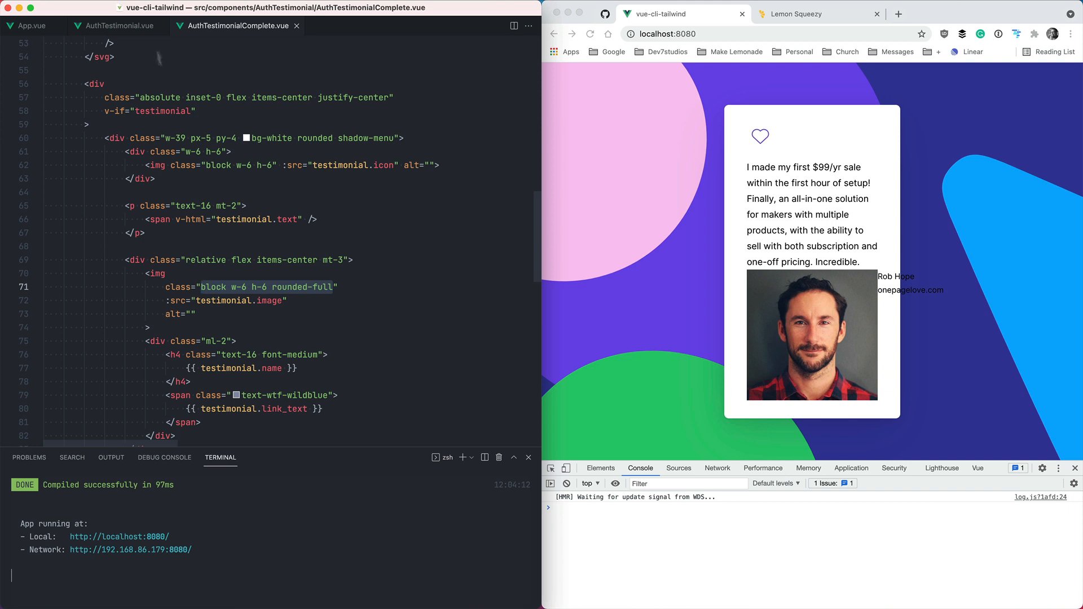
click(115, 26)
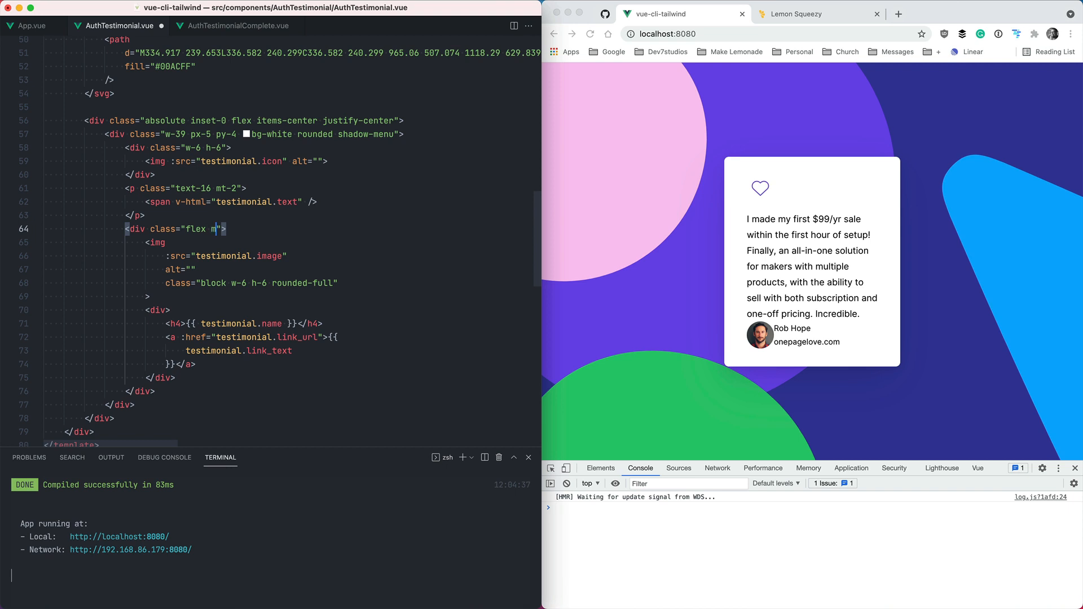
- Add mr-2 to the avatar and class="text-16 font-medium" to the name heading
text(r-2)
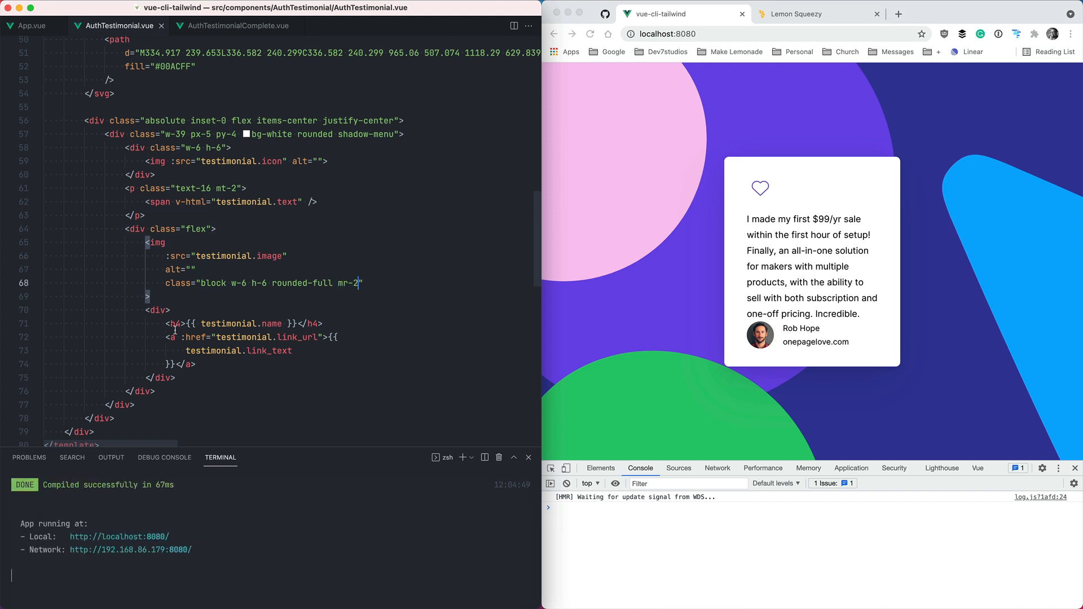
click(238, 26)
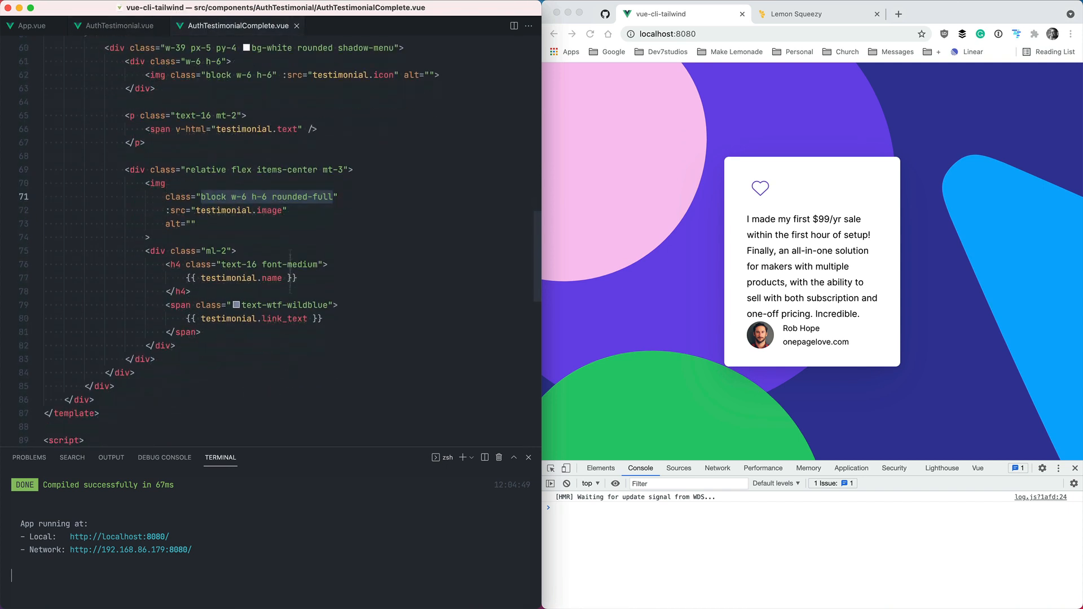
double_click(266, 265)
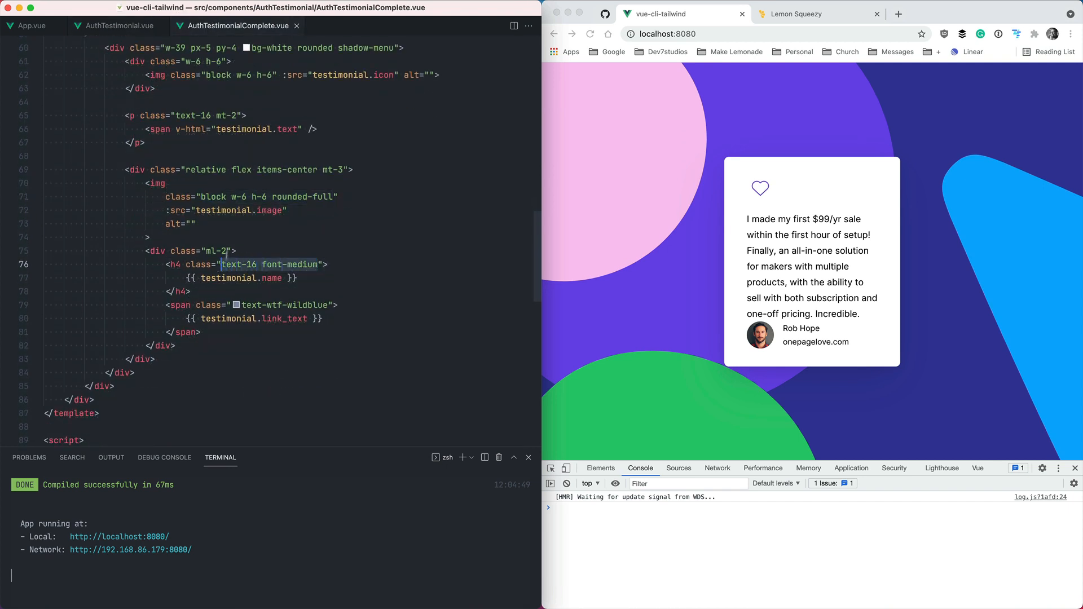
click(118, 26)
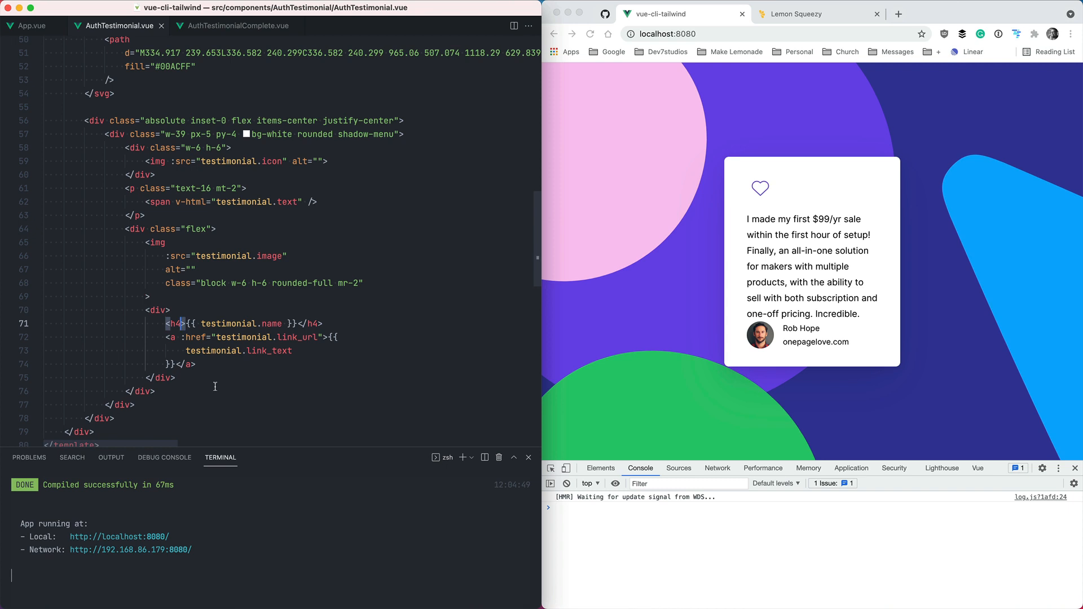
text(class="text-16 font-medium">)
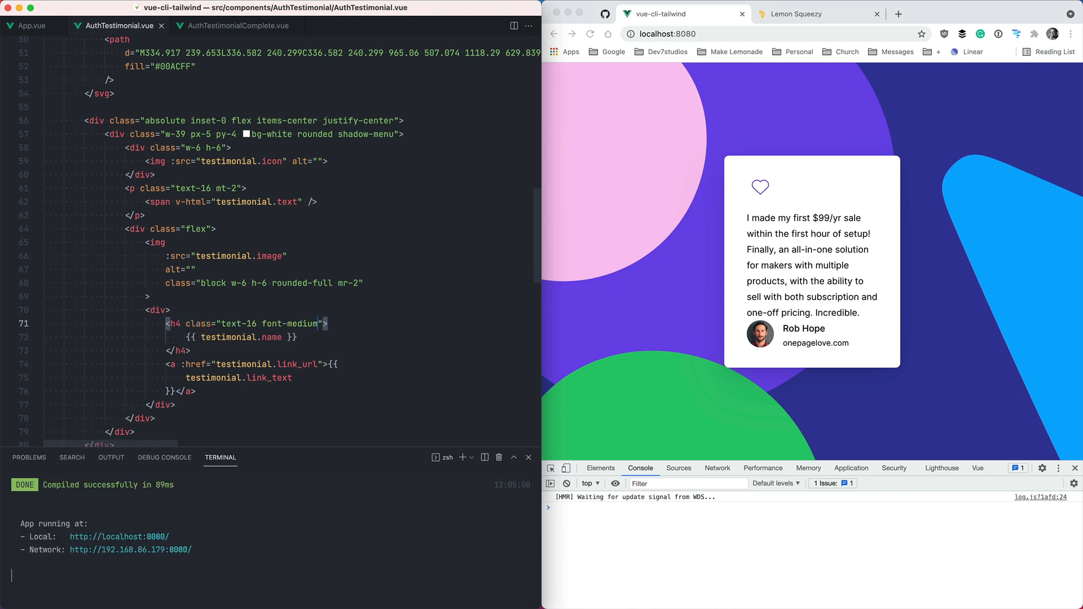
- Colour the link with text-wtf-wildblue and add mt-3 to the author row
click(238, 26)
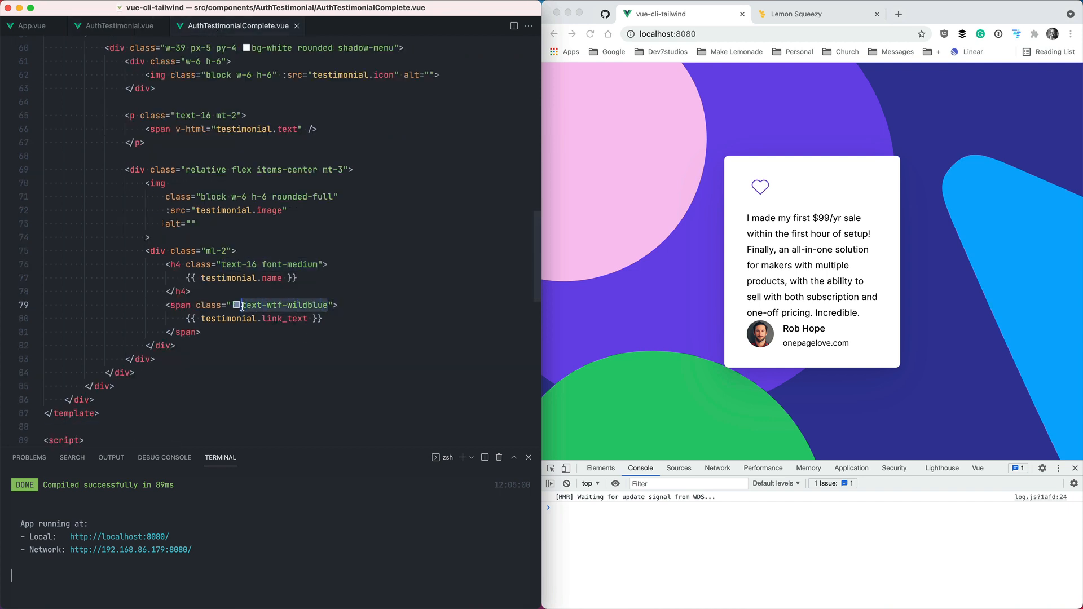
click(118, 26)
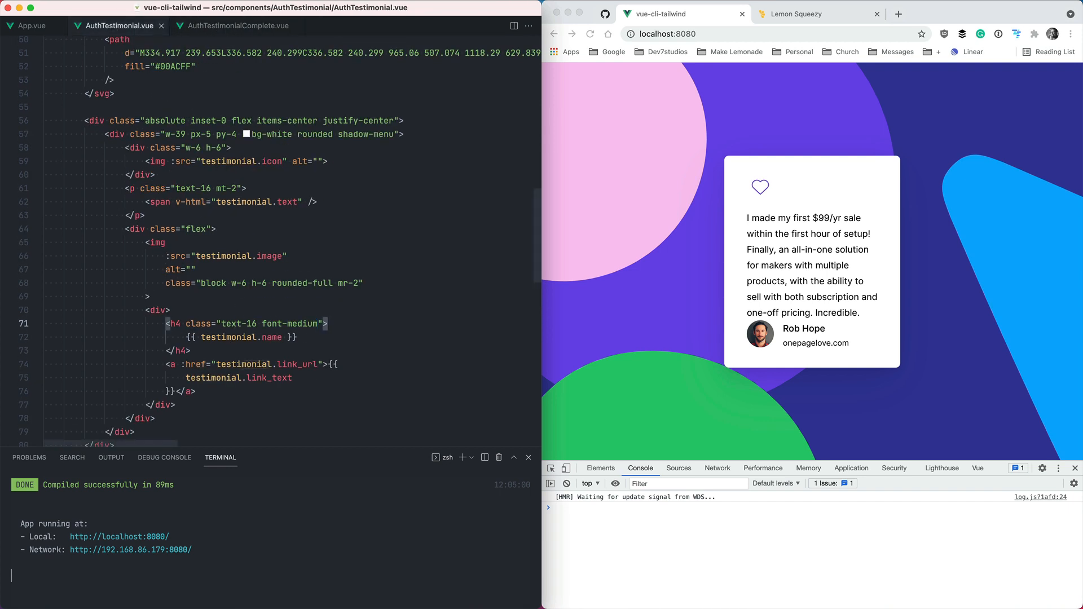
text(class="text-wtf-wildblue)
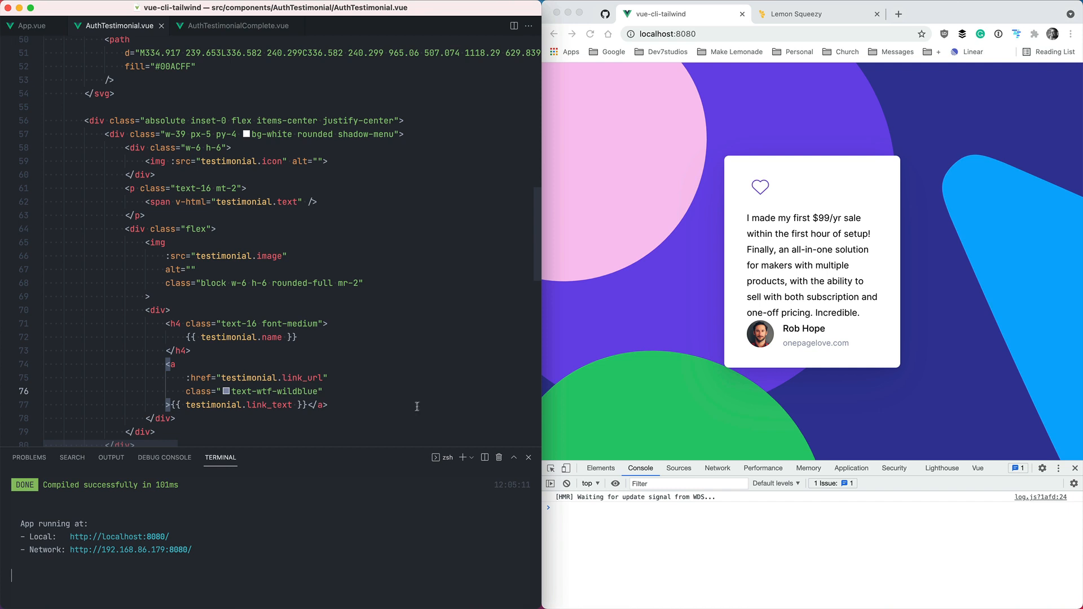
click(238, 26)
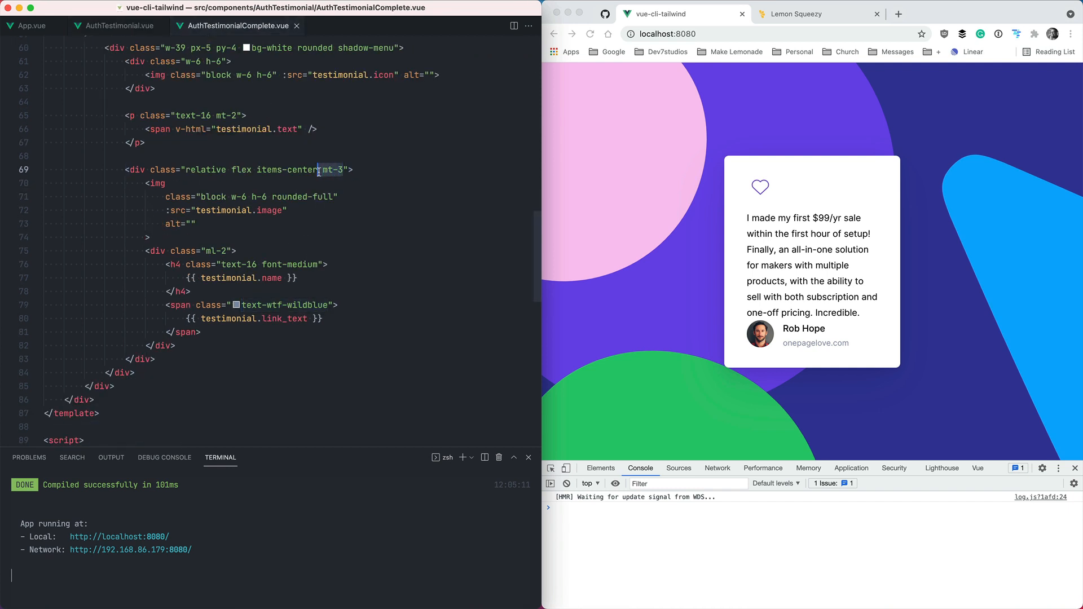
click(121, 25)
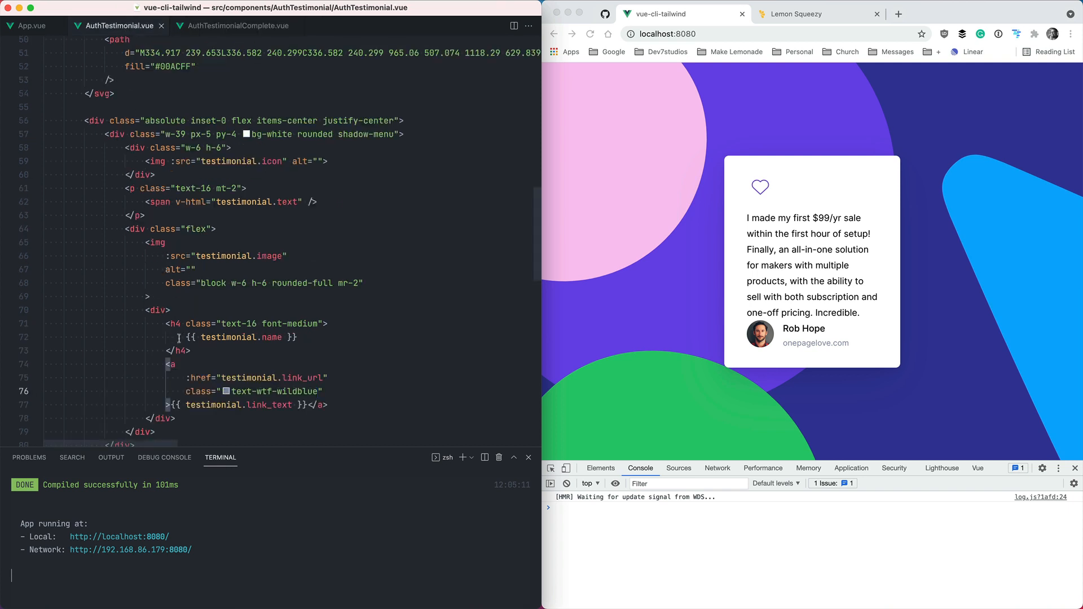
text(mt-3)
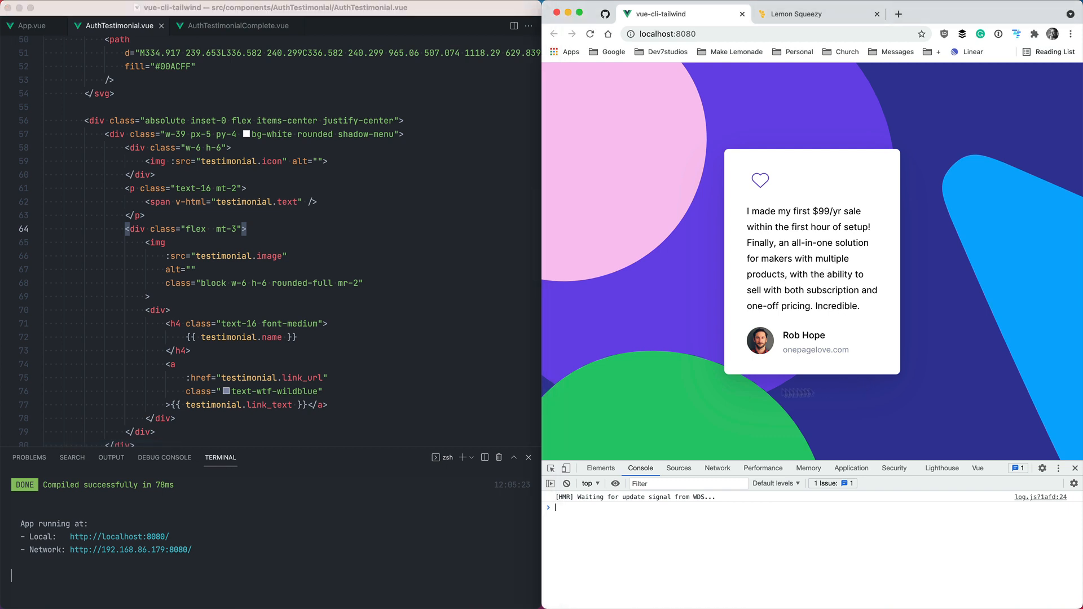
- Compare against the Lemon Squeezy sign-up testimonial, then return to the localhost preview
click(795, 14)
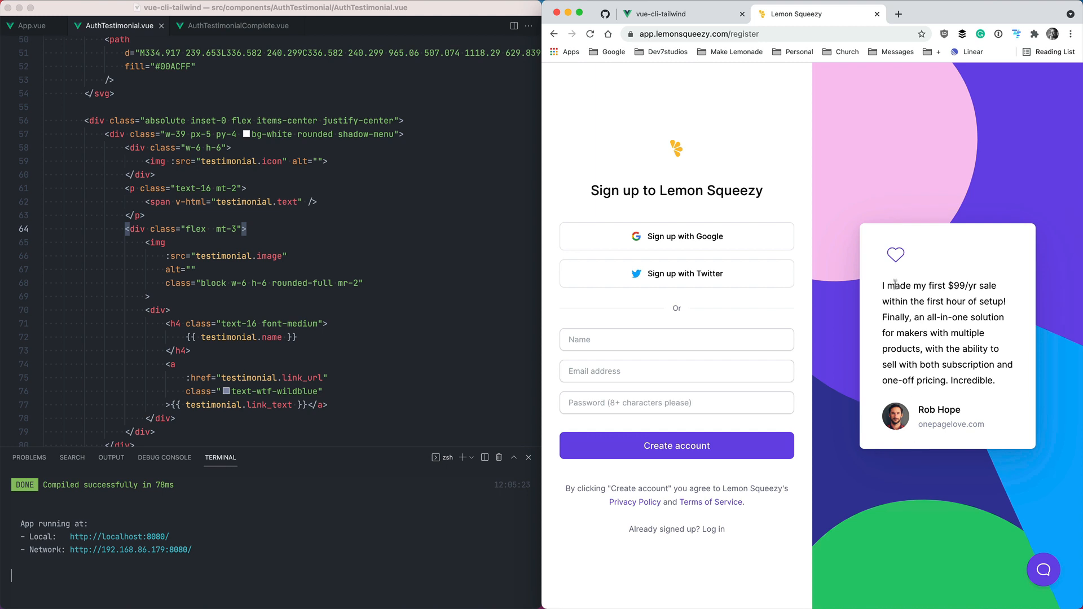
mouse_move(971, 399)
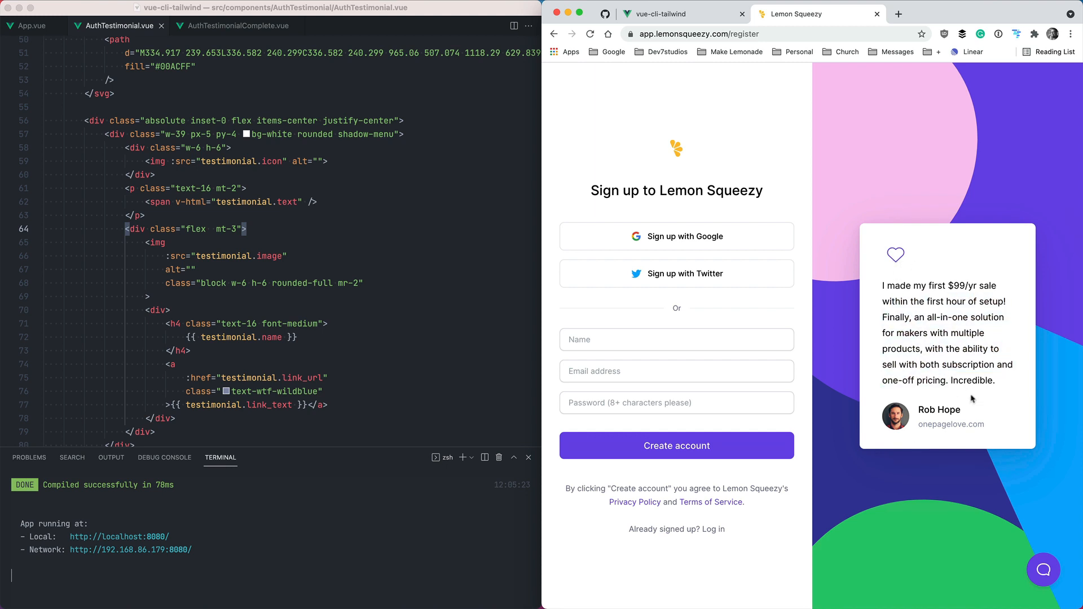
click(680, 13)
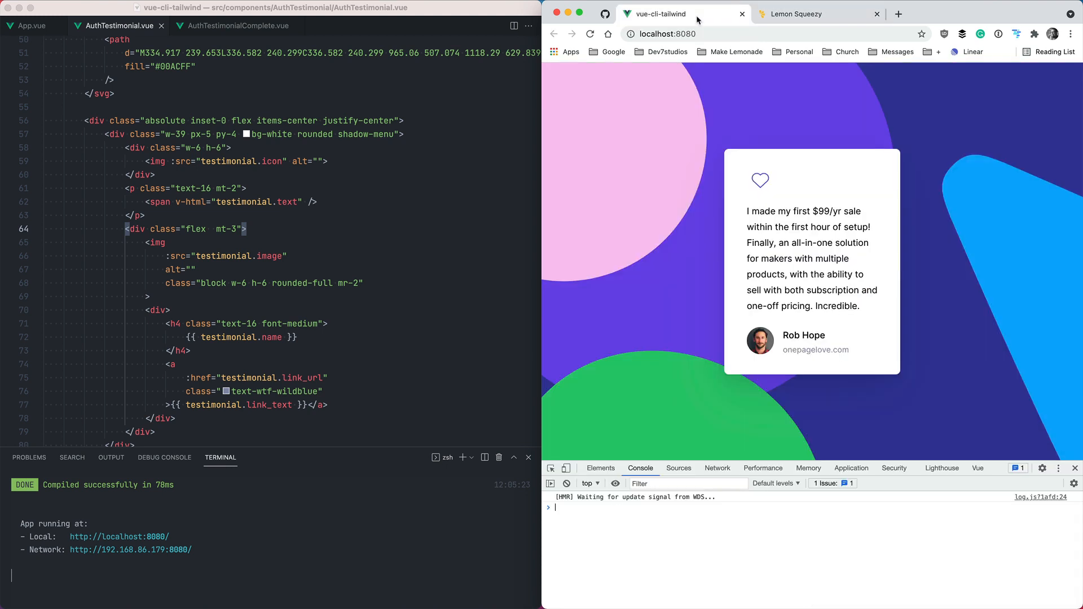
mouse_move(752, 194)
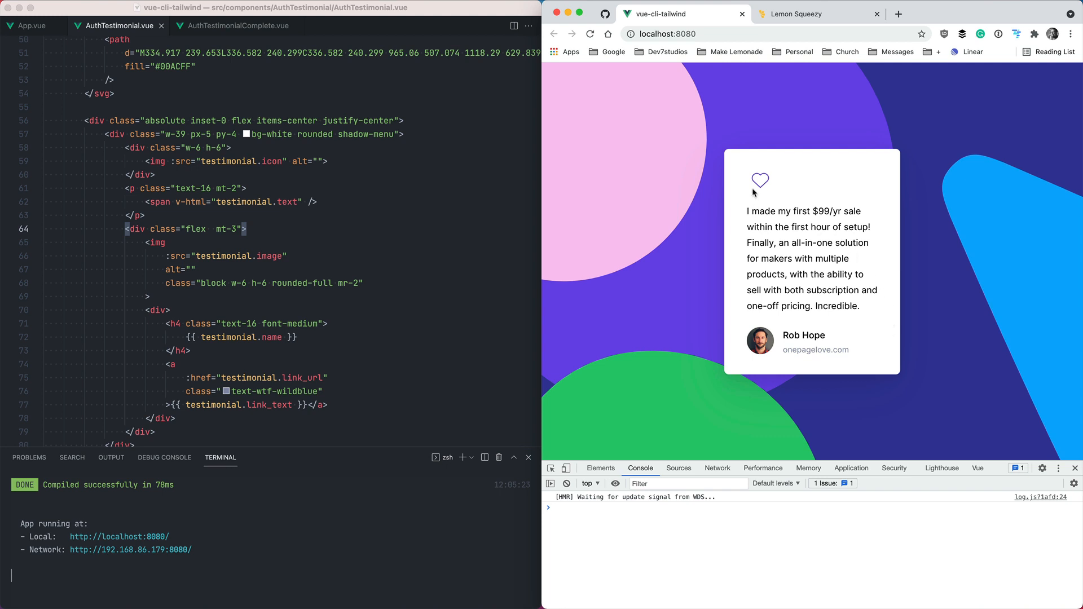
mouse_move(566, 470)
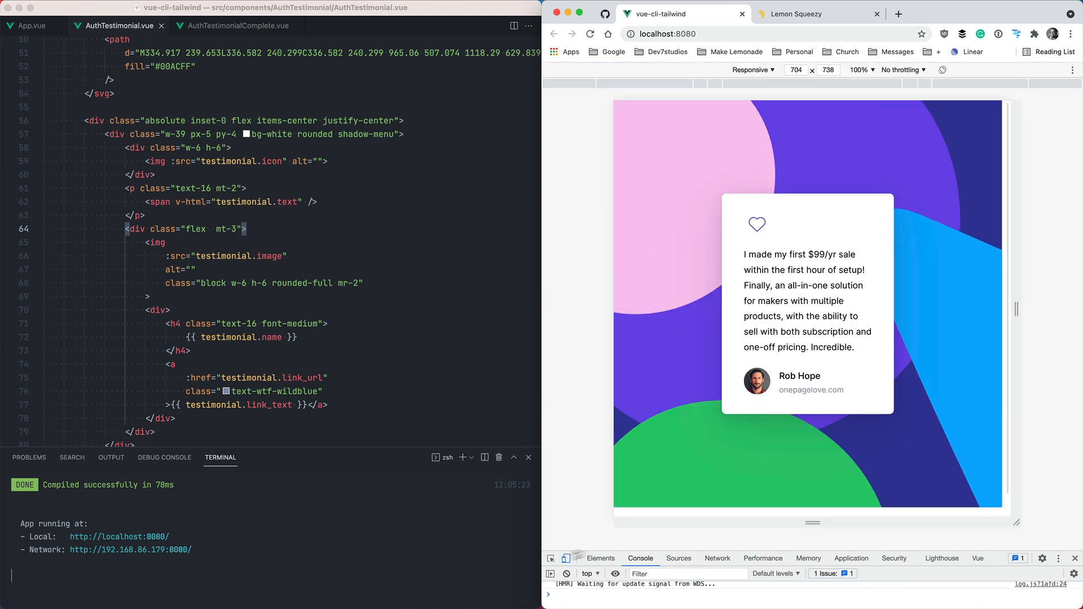
- Resize the responsive viewport to test the card, then return to the full-page preview
drag(1015, 513, 1035, 531)
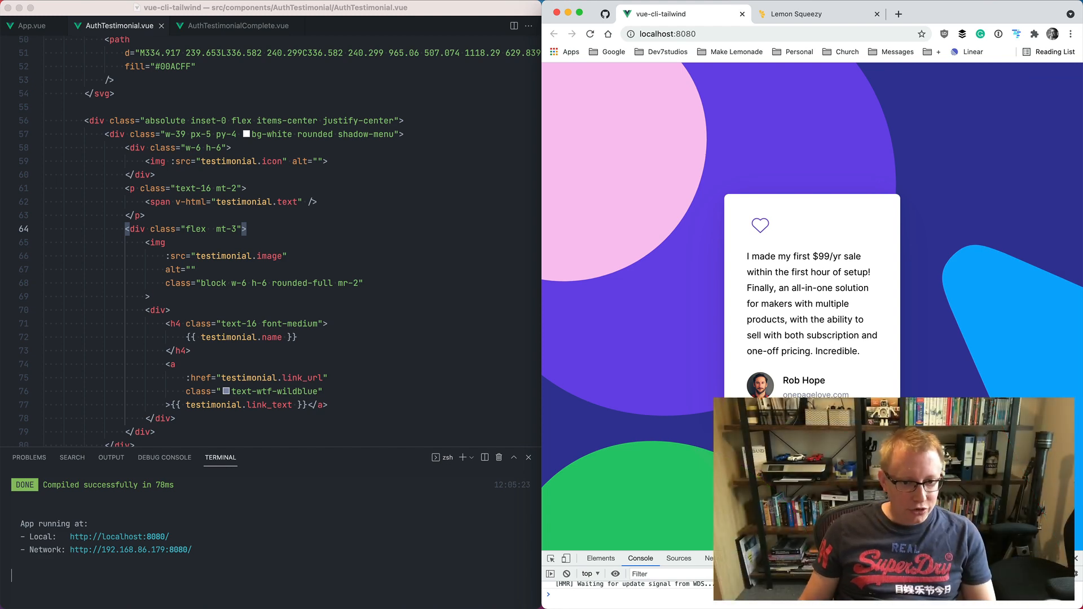
scroll(down, 3)
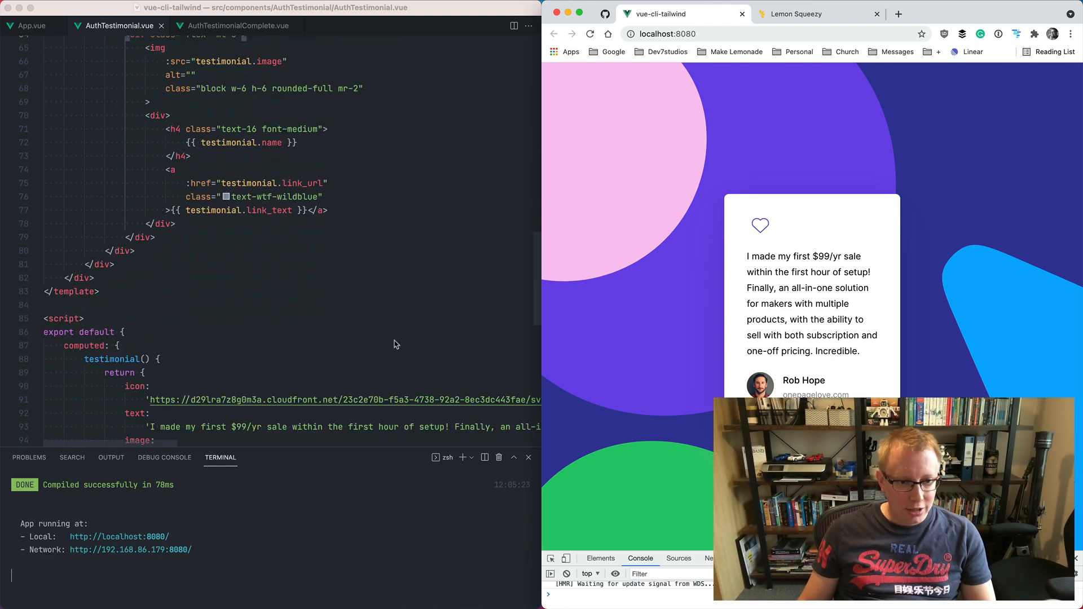